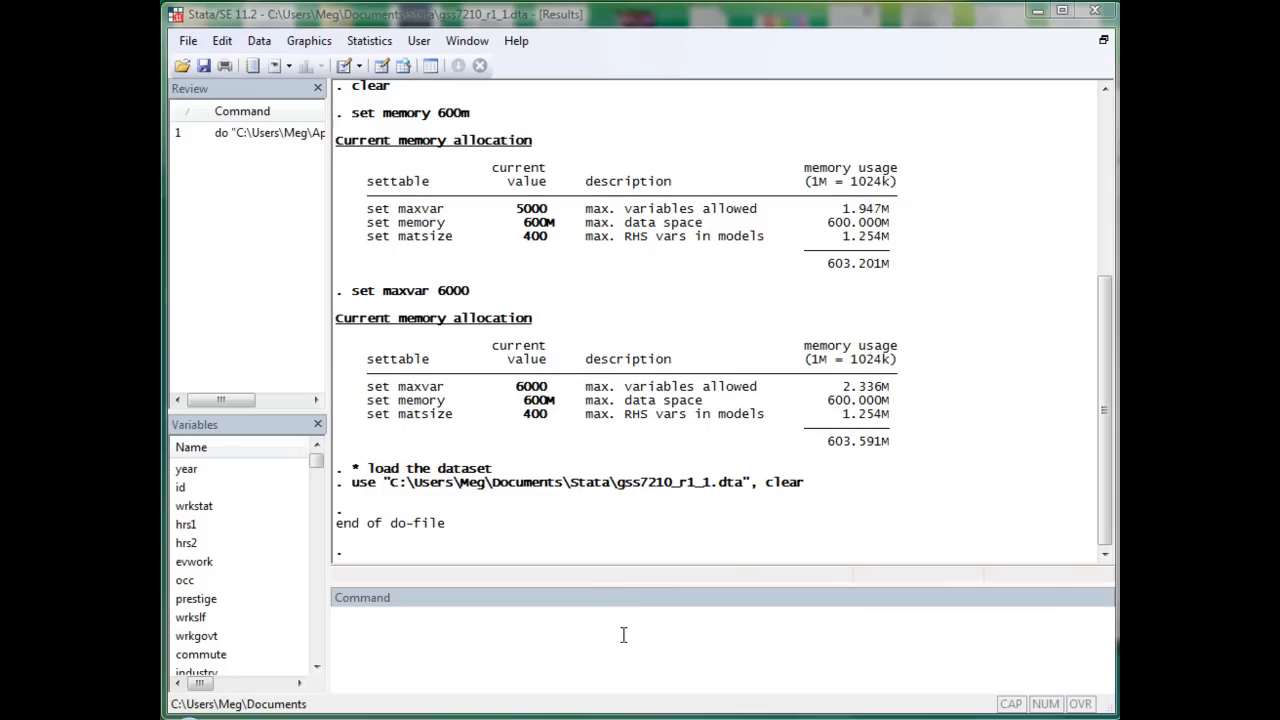
Show detailed summary statistics of wtssall with 'sum wtssall, d' and highlight the maximum 6.4287
{"action": "type", "text": "sum"}
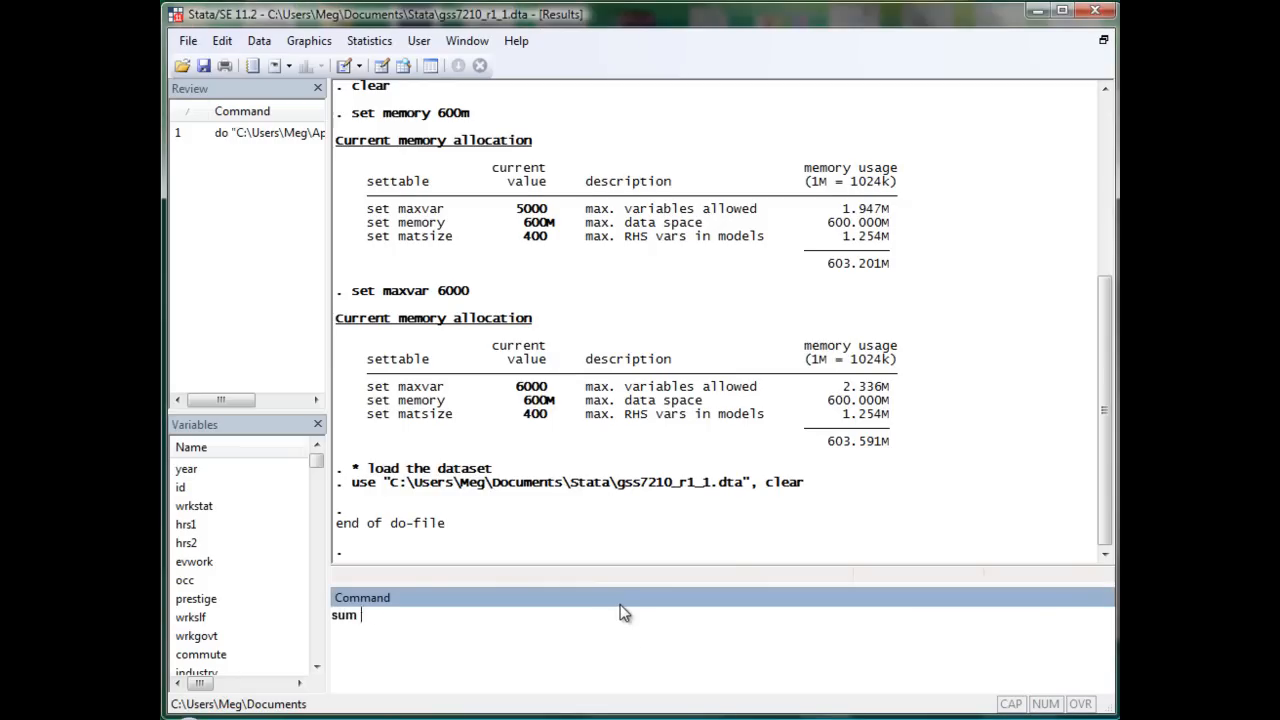
{"action": "type", "text": "wtssall,"}
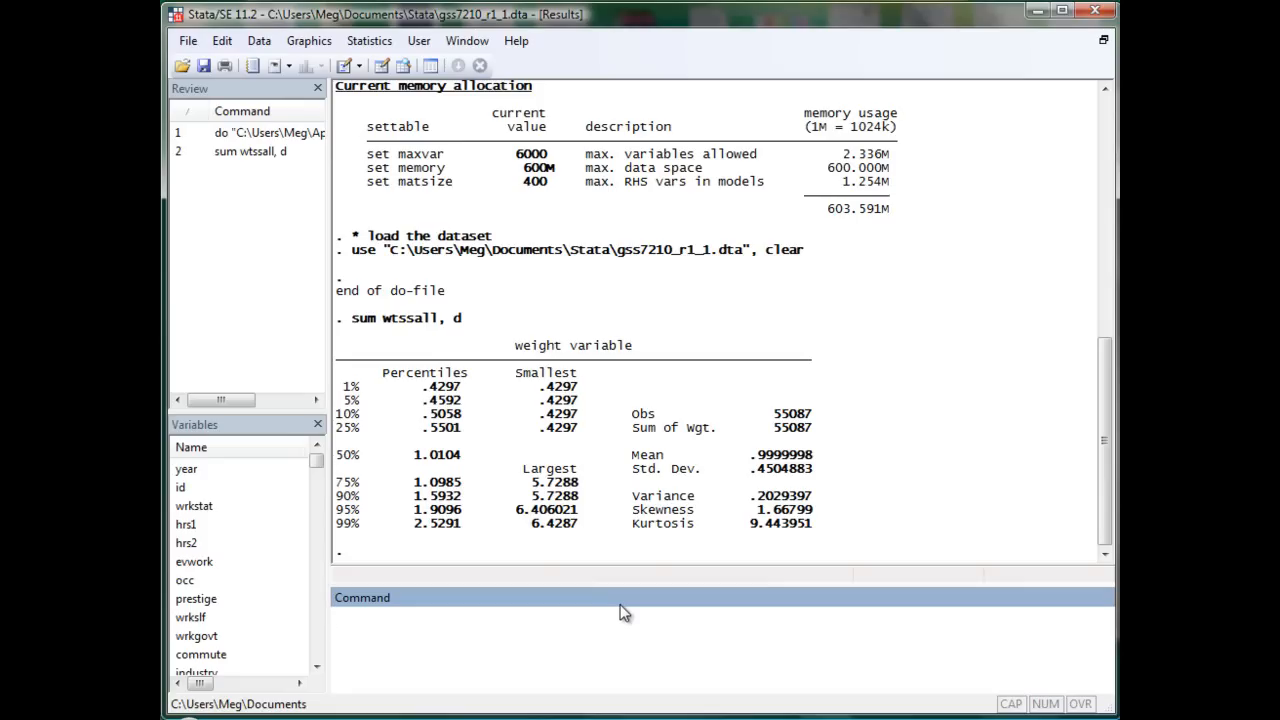
{"action": "mouse_move", "coordinate": [602, 581]}
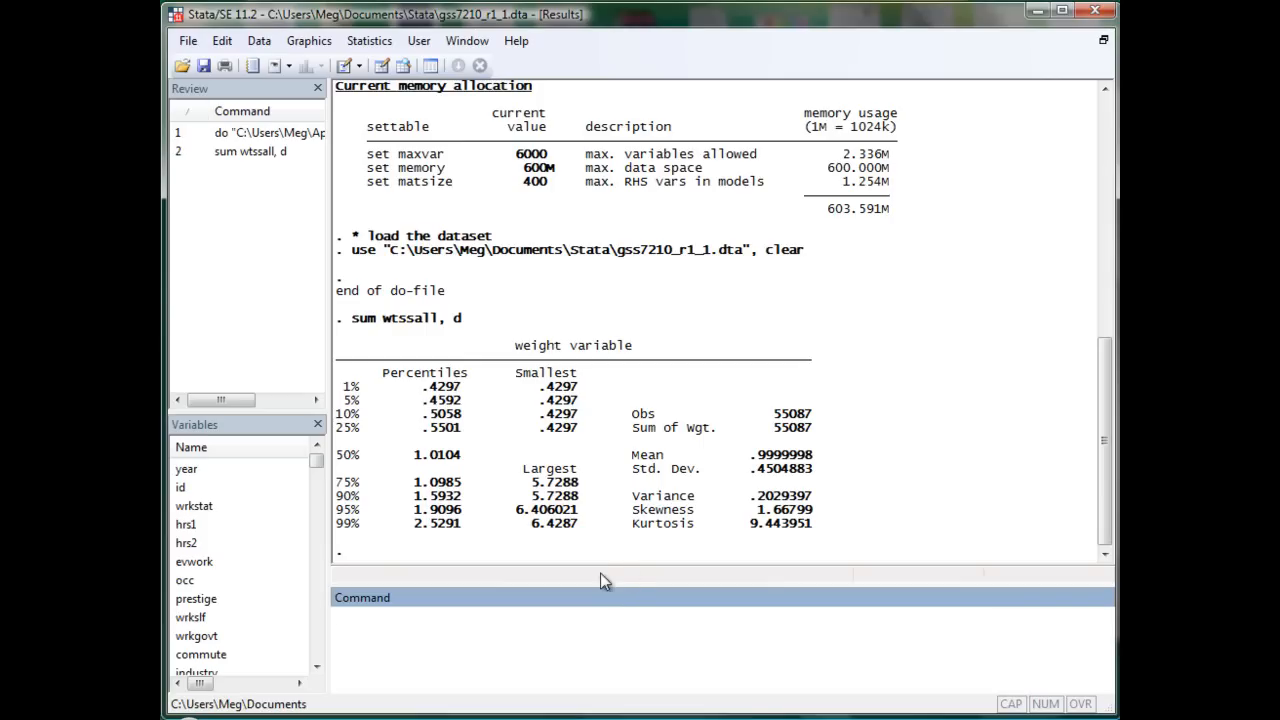
{"action": "mouse_move", "coordinate": [548, 394]}
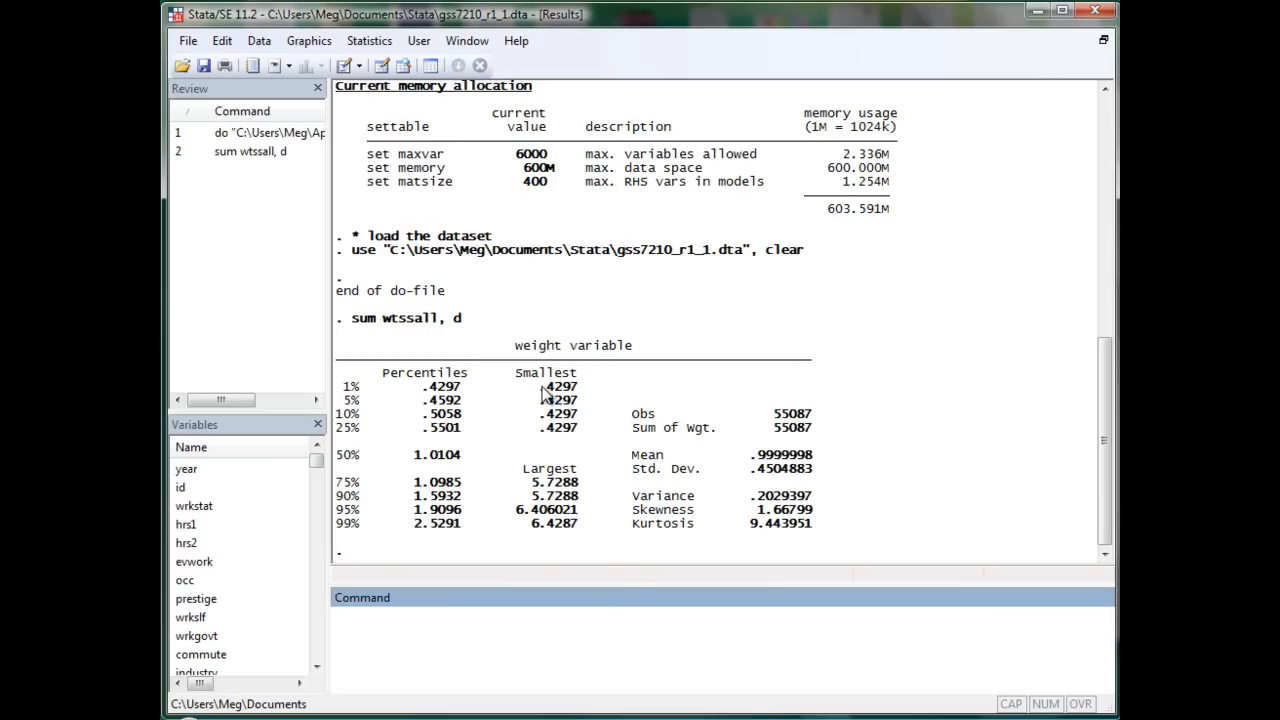
{"action": "double_click", "coordinate": [560, 387]}
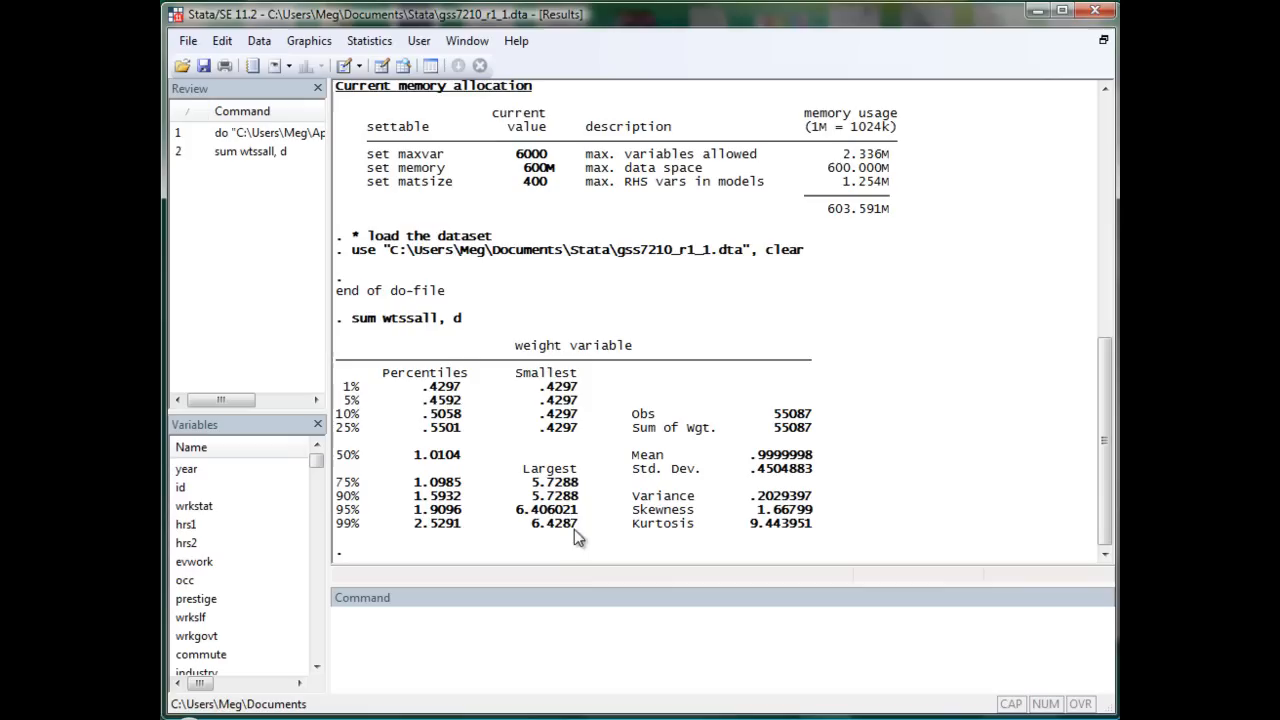
{"action": "double_click", "coordinate": [552, 523]}
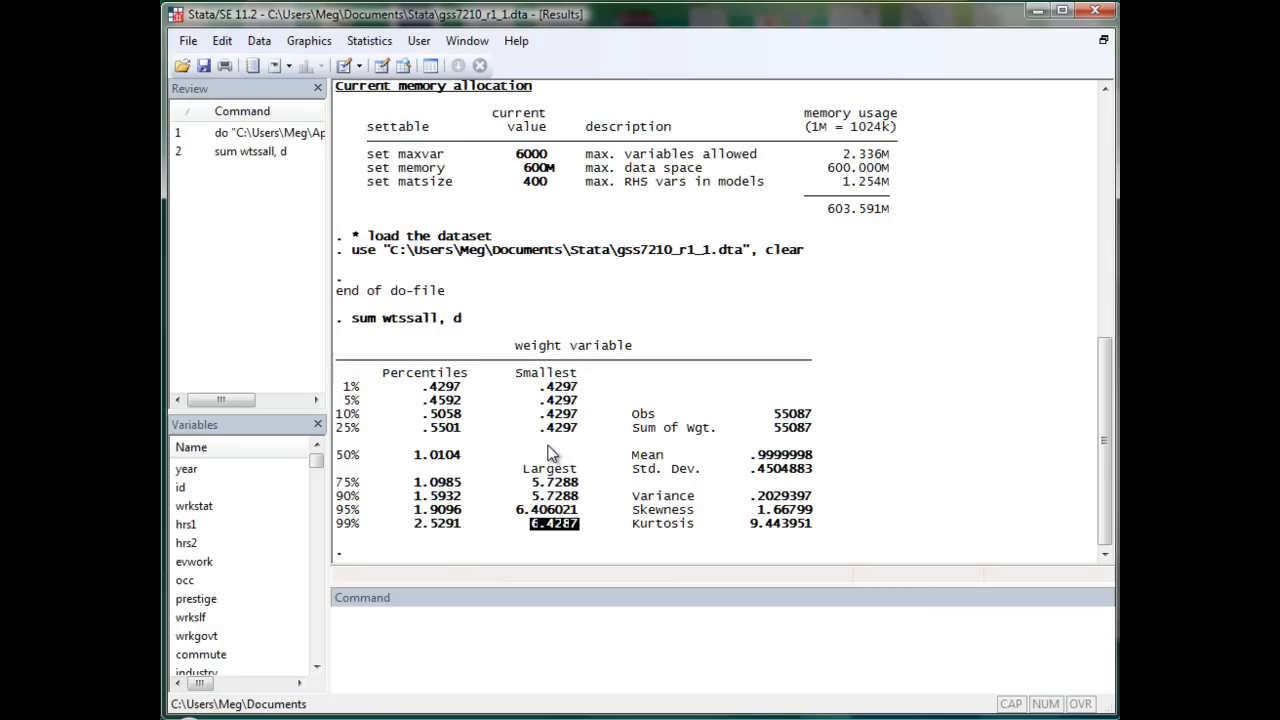
Draw a density histogram of the weight variable wtssall with 'hist wtssall'
{"action": "type", "text": "two"}
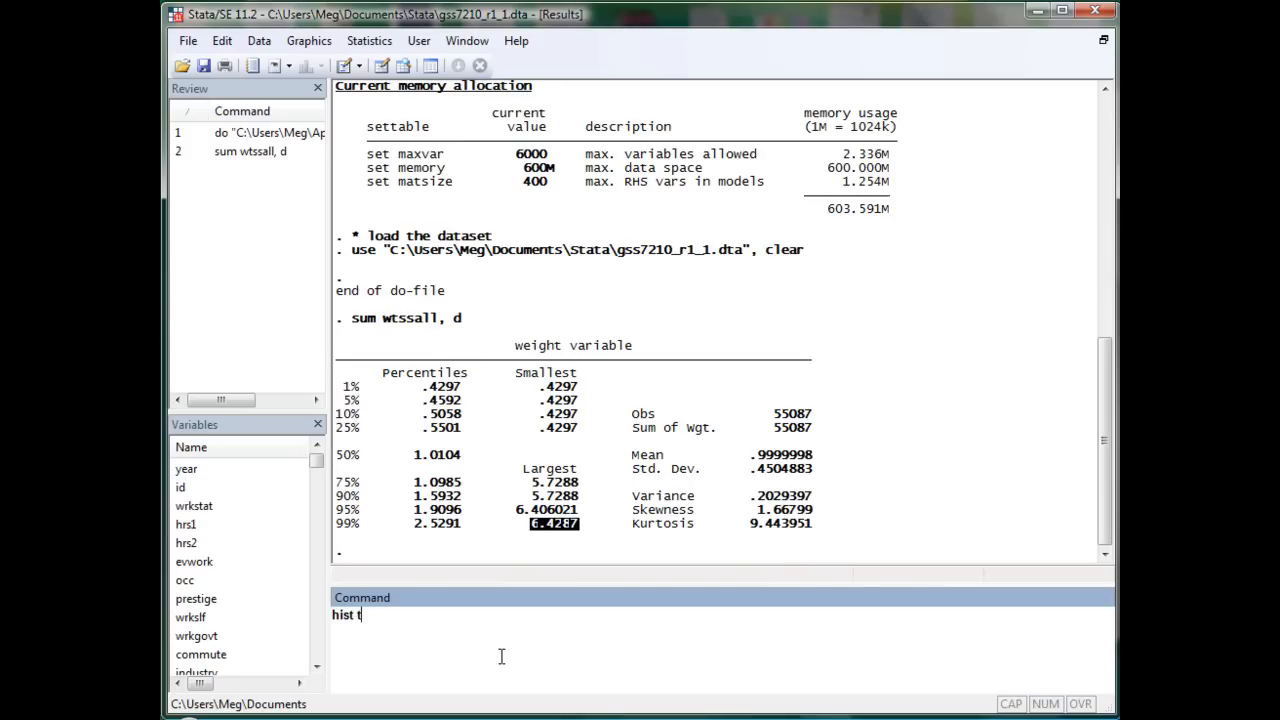
{"action": "type", "text": "ws"}
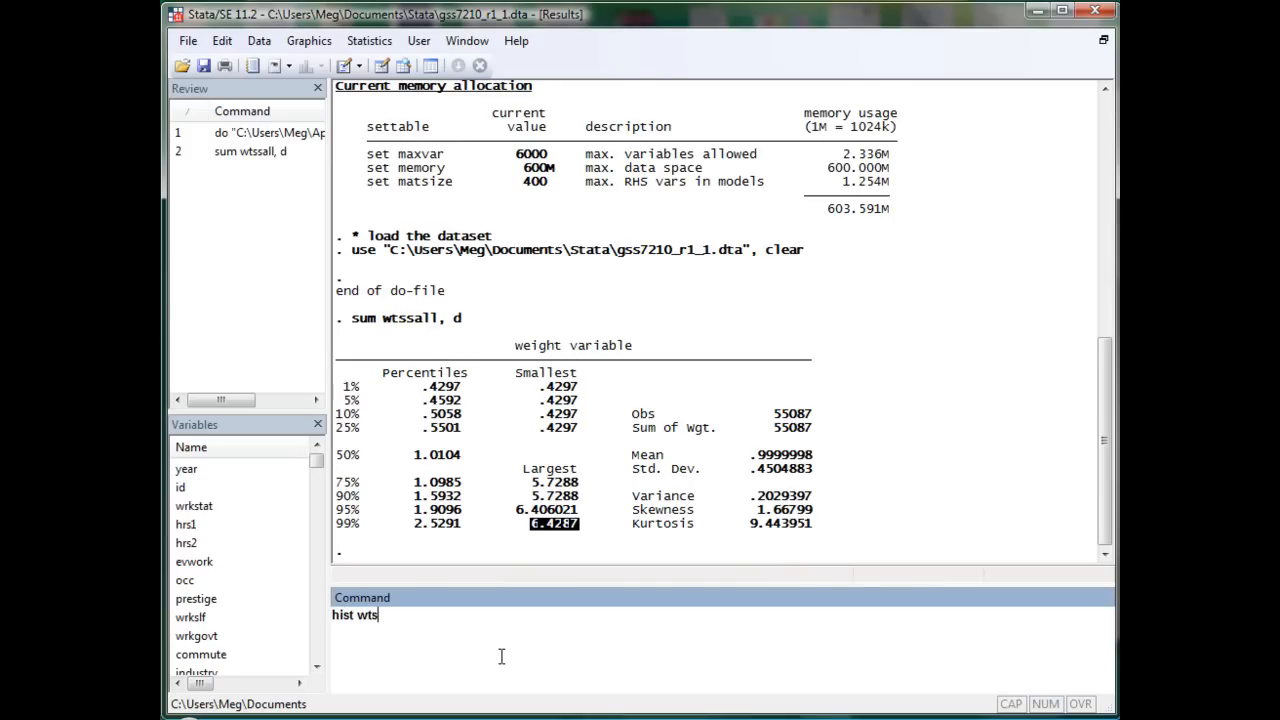
{"action": "key", "text": "Return"}
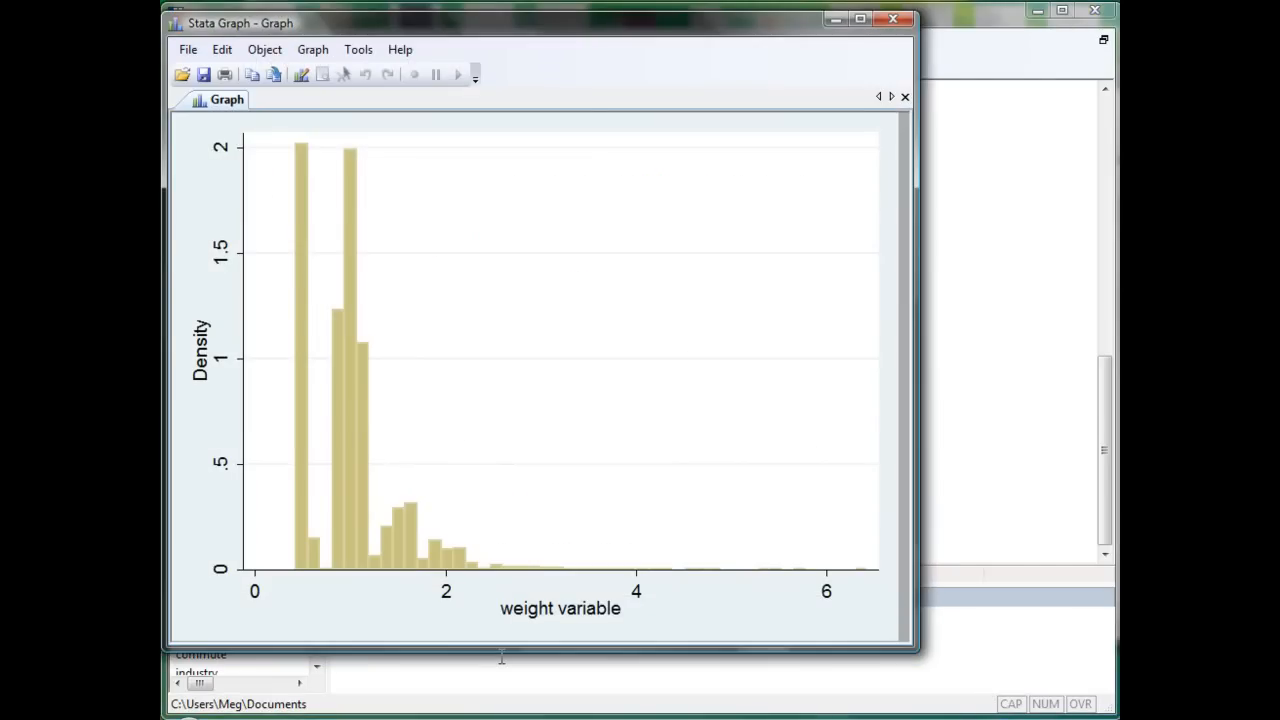
{"action": "mouse_move", "coordinate": [362, 586]}
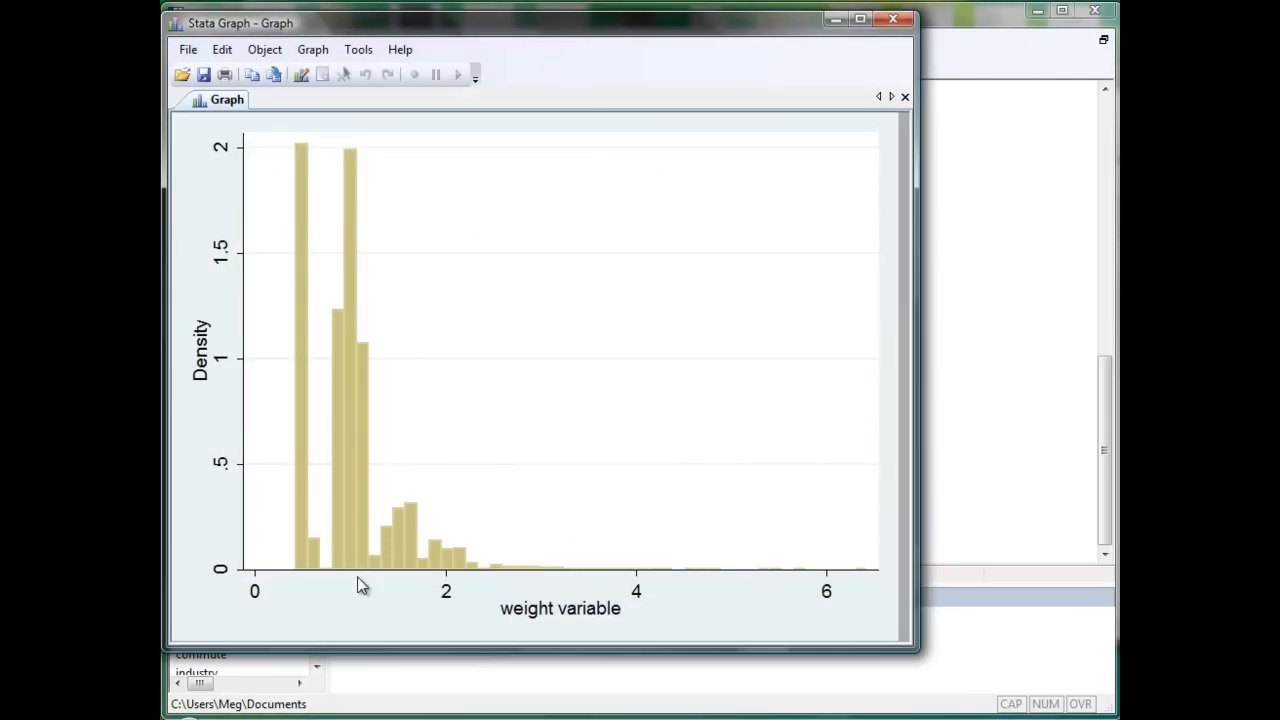
{"action": "mouse_move", "coordinate": [359, 562]}
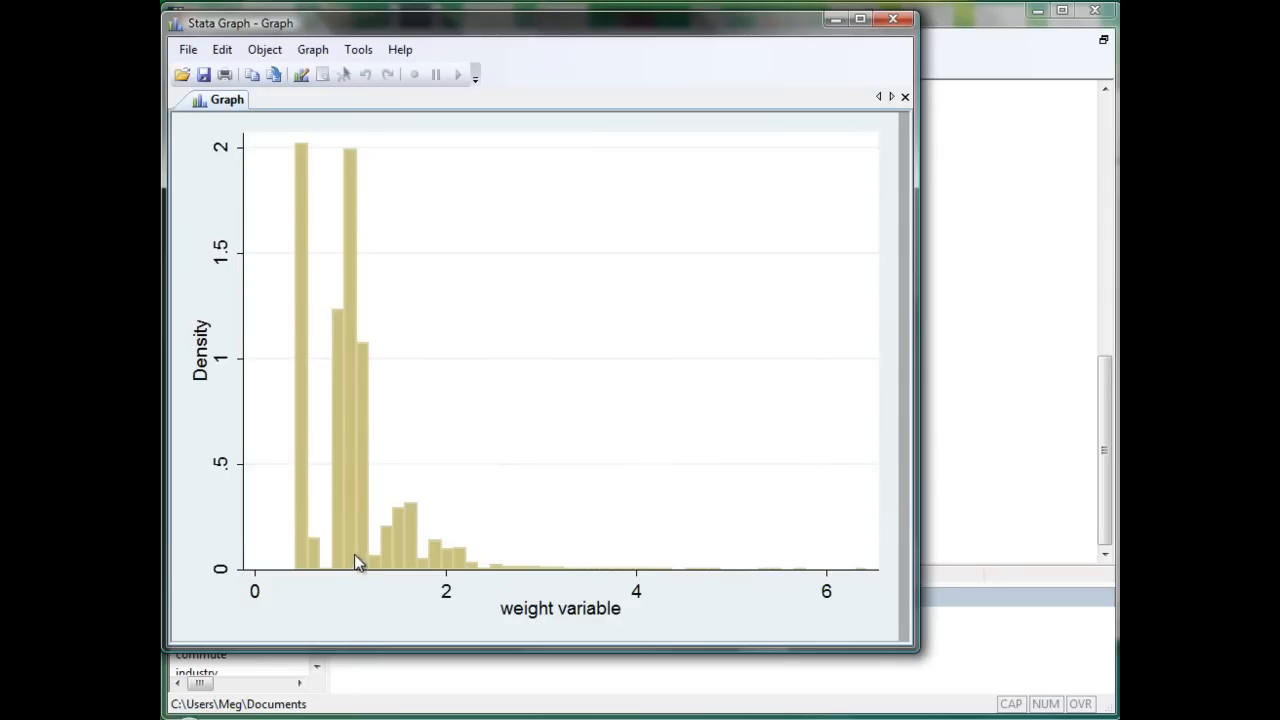
{"action": "mouse_move", "coordinate": [373, 227]}
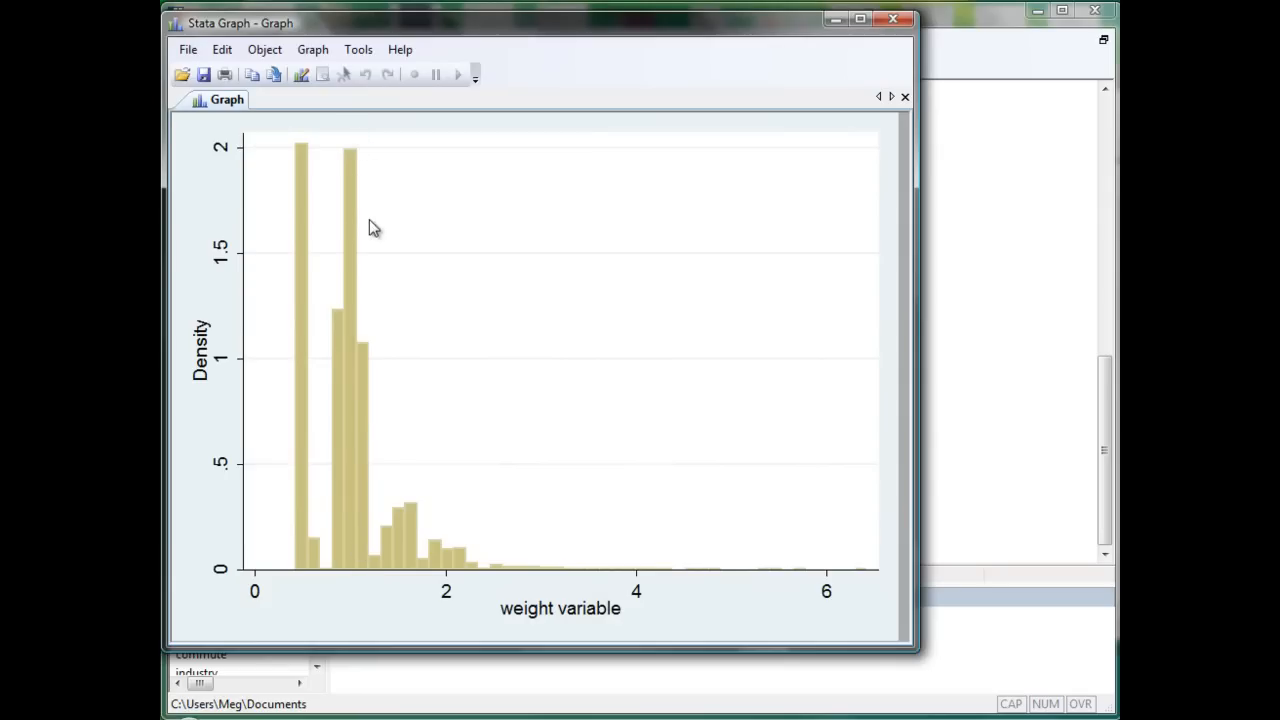
{"action": "mouse_move", "coordinate": [352, 565]}
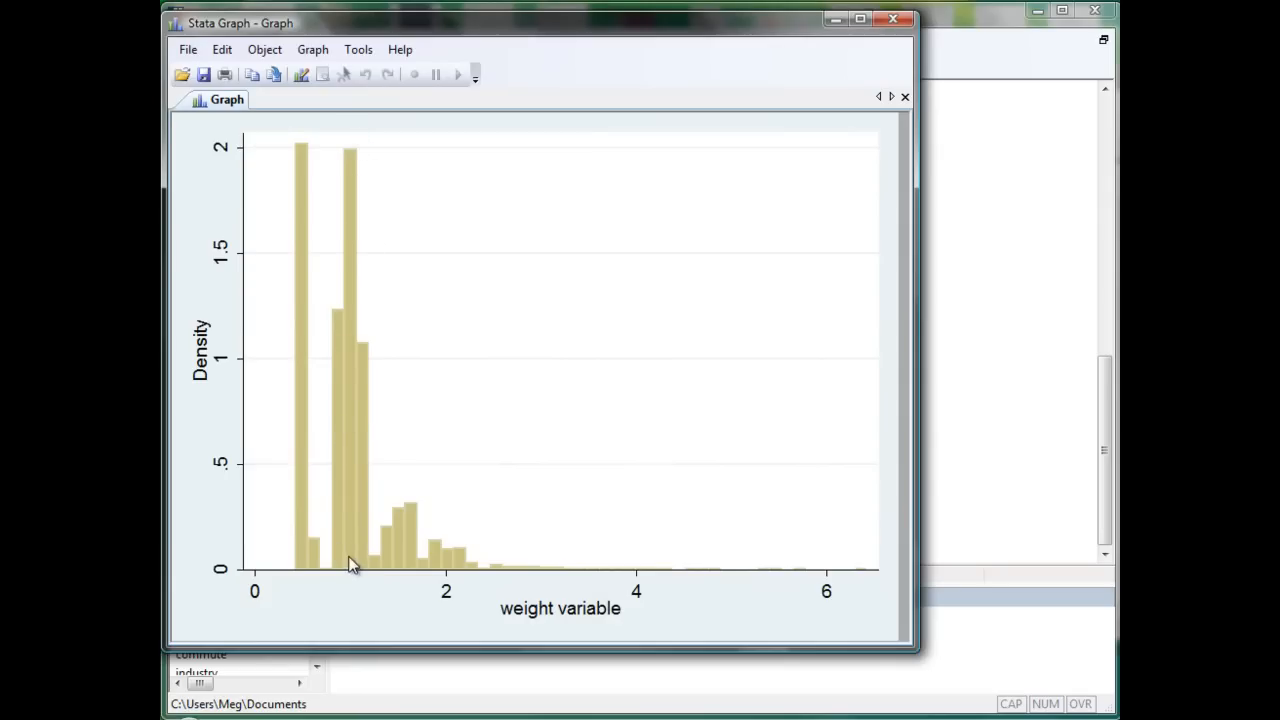
{"action": "mouse_move", "coordinate": [387, 429]}
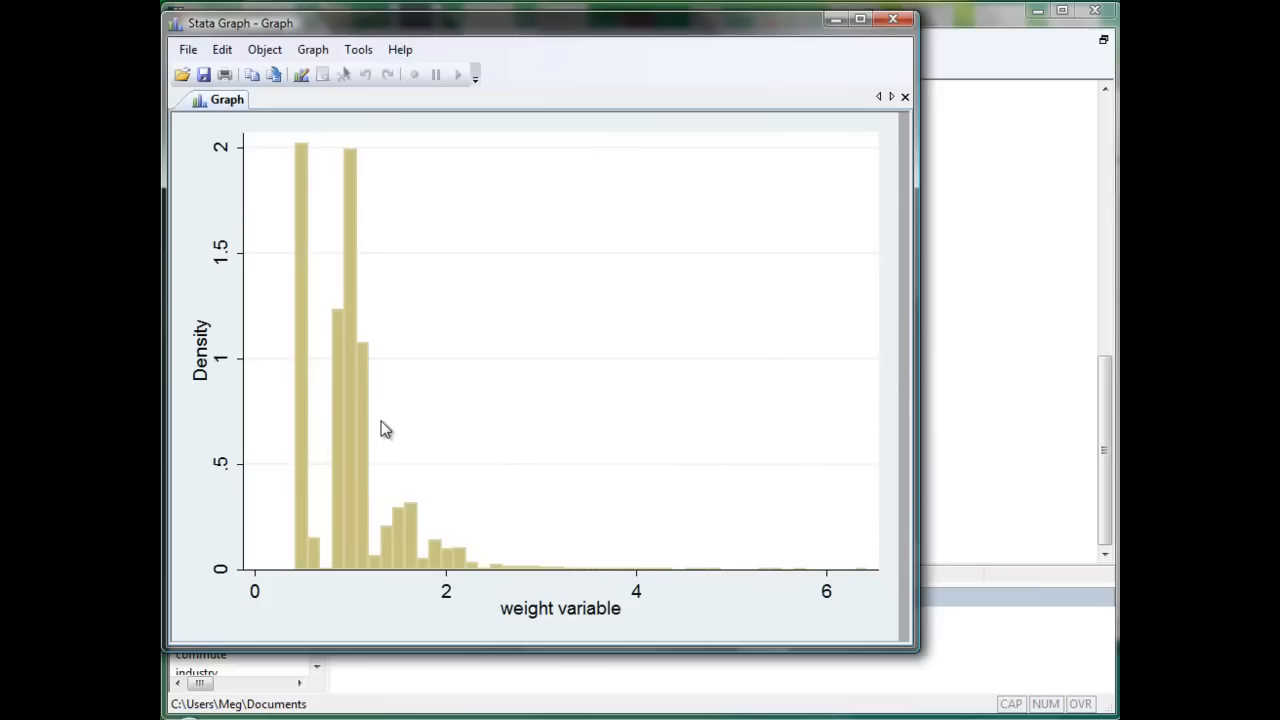
{"action": "mouse_move", "coordinate": [303, 572]}
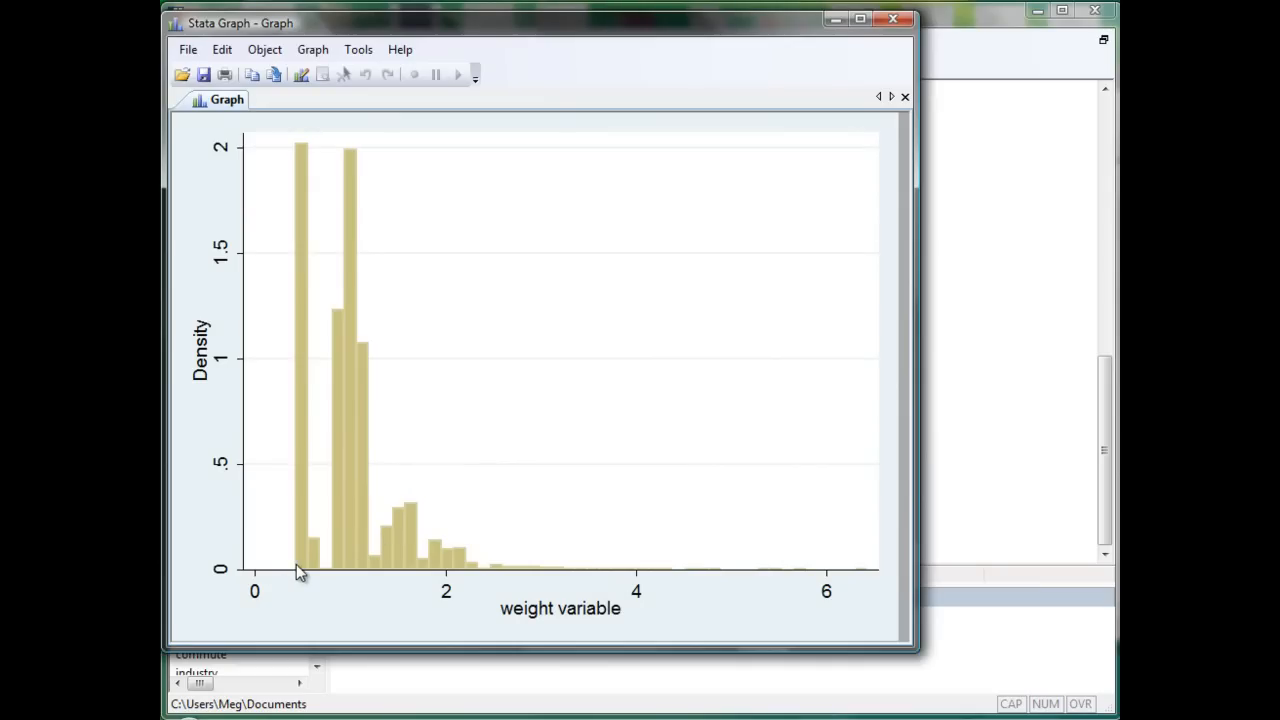
{"action": "mouse_move", "coordinate": [294, 170]}
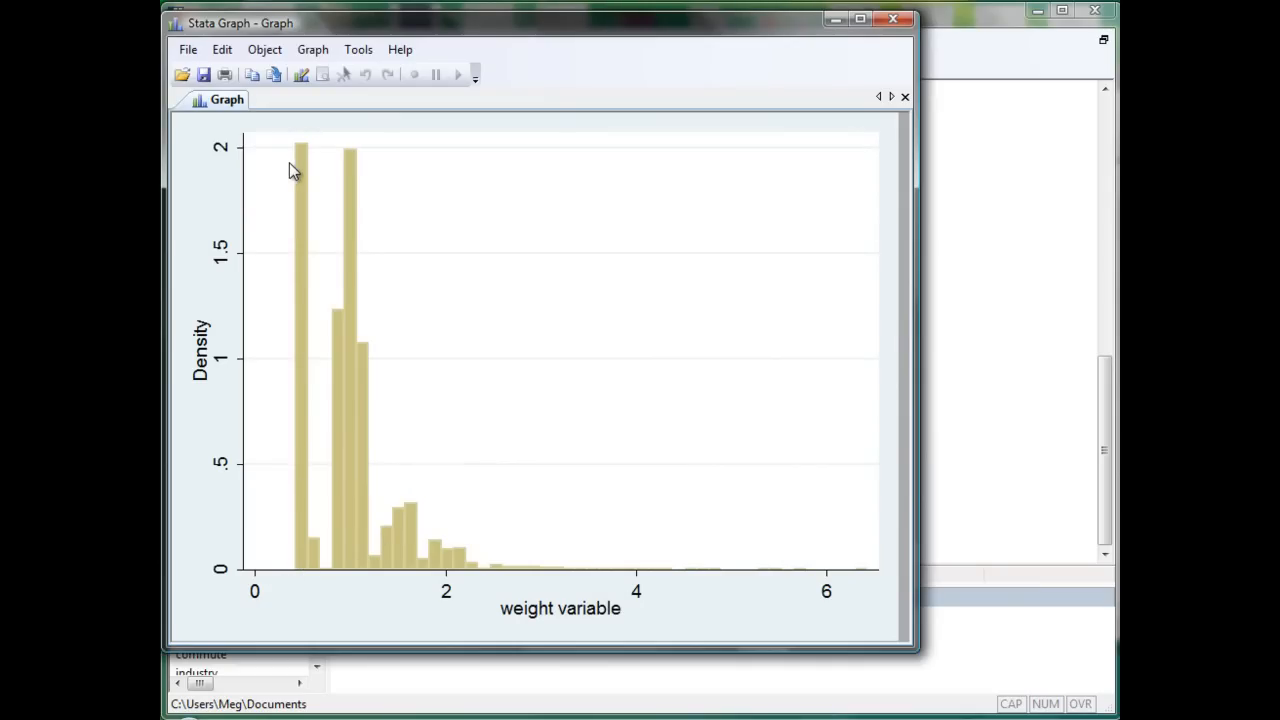
{"action": "mouse_move", "coordinate": [358, 580]}
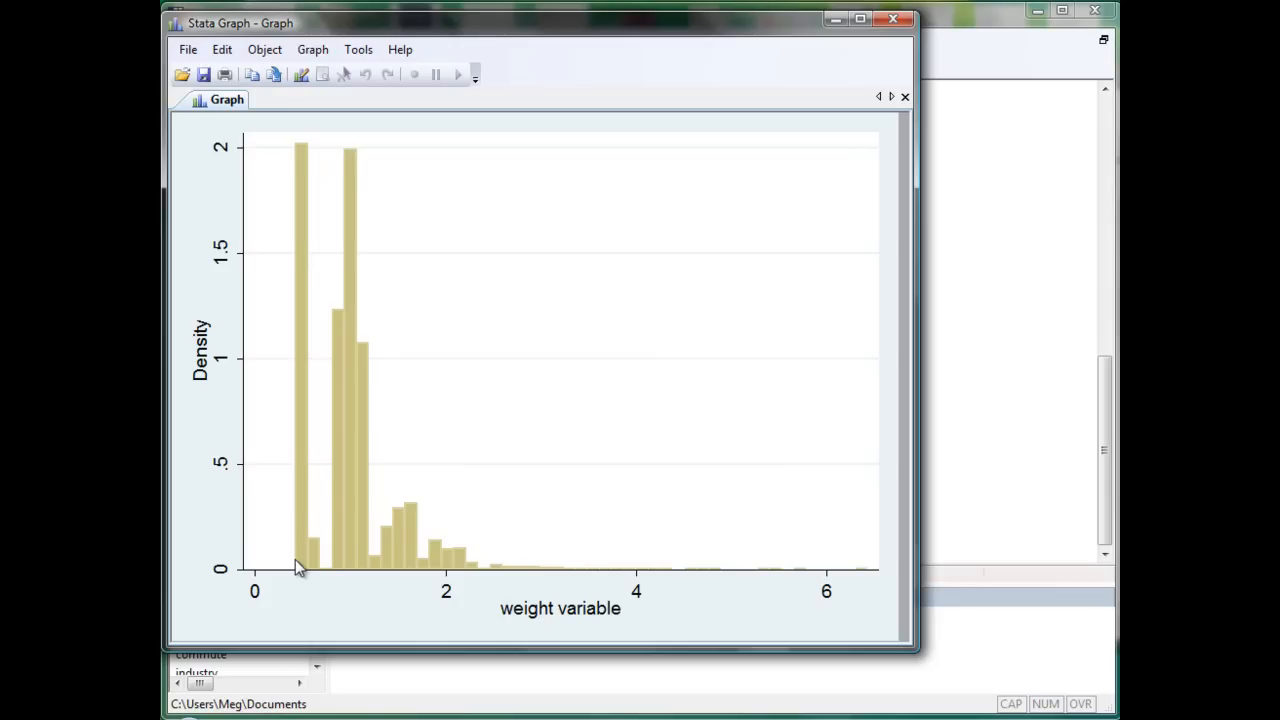
{"action": "mouse_move", "coordinate": [483, 556]}
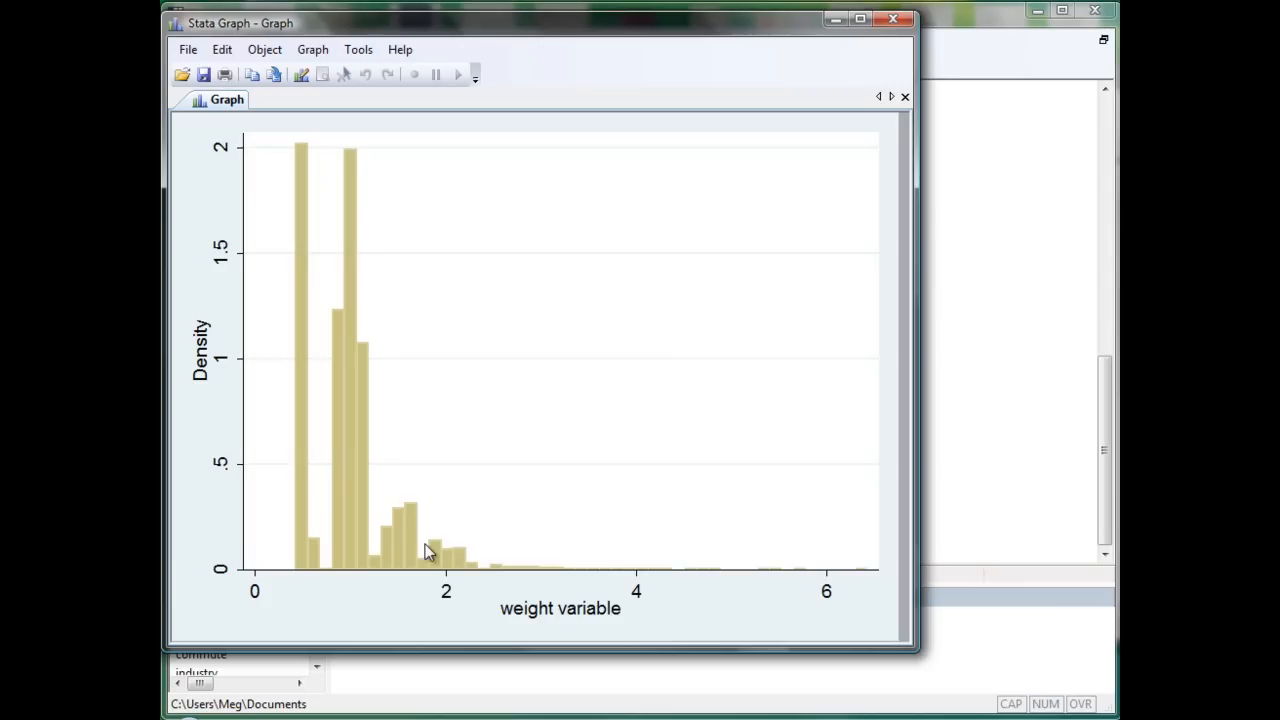
{"action": "mouse_move", "coordinate": [453, 580]}
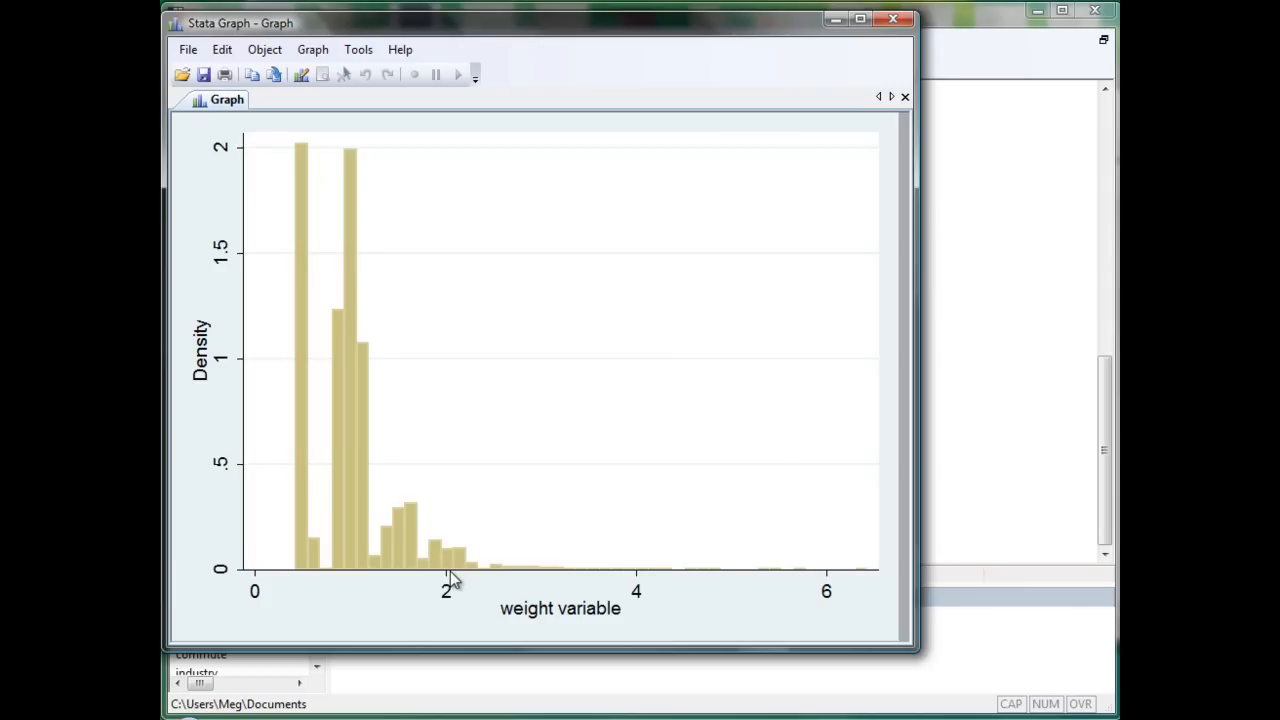
{"action": "mouse_move", "coordinate": [447, 568]}
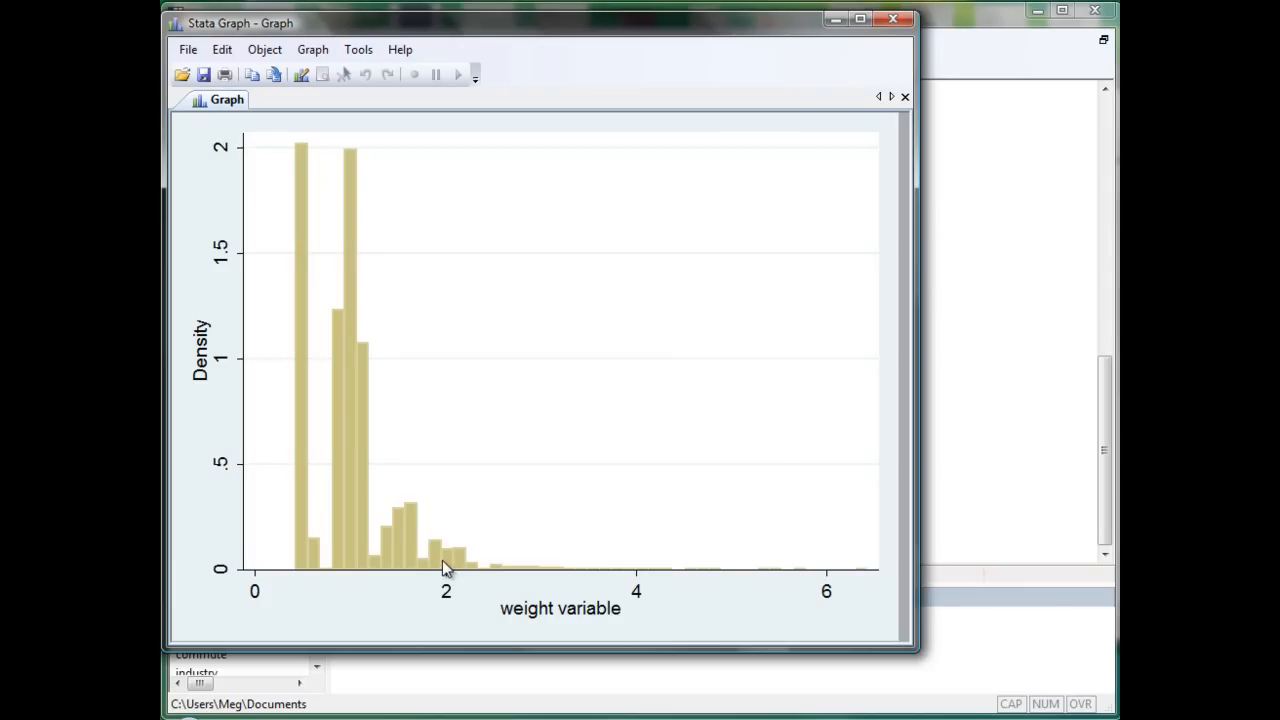
{"action": "mouse_move", "coordinate": [265, 265]}
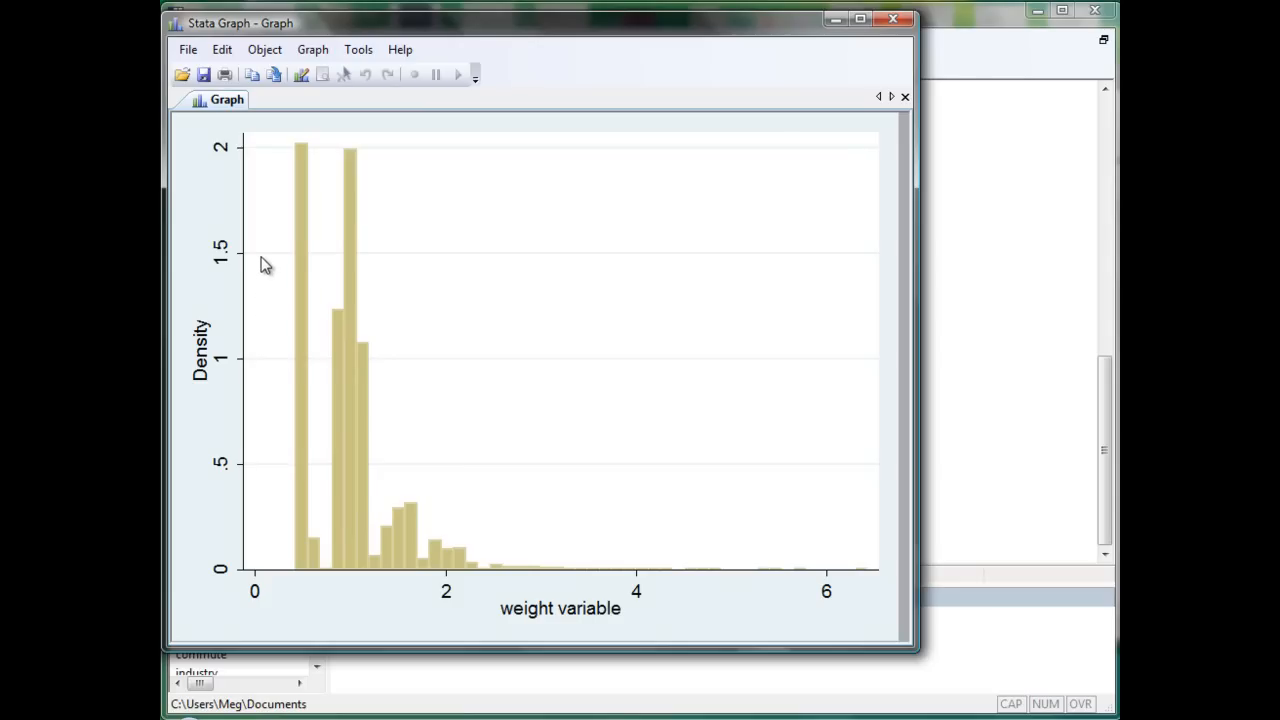
{"action": "mouse_move", "coordinate": [275, 247]}
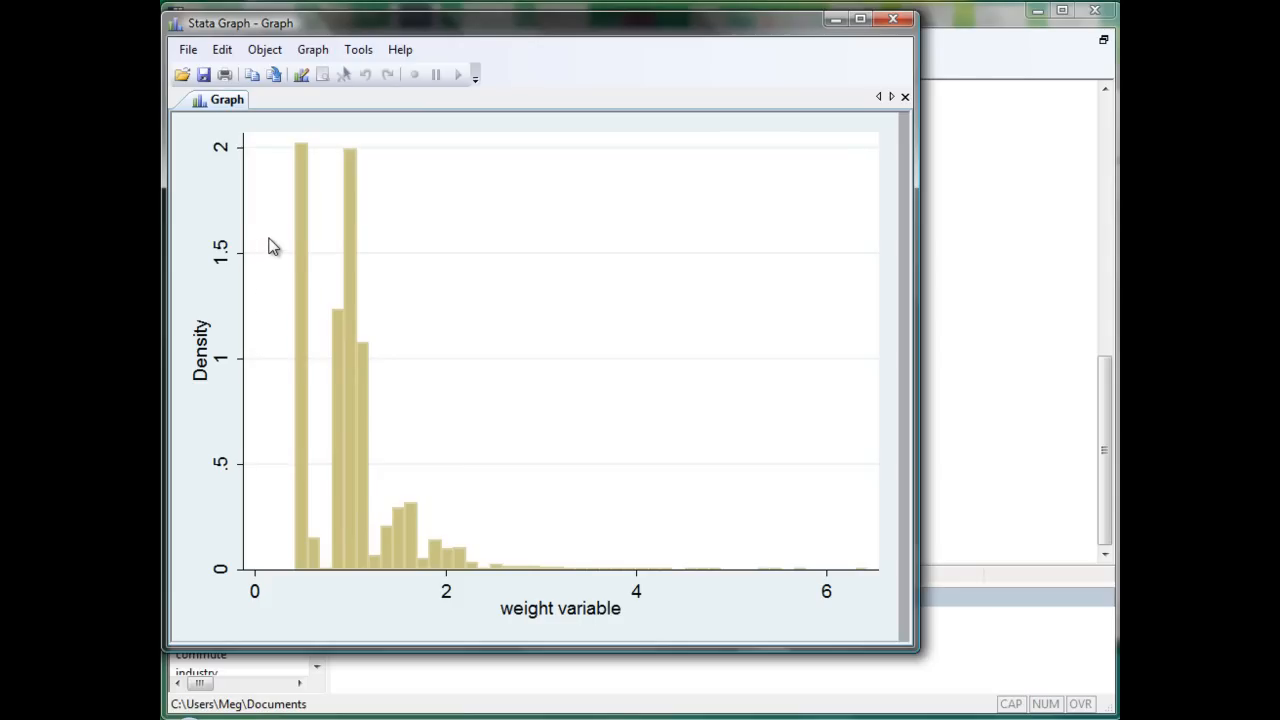
{"action": "mouse_move", "coordinate": [380, 253]}
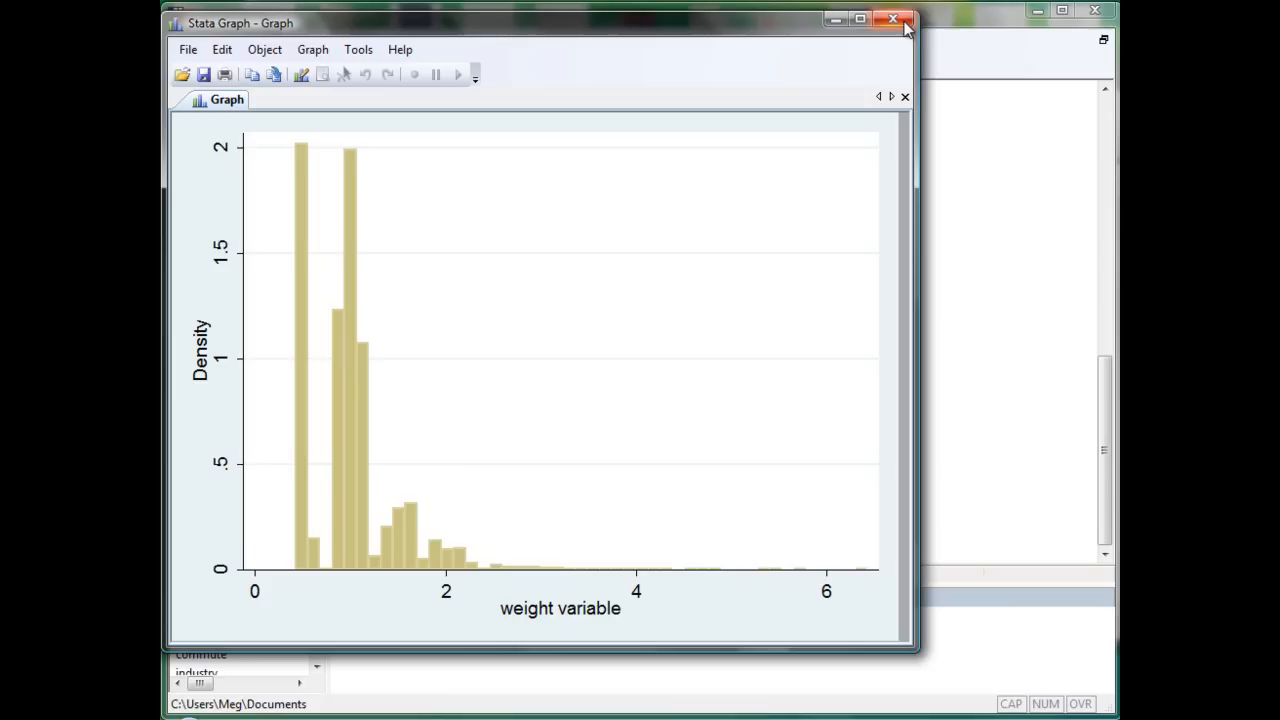
Close the wtssall histogram graph window
{"action": "left_click", "coordinate": [891, 19]}
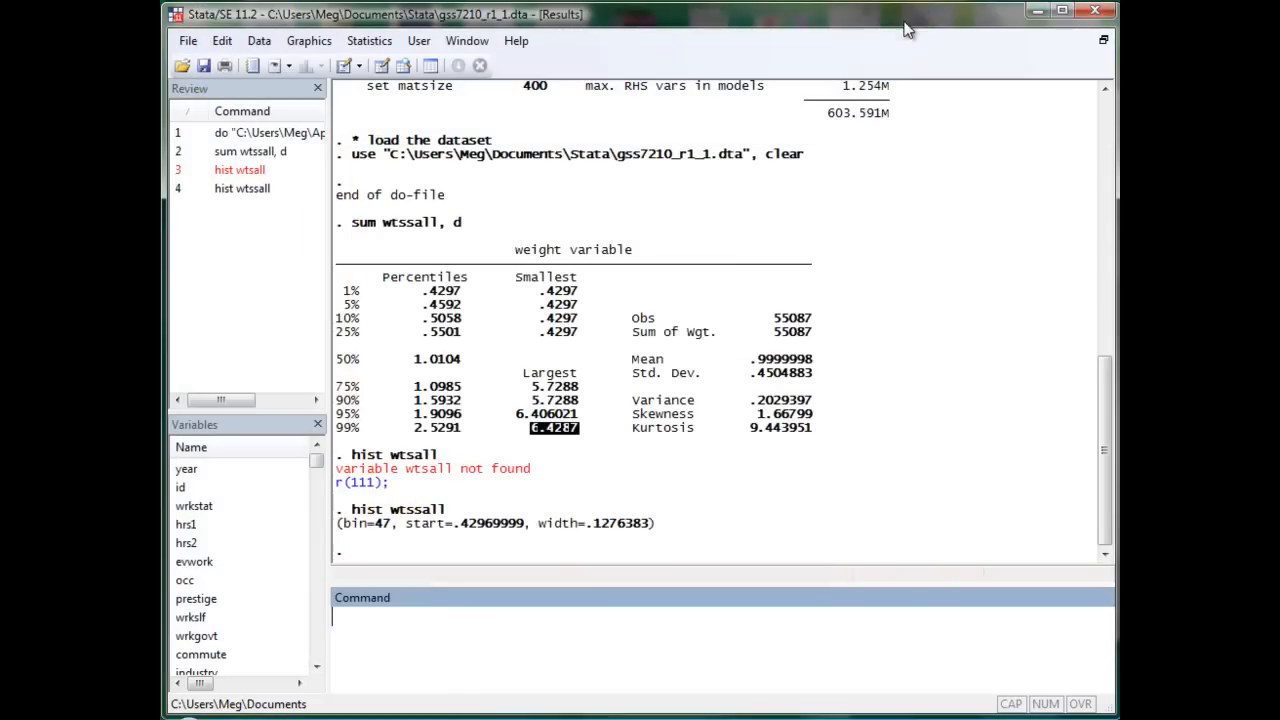
{"action": "mouse_move", "coordinate": [563, 583]}
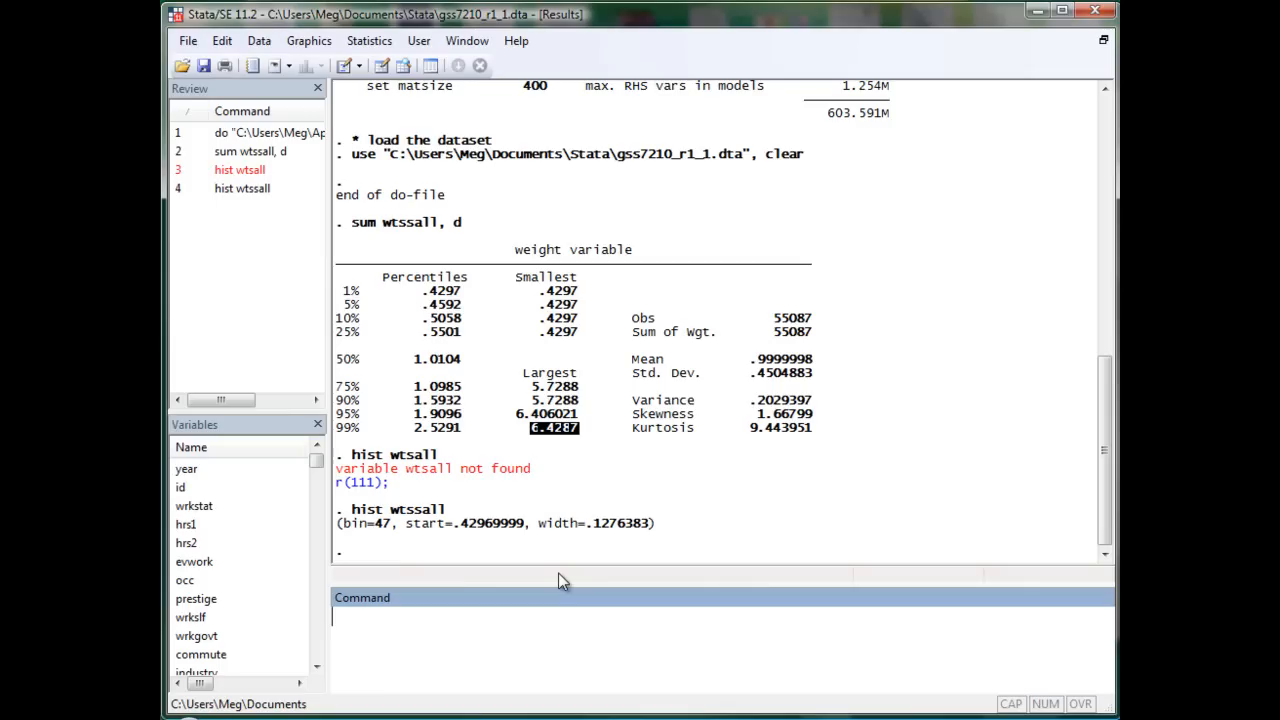
Look up the svyset documentation with help svyset
{"action": "type", "text": "help"}
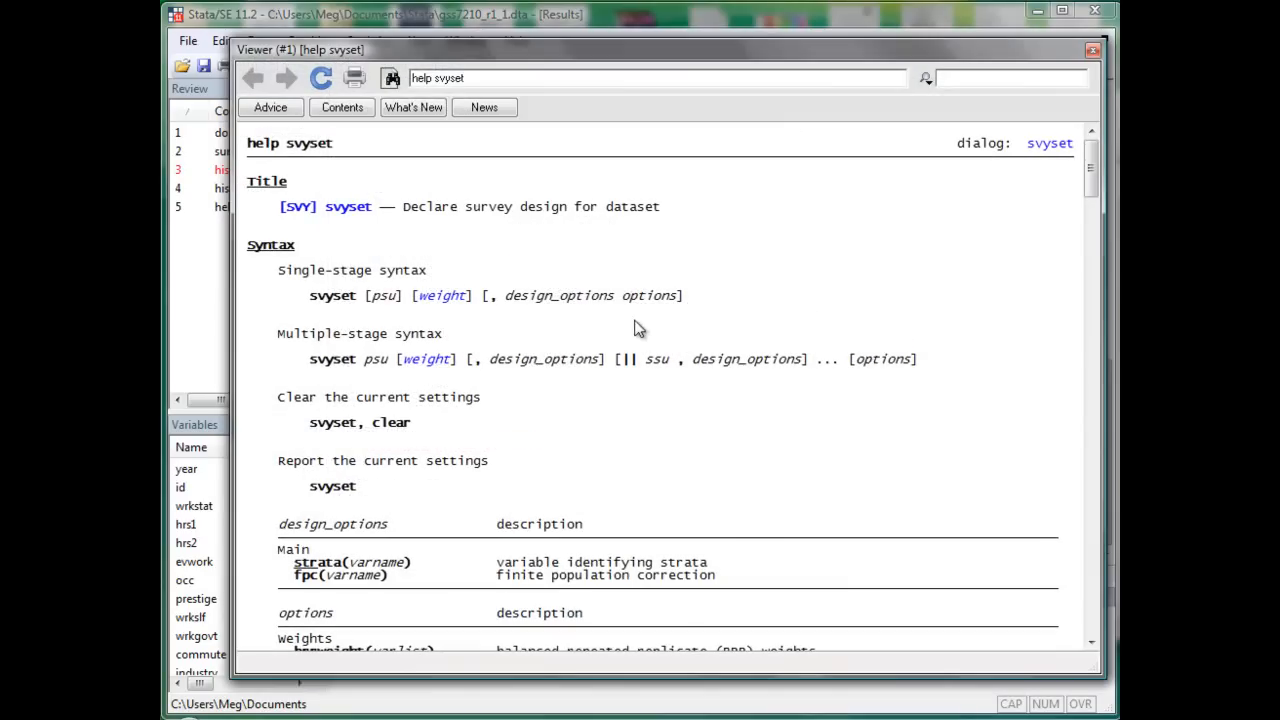
{"action": "mouse_move", "coordinate": [382, 320]}
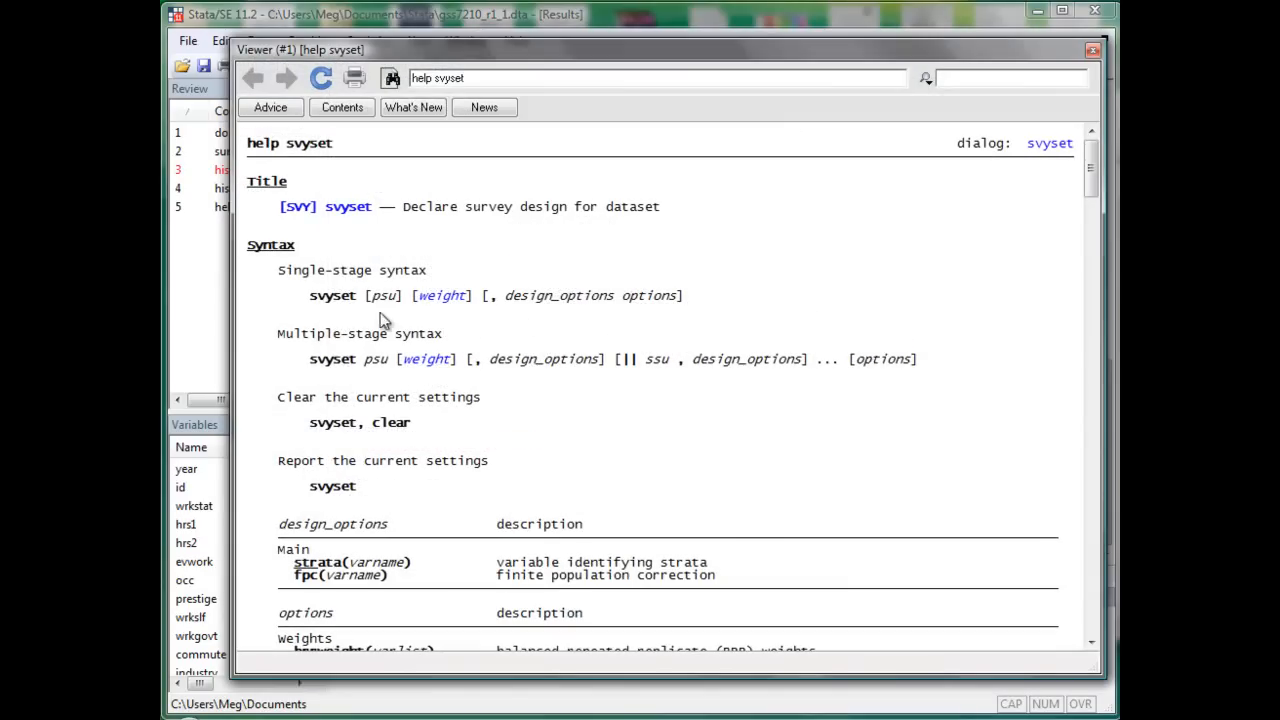
{"action": "mouse_move", "coordinate": [360, 307]}
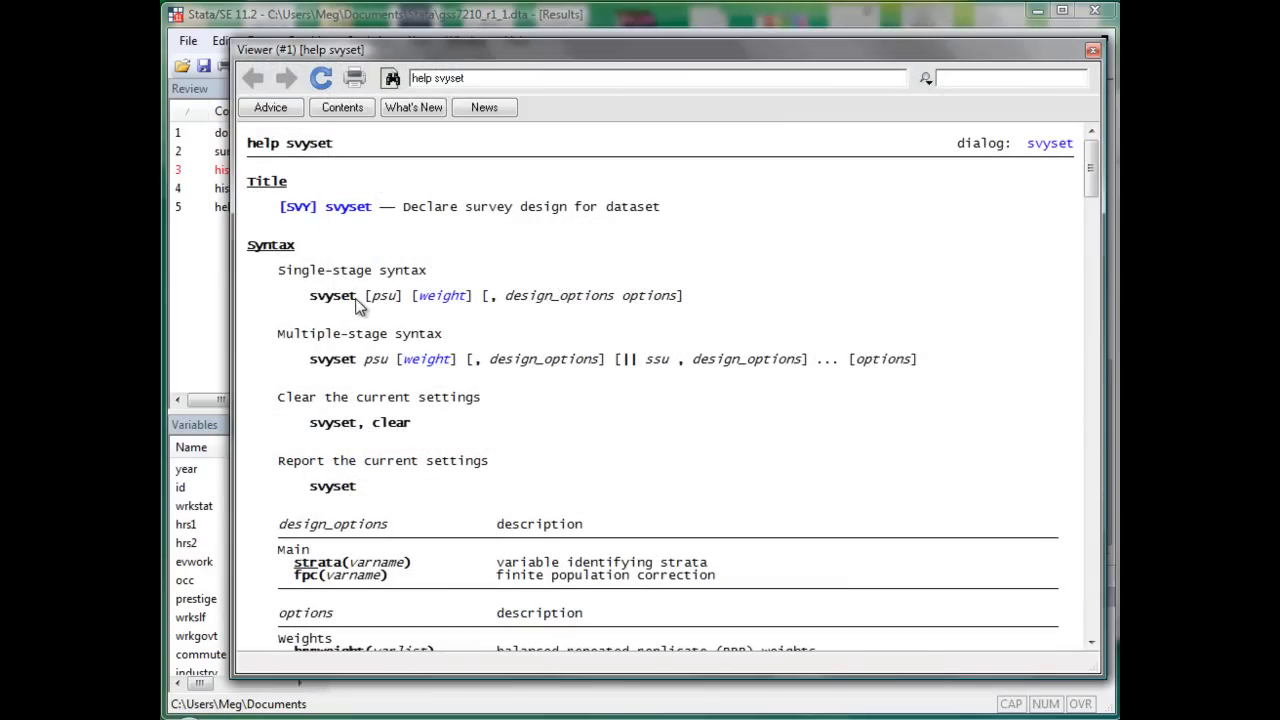
{"action": "mouse_move", "coordinate": [367, 305]}
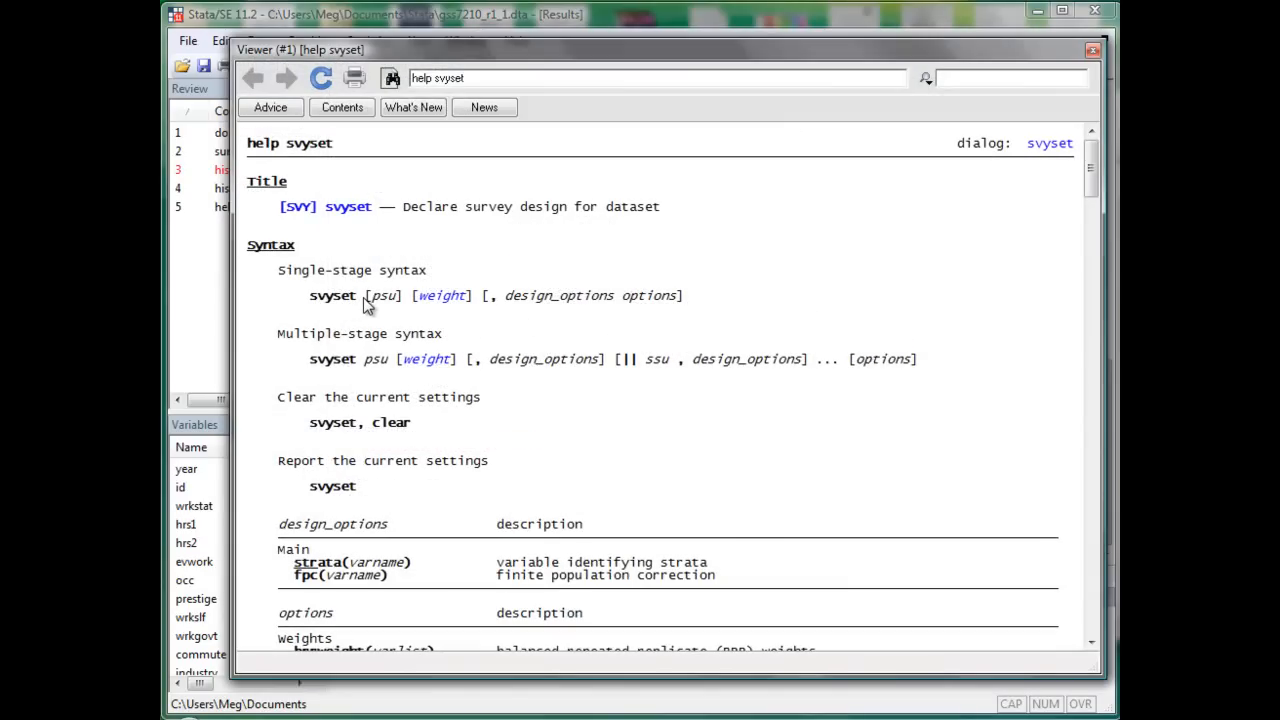
{"action": "mouse_move", "coordinate": [372, 310]}
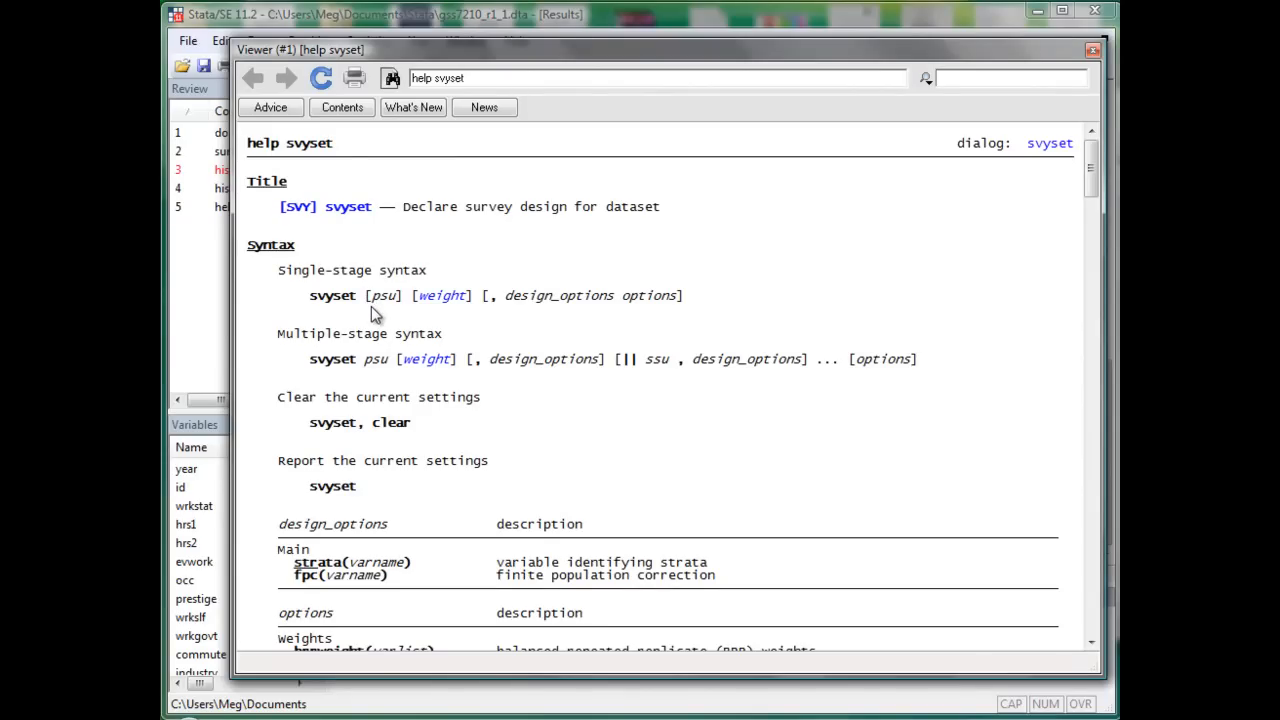
{"action": "mouse_move", "coordinate": [518, 307]}
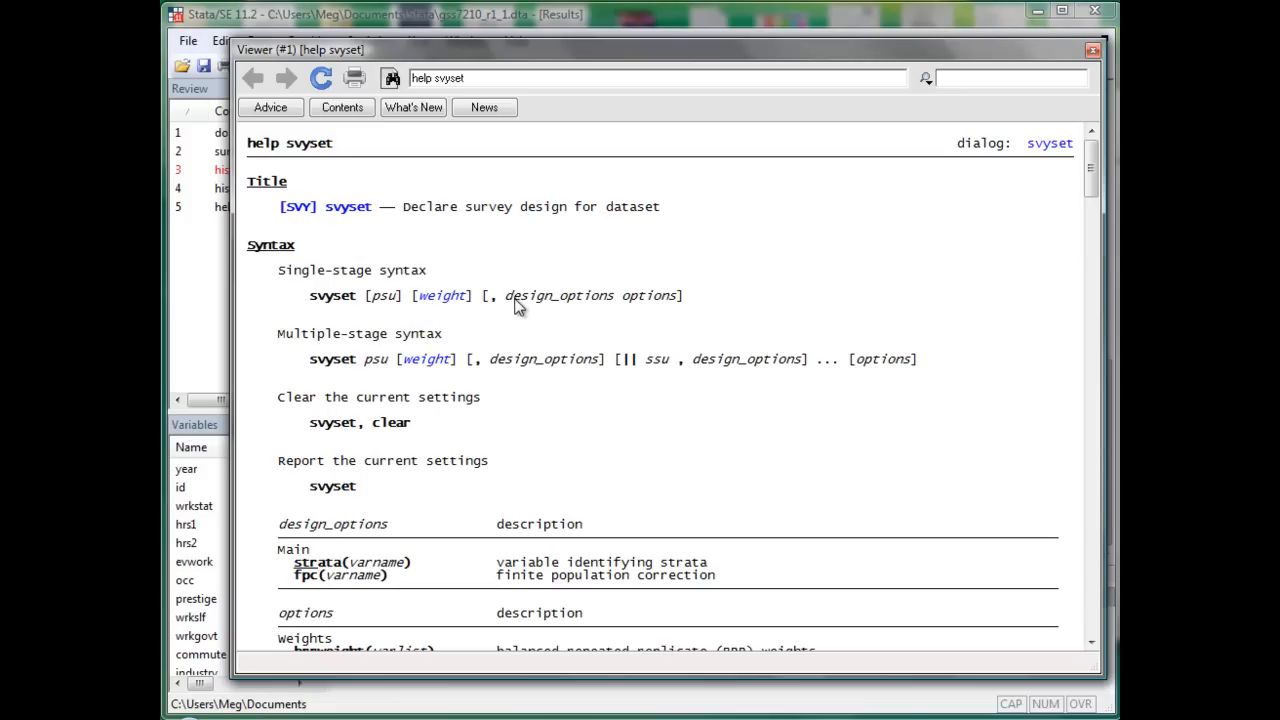
{"action": "mouse_move", "coordinate": [631, 301]}
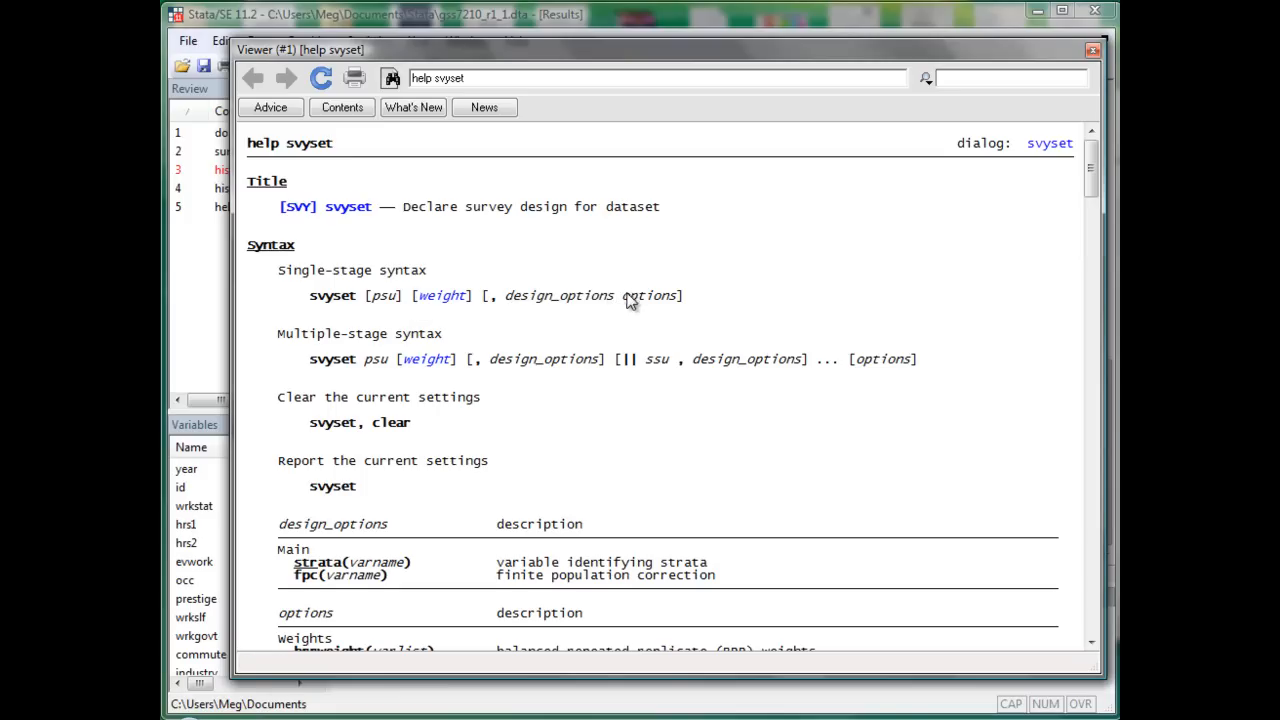
{"action": "mouse_move", "coordinate": [633, 301]}
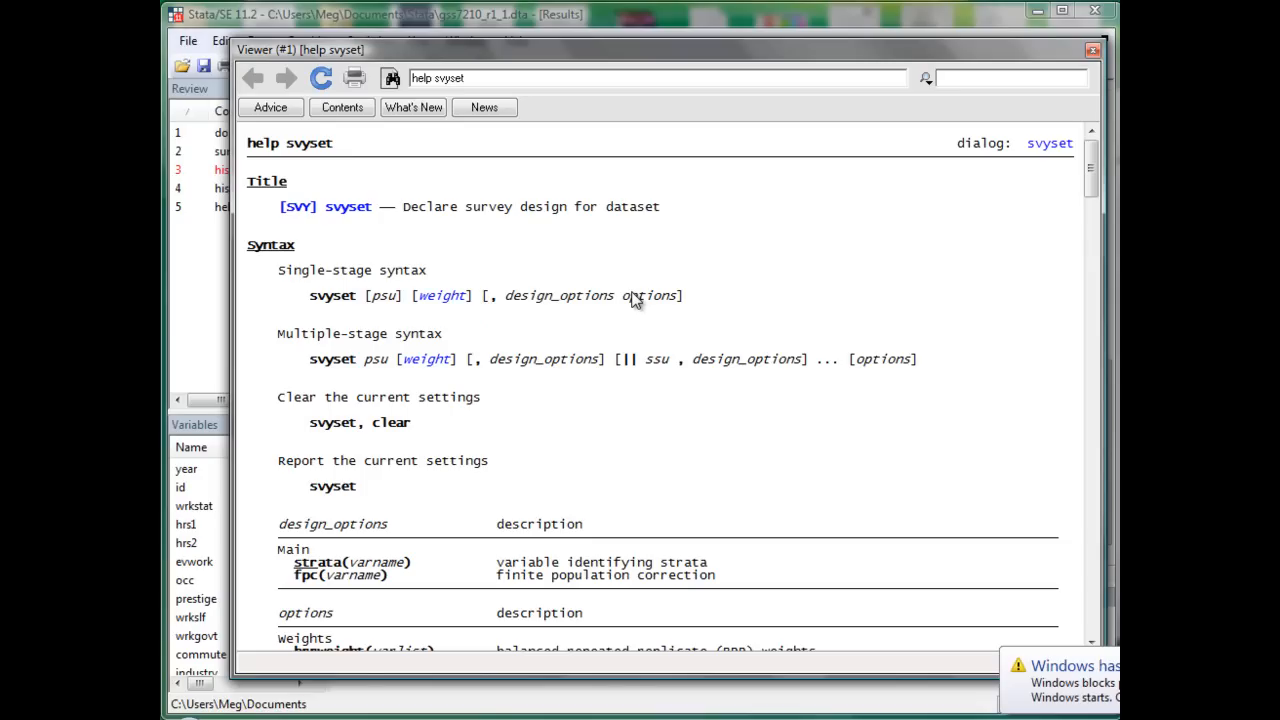
{"action": "mouse_move", "coordinate": [428, 318]}
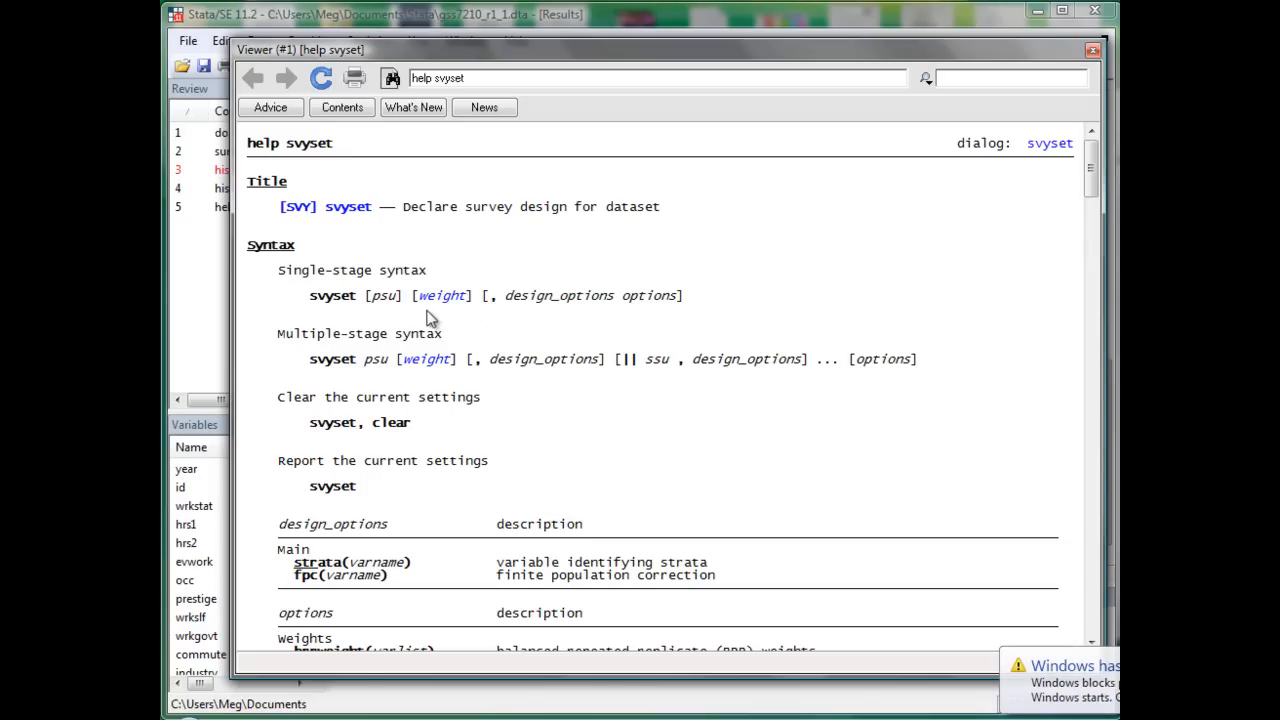
{"action": "mouse_move", "coordinate": [383, 313]}
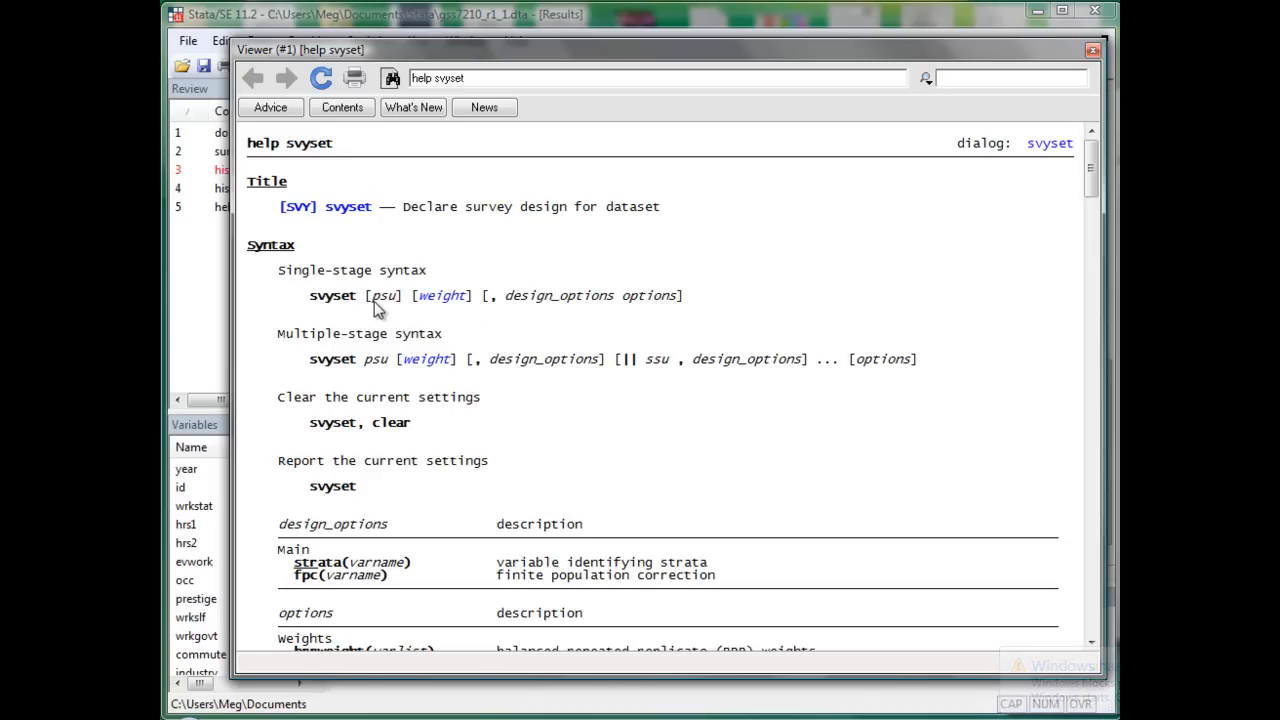
{"action": "mouse_move", "coordinate": [518, 308]}
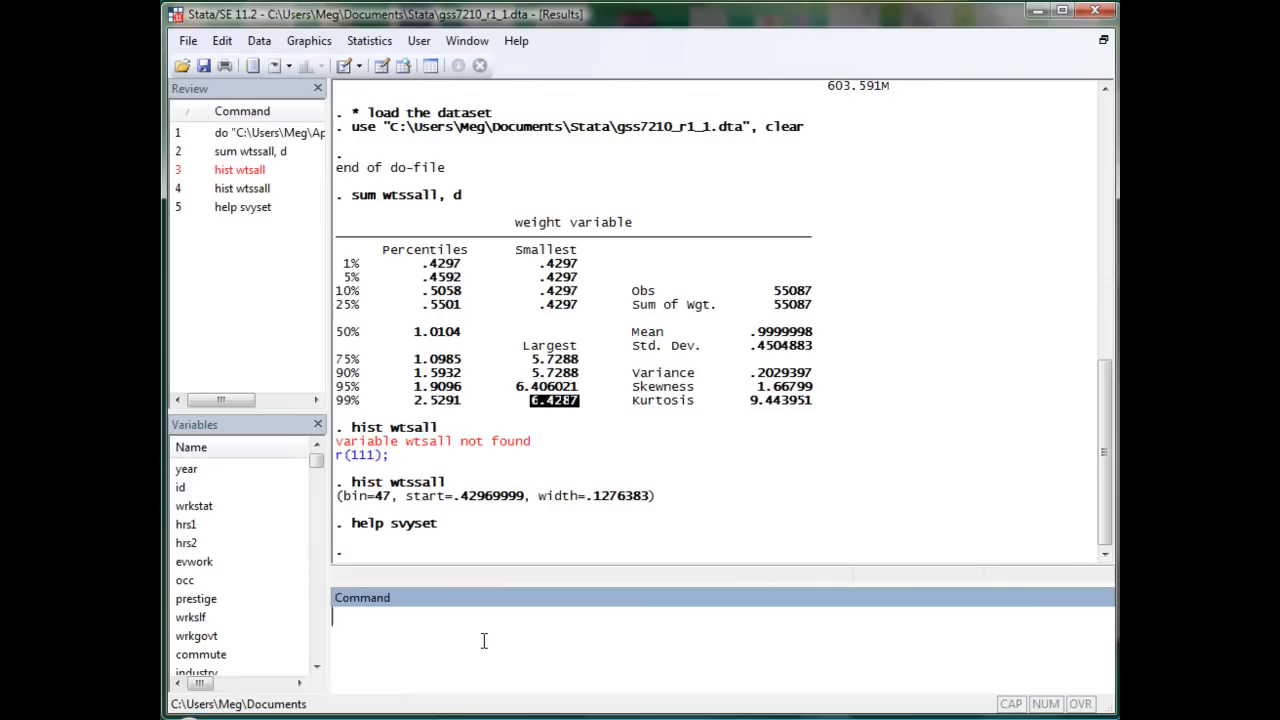
Declare the survey design with svyset [pw = wtssall]
{"action": "type", "text": "svyset"}
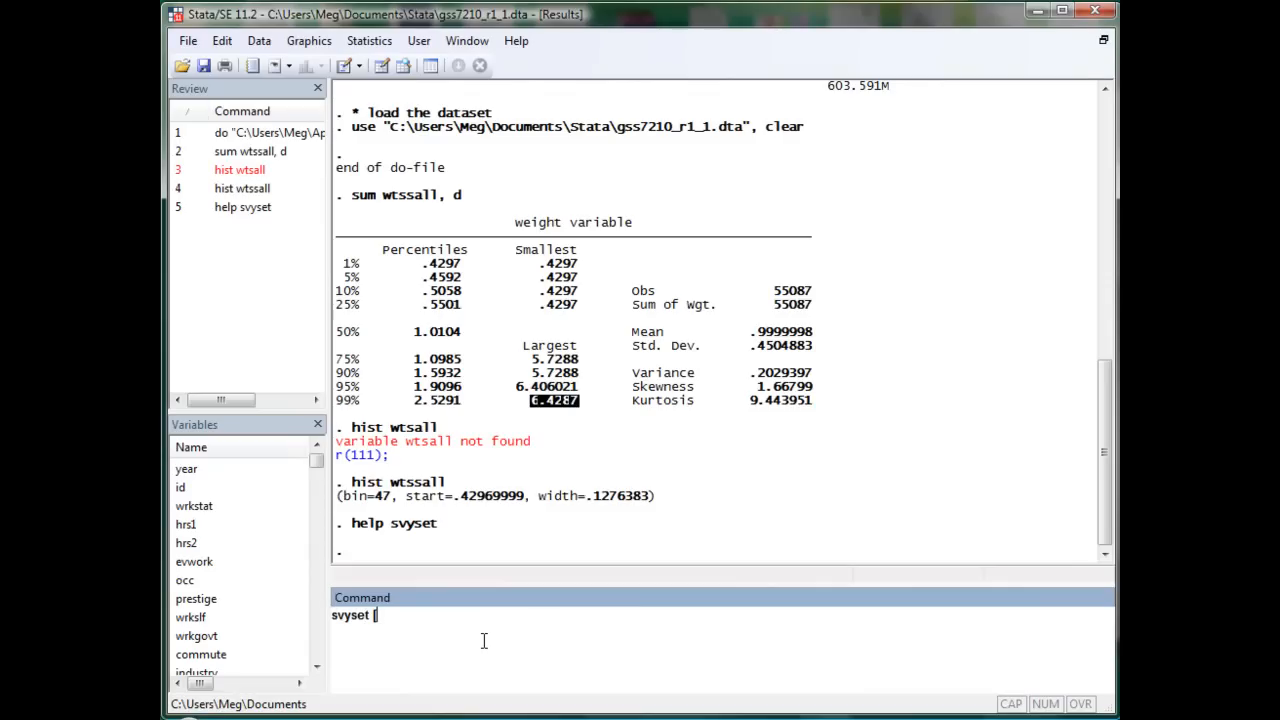
{"action": "type", "text": "[pw"}
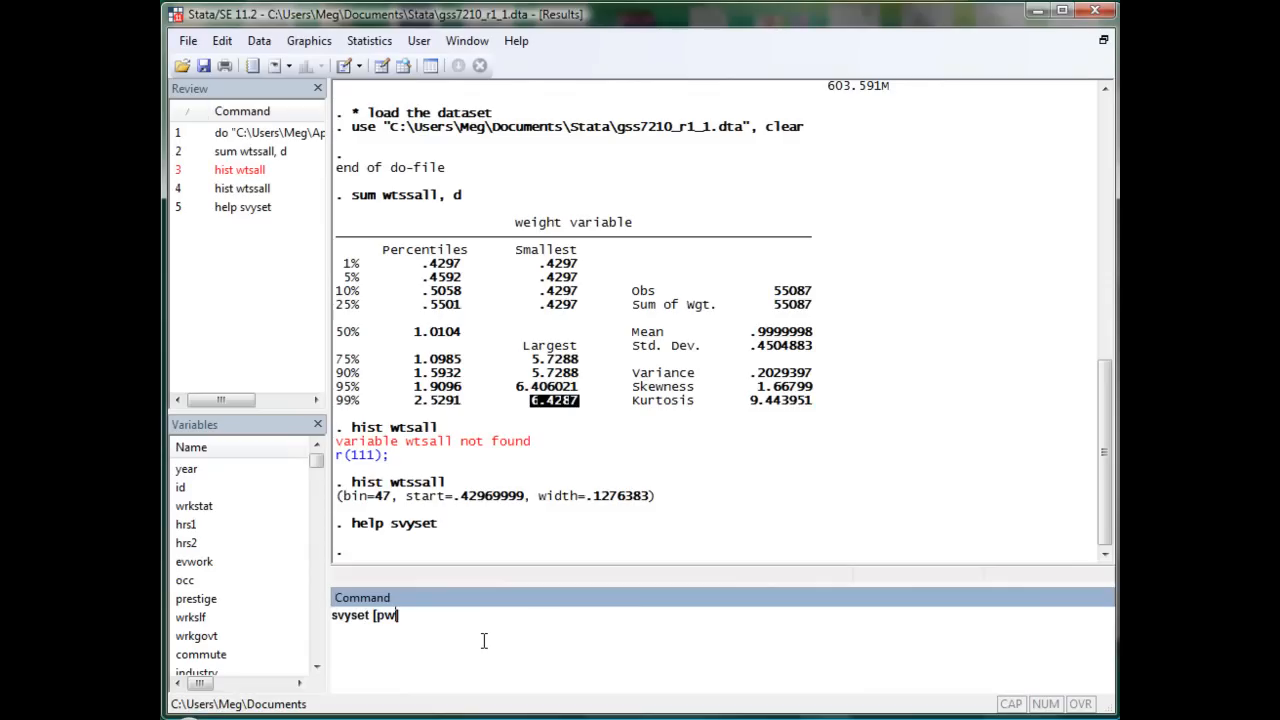
{"action": "type", "text": "= wtss"}
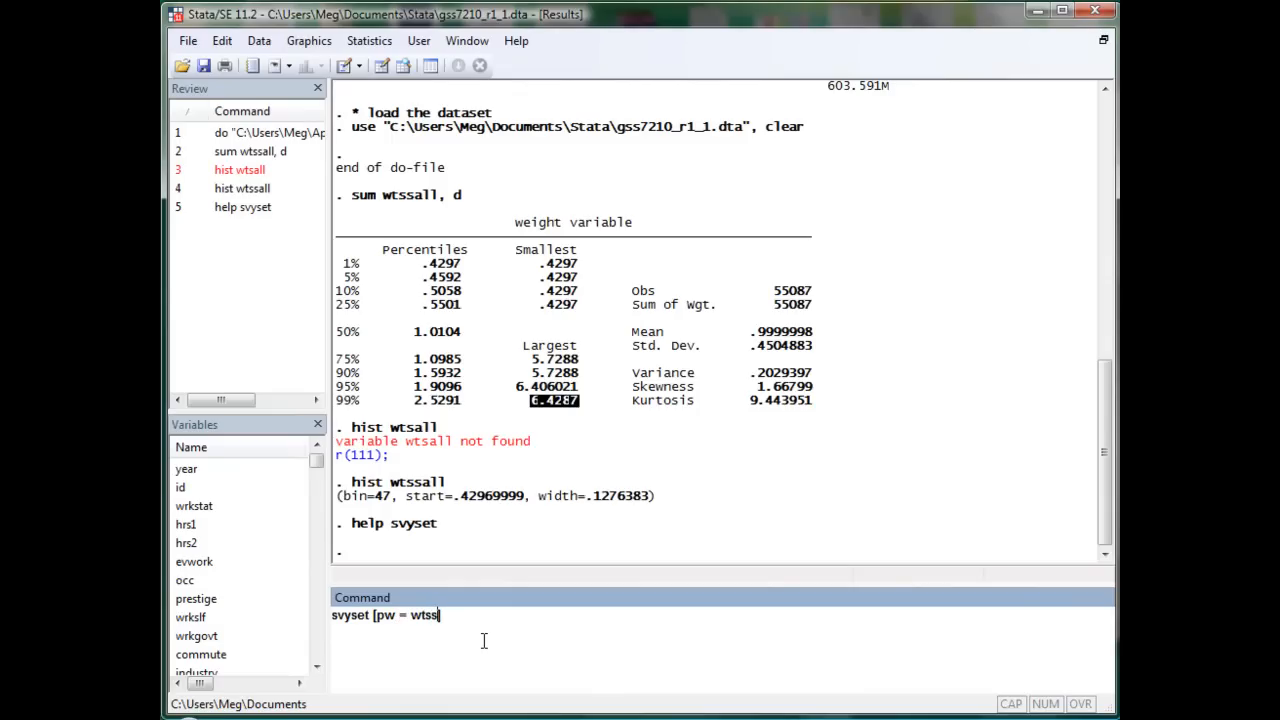
{"action": "type", "text": "all]"}
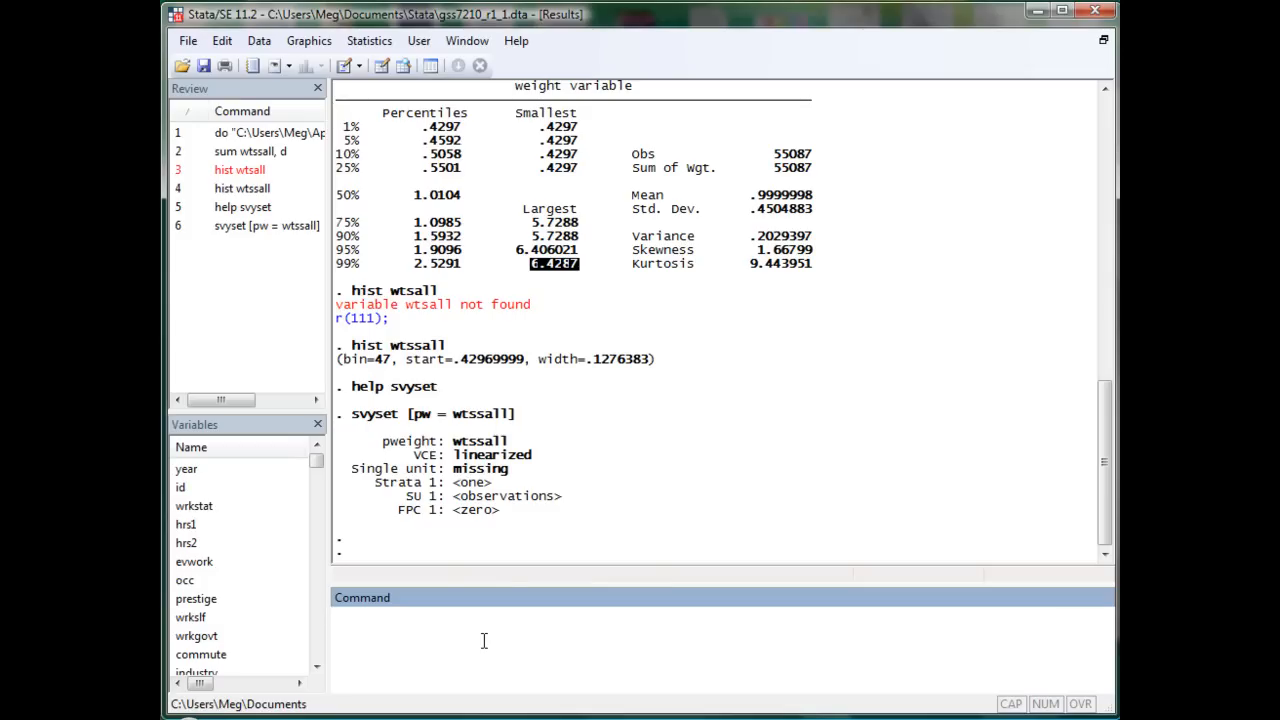
Cross-tabulate race by sex unweighted, as counts and with cell percentages
{"action": "type", "text": "ta"}
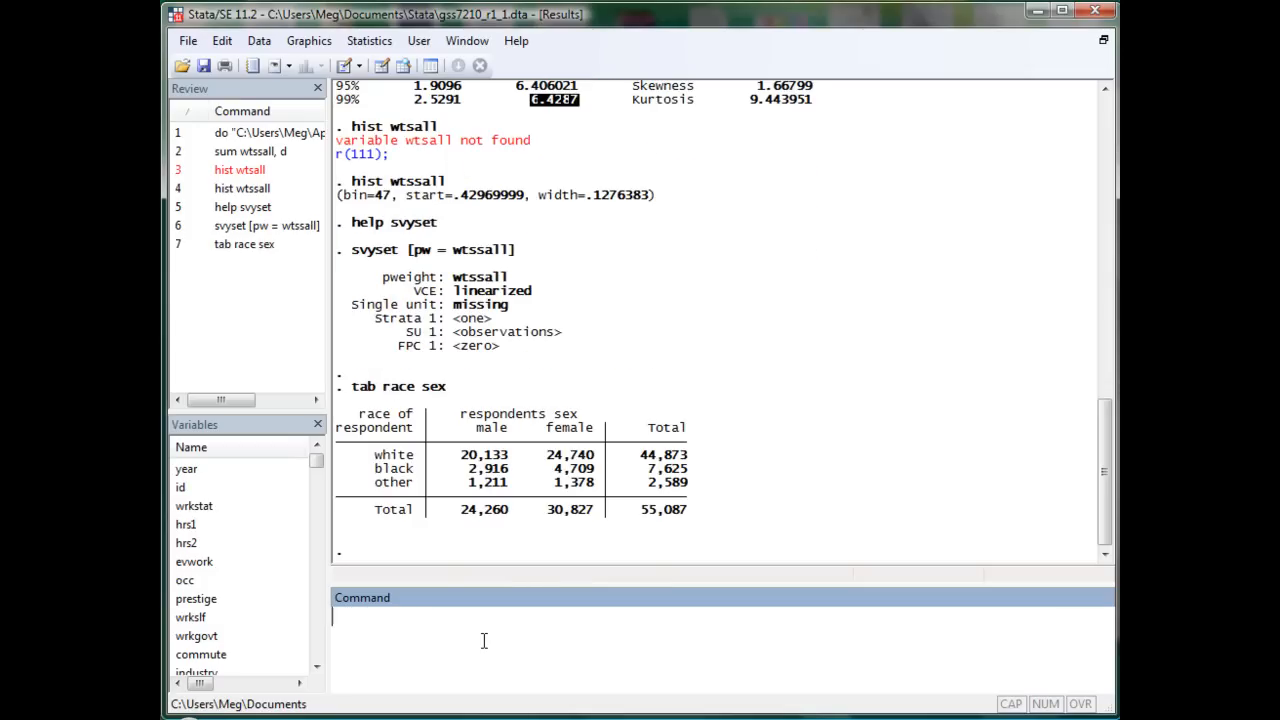
{"action": "type", "text": "tab race sex"}
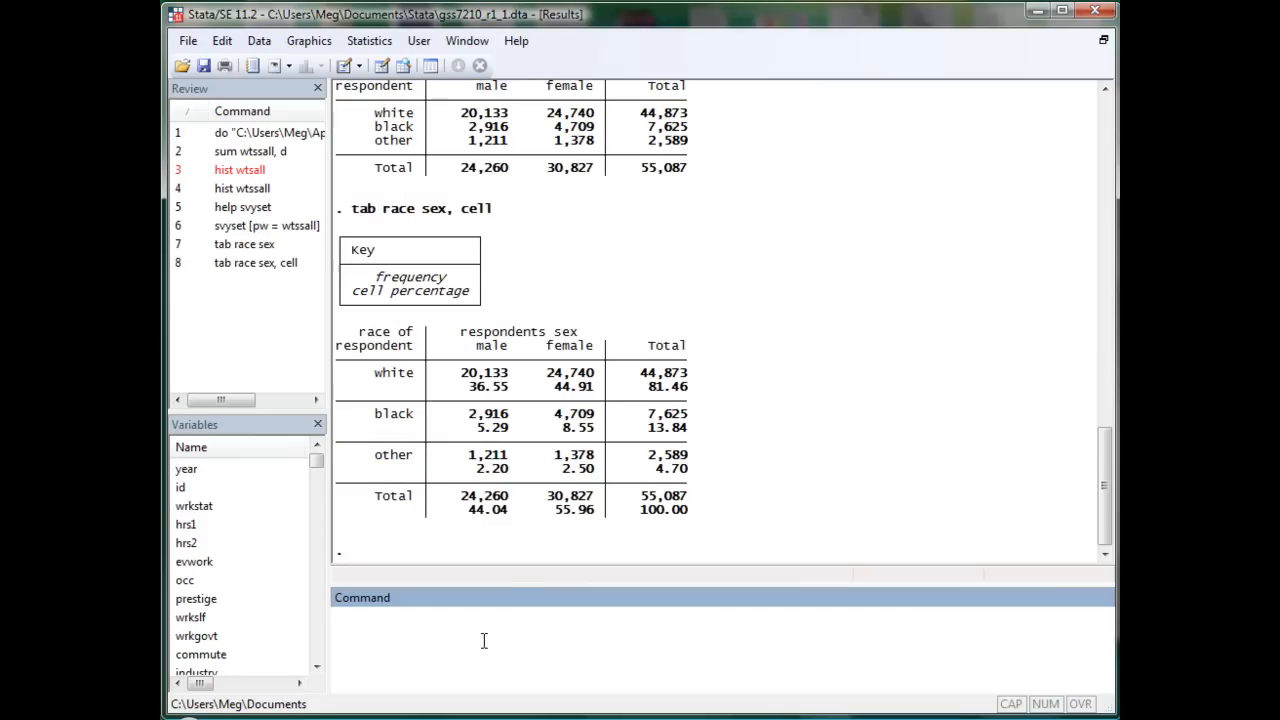
{"action": "left_click", "coordinate": [483, 620]}
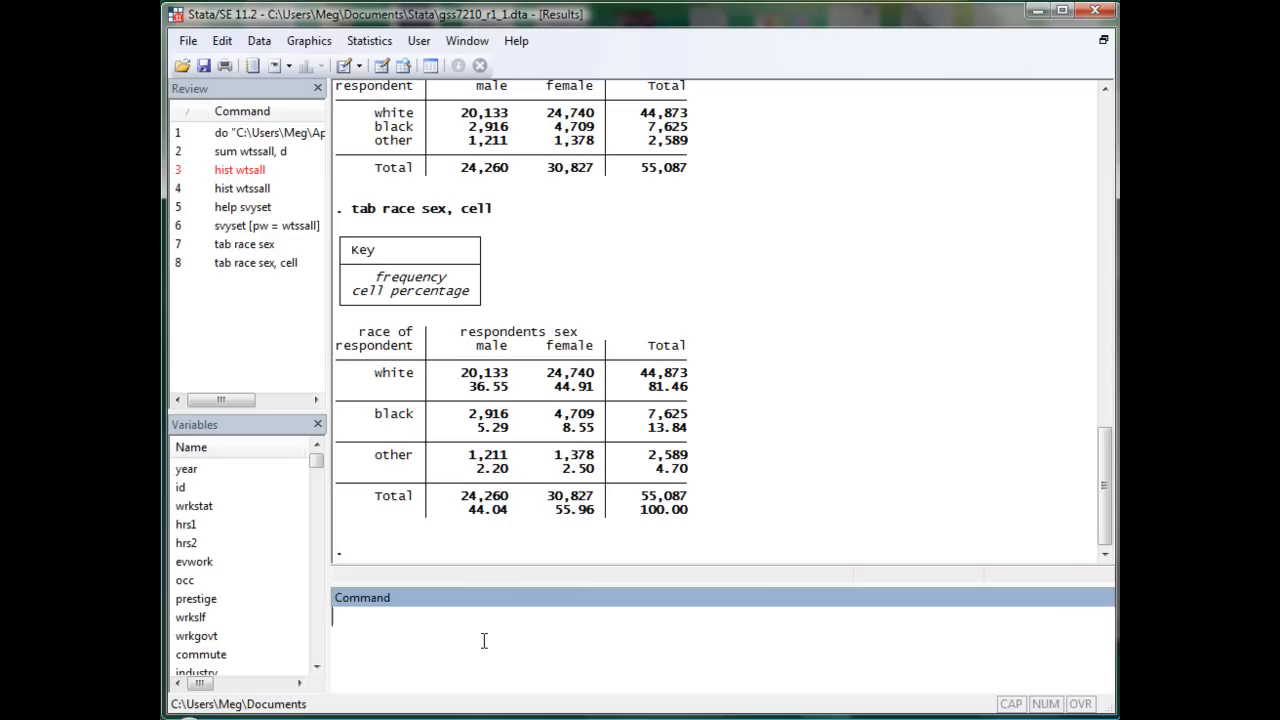
{"action": "type", "text": "svy: tab race sex, count"}
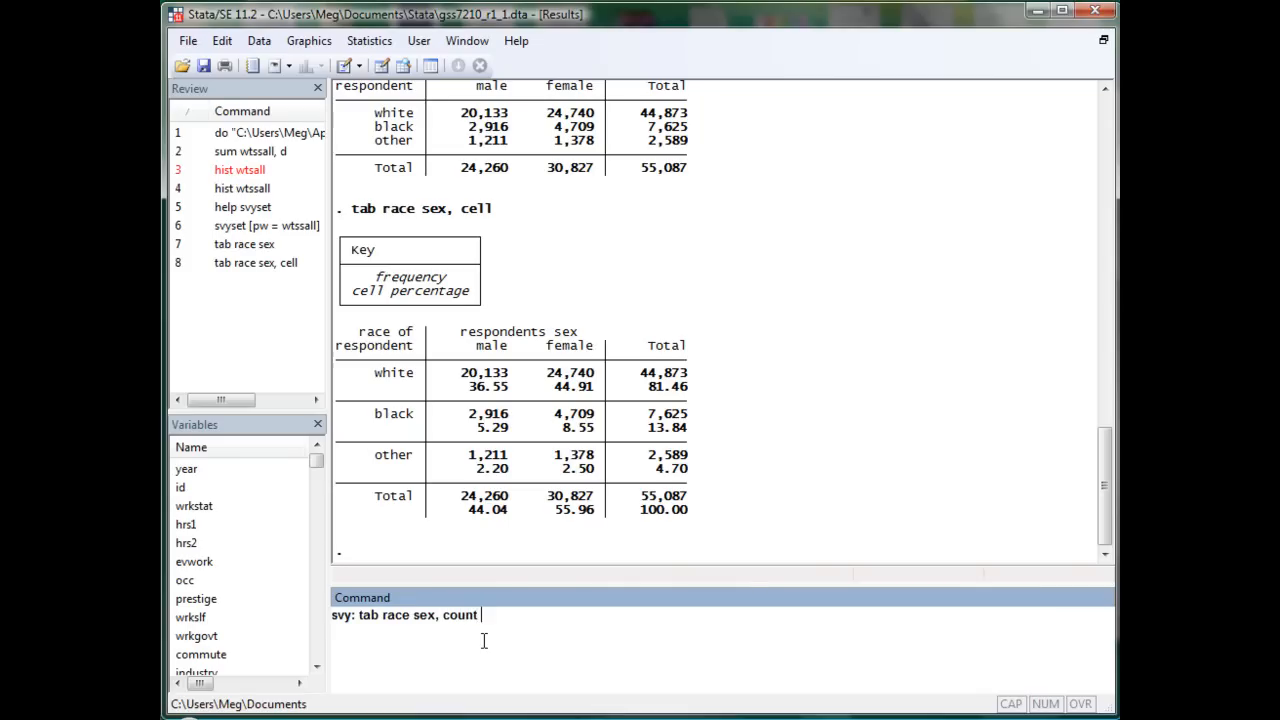
Run svy: tab race sex with weighted counts and cell proportions, highlighting population size 55086.99
{"action": "key", "text": "Return"}
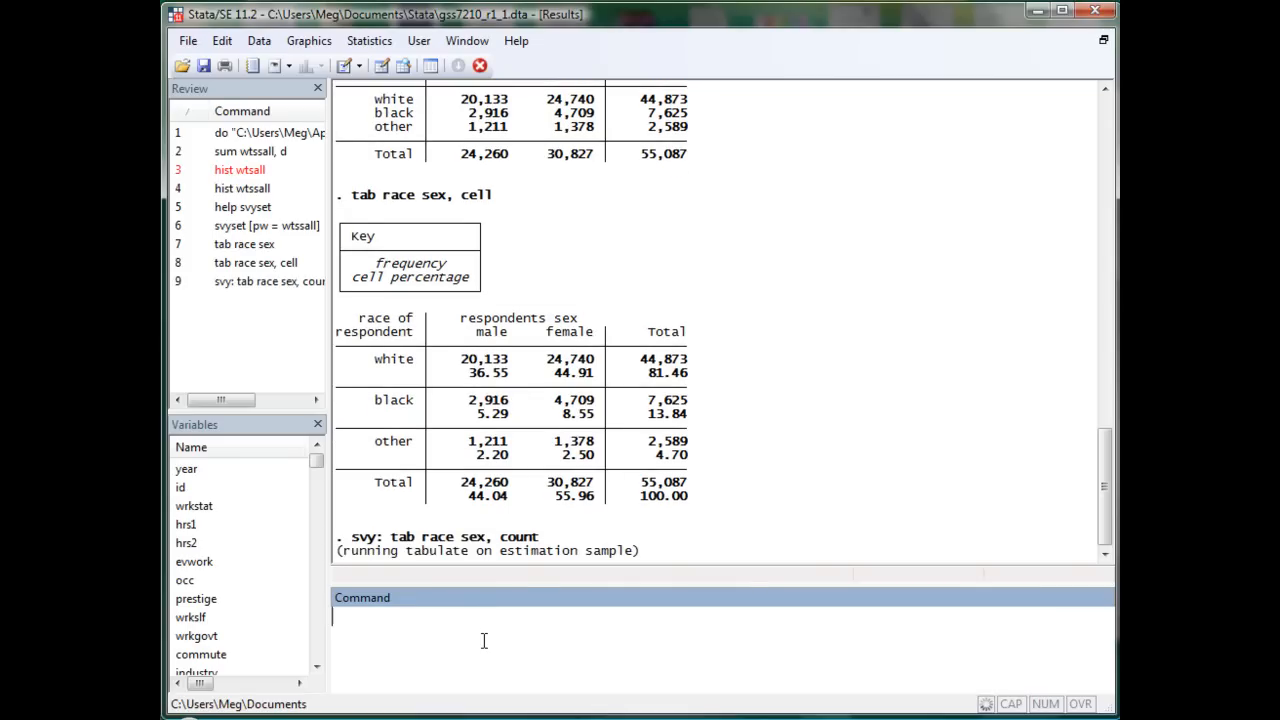
{"action": "scroll", "scroll_direction": "down", "scroll_amount": 3}
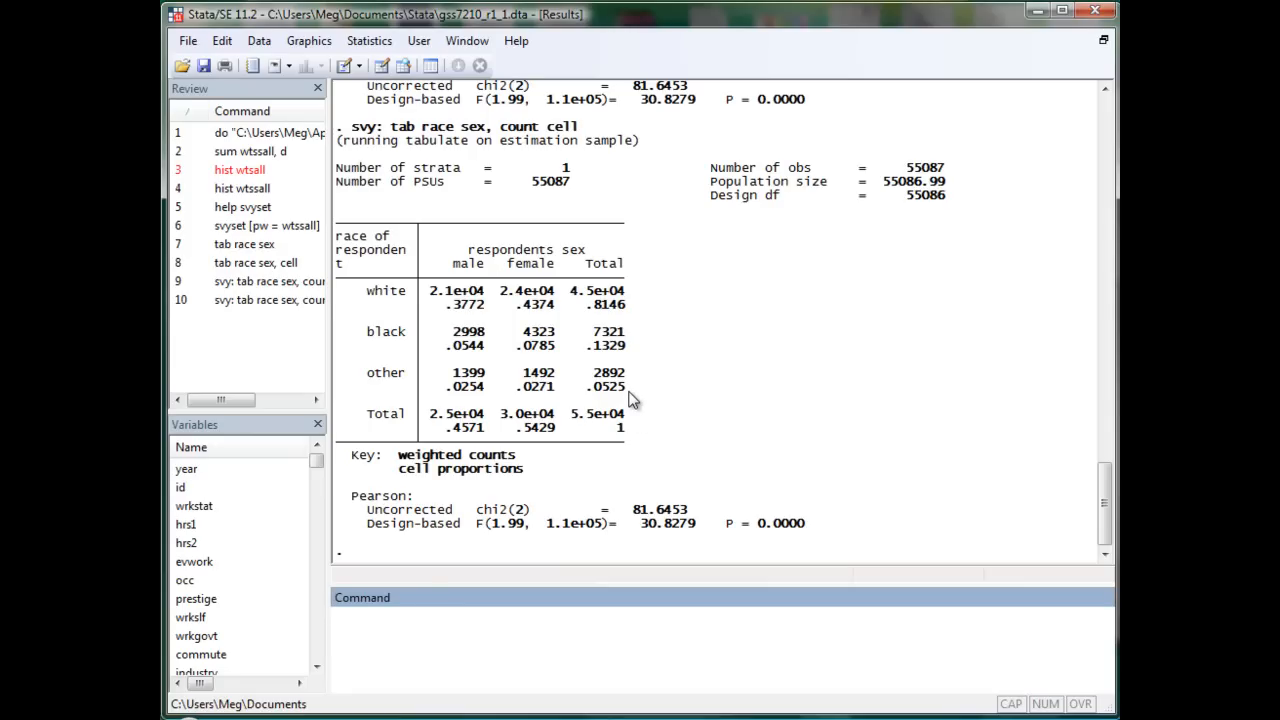
{"action": "mouse_move", "coordinate": [528, 335]}
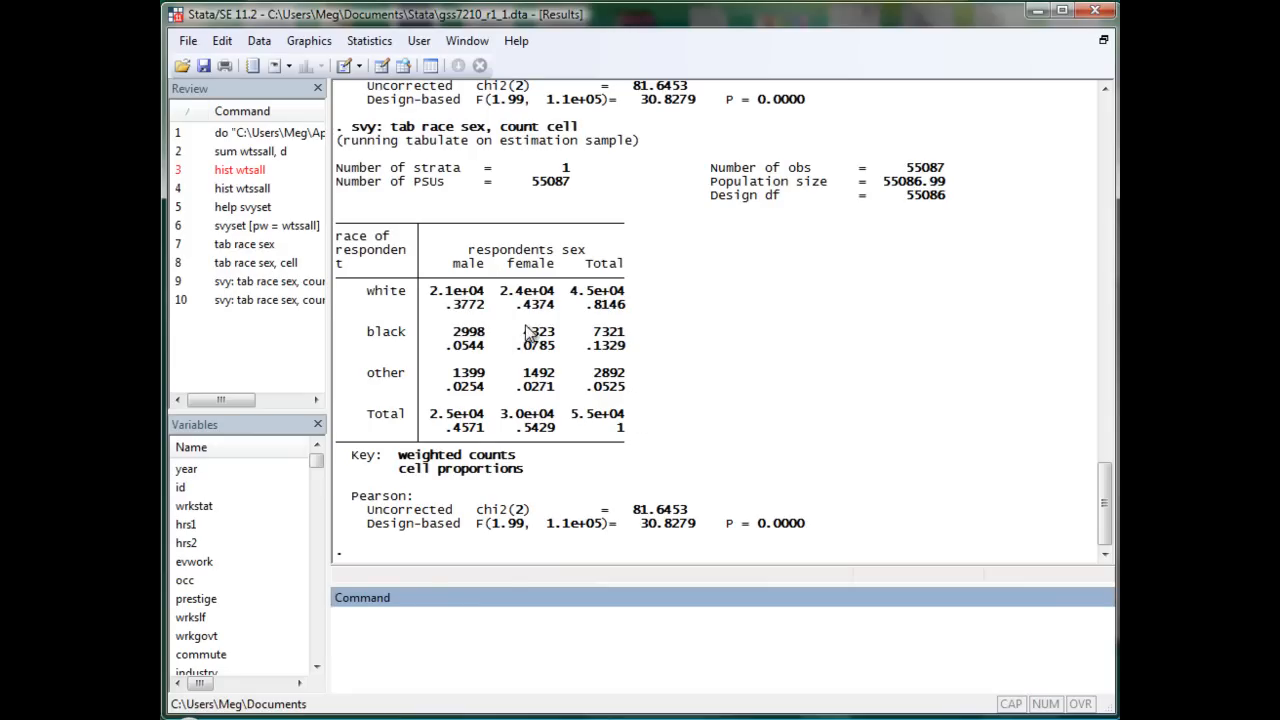
{"action": "double_click", "coordinate": [467, 427]}
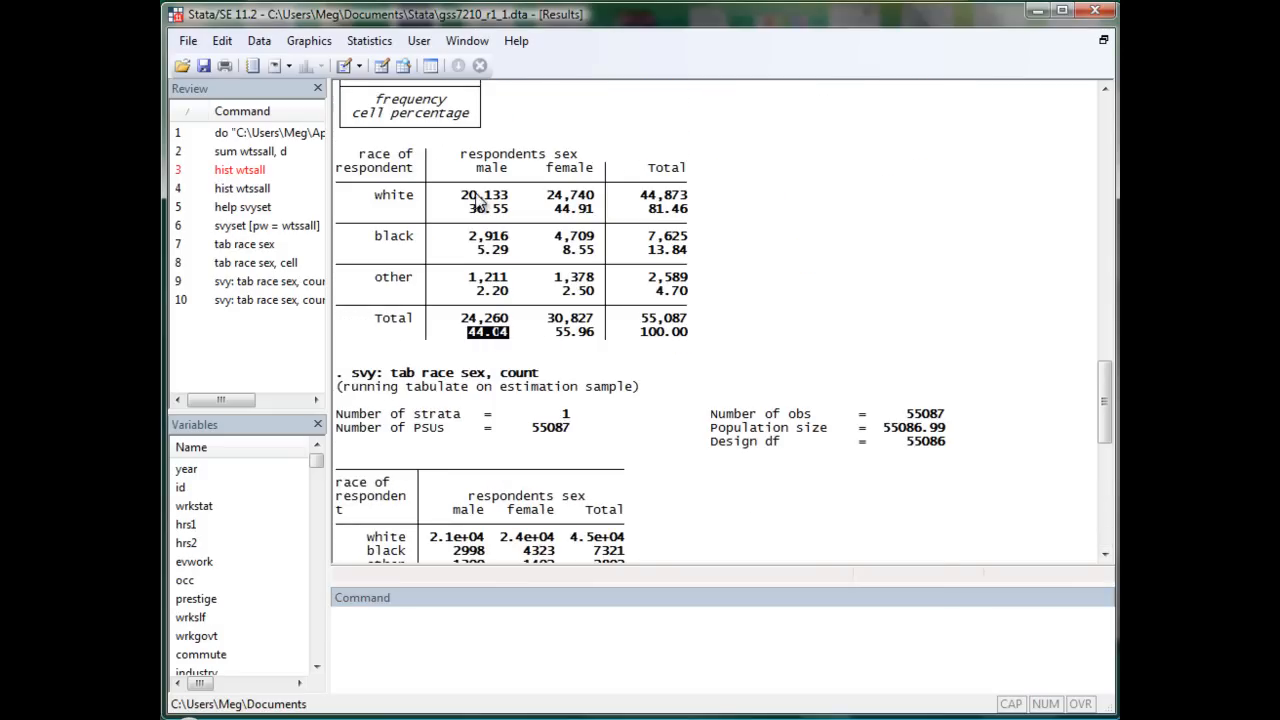
{"action": "scroll", "scroll_direction": "down", "scroll_amount": 3}
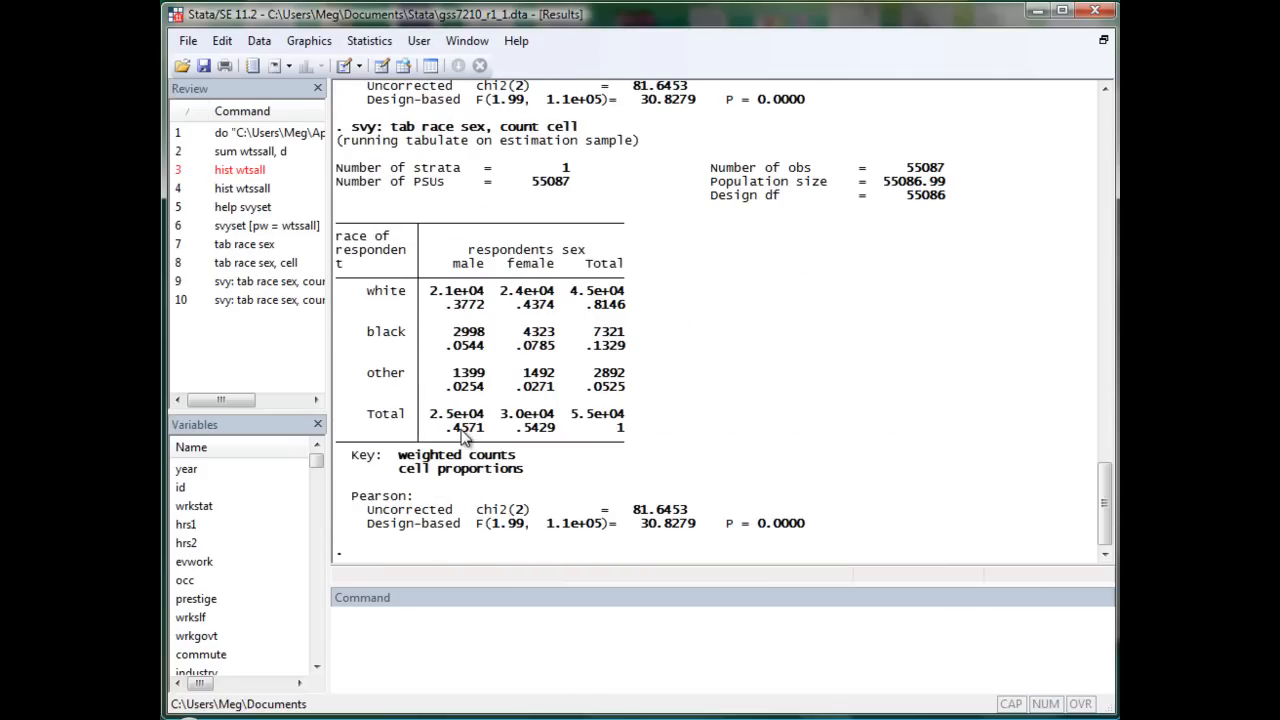
{"action": "mouse_move", "coordinate": [485, 435]}
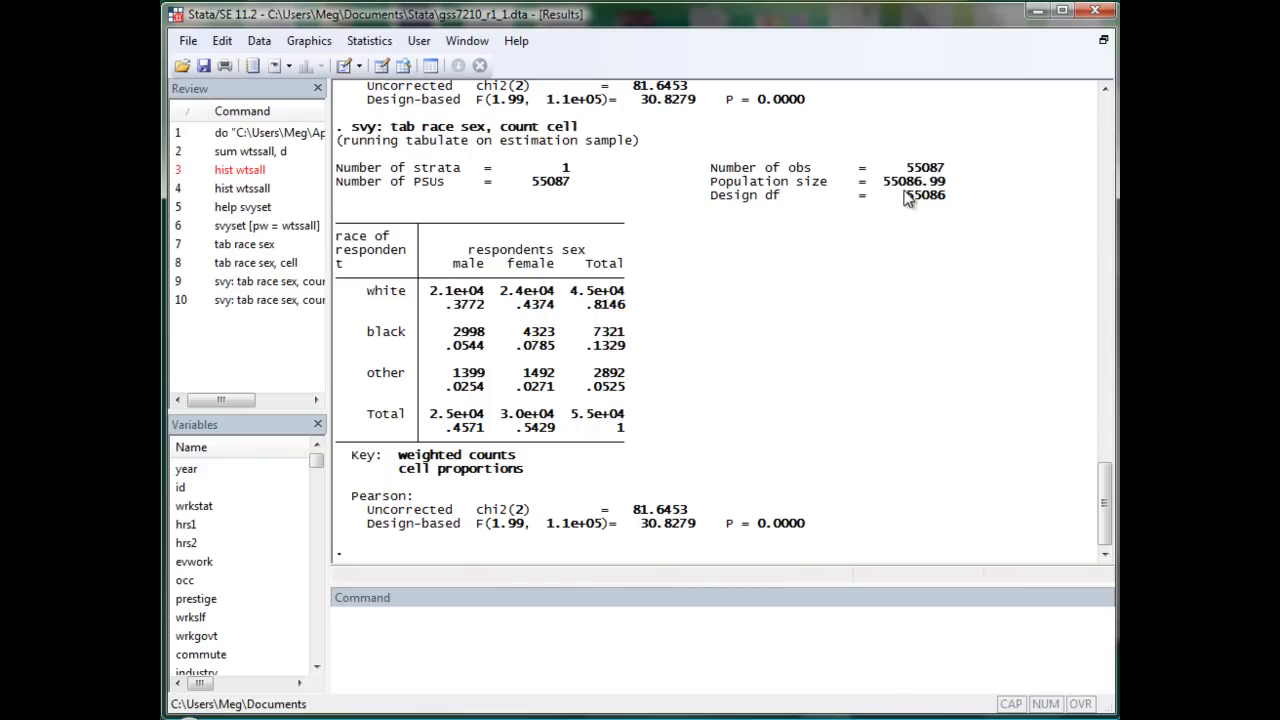
{"action": "double_click", "coordinate": [911, 181]}
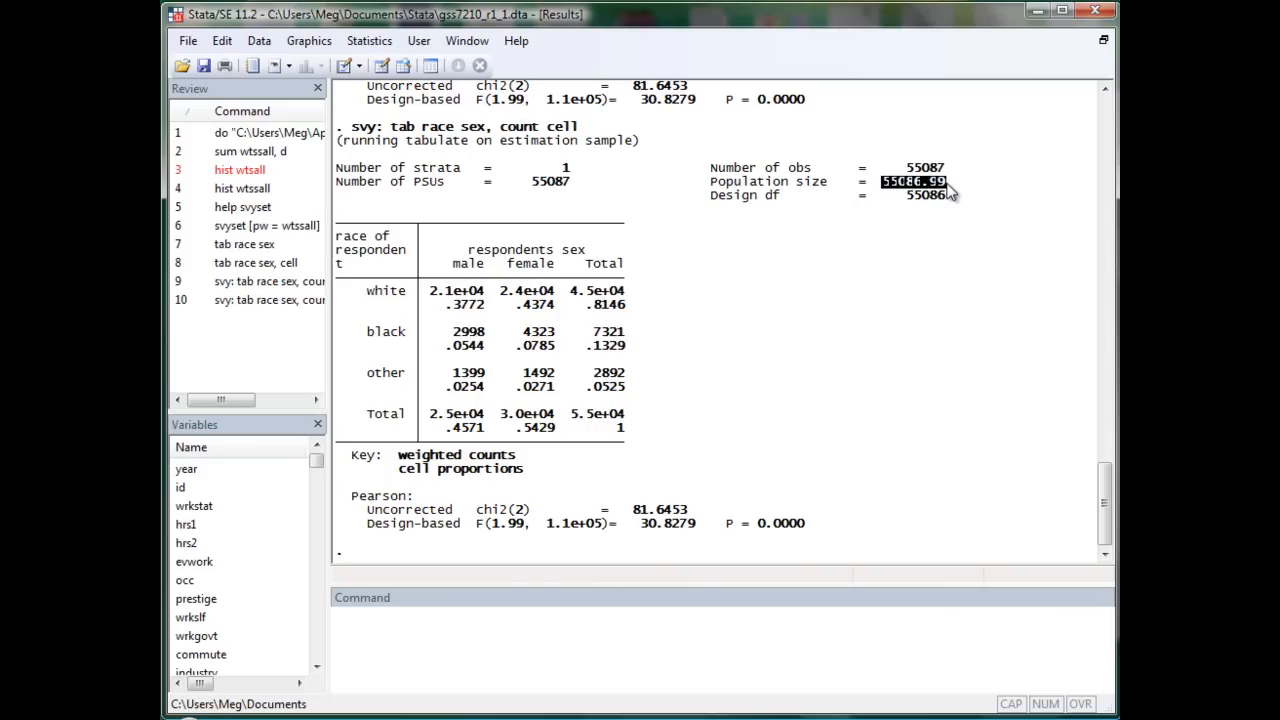
{"action": "mouse_move", "coordinate": [400, 160]}
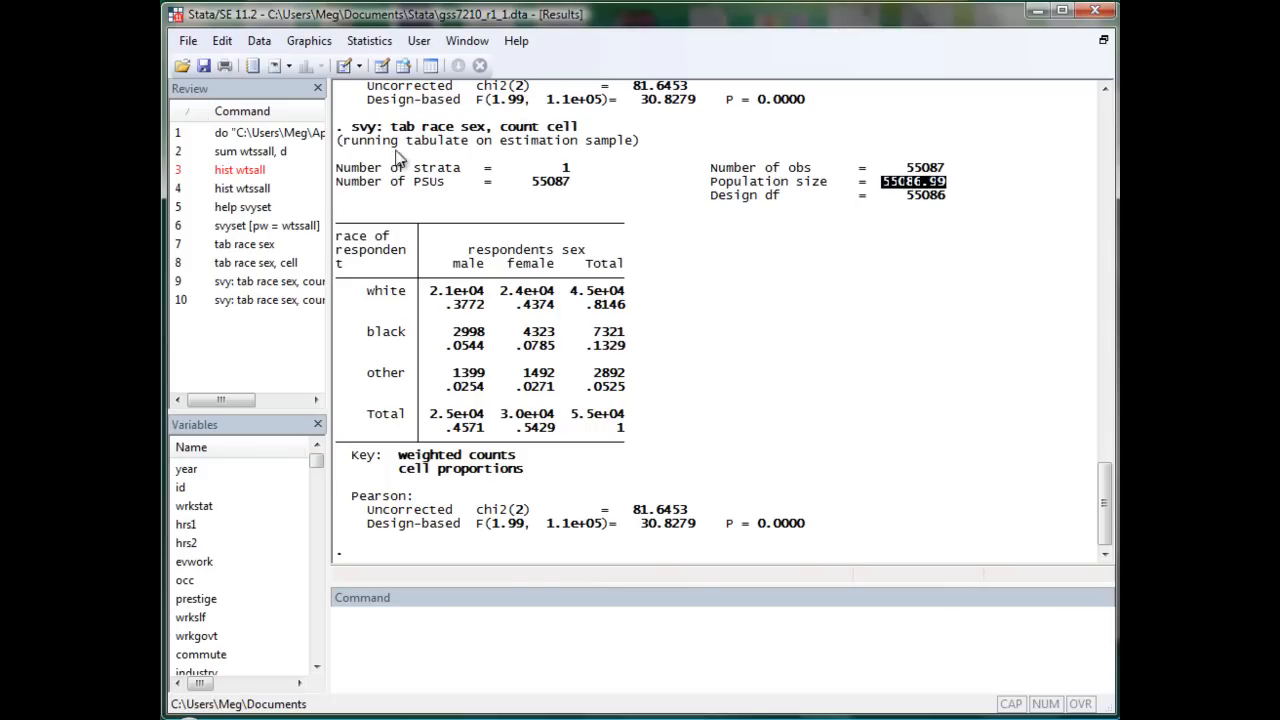
{"action": "mouse_move", "coordinate": [456, 622]}
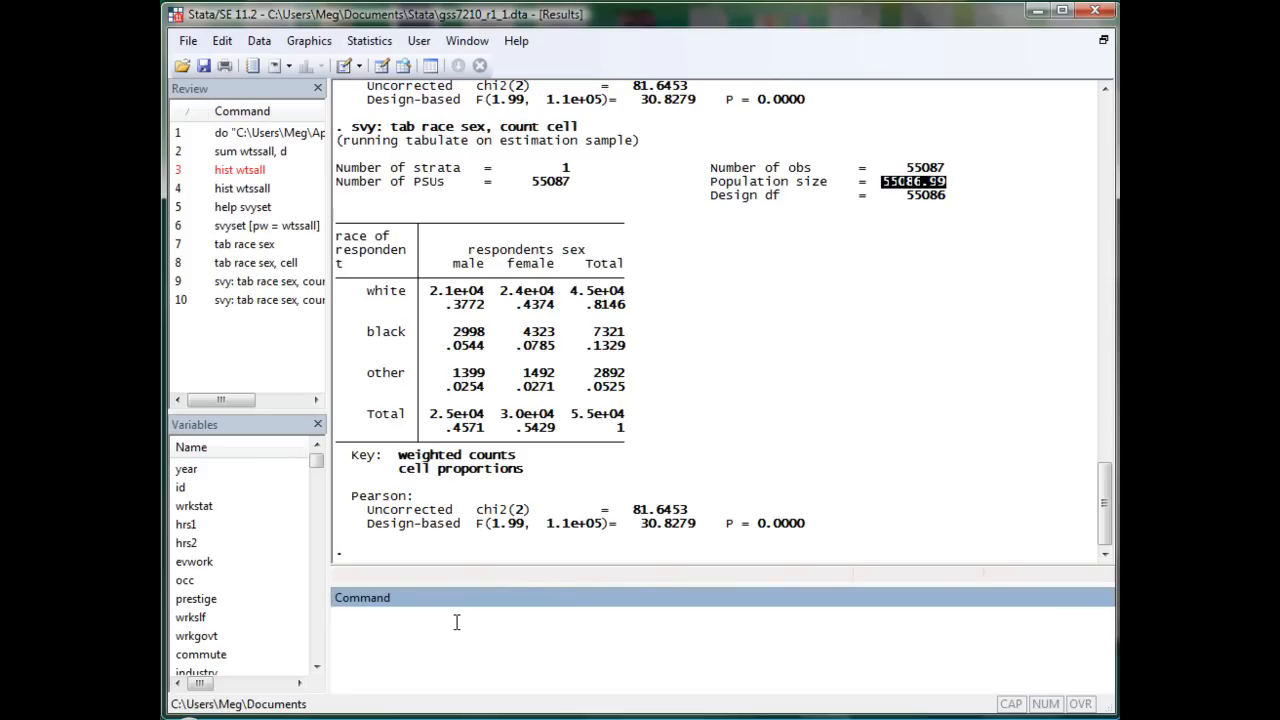
Fit svy: regress hrs1 hourly, giving coefficient 0.251 with p-value 0.060
{"action": "type", "text": "svy: regr"}
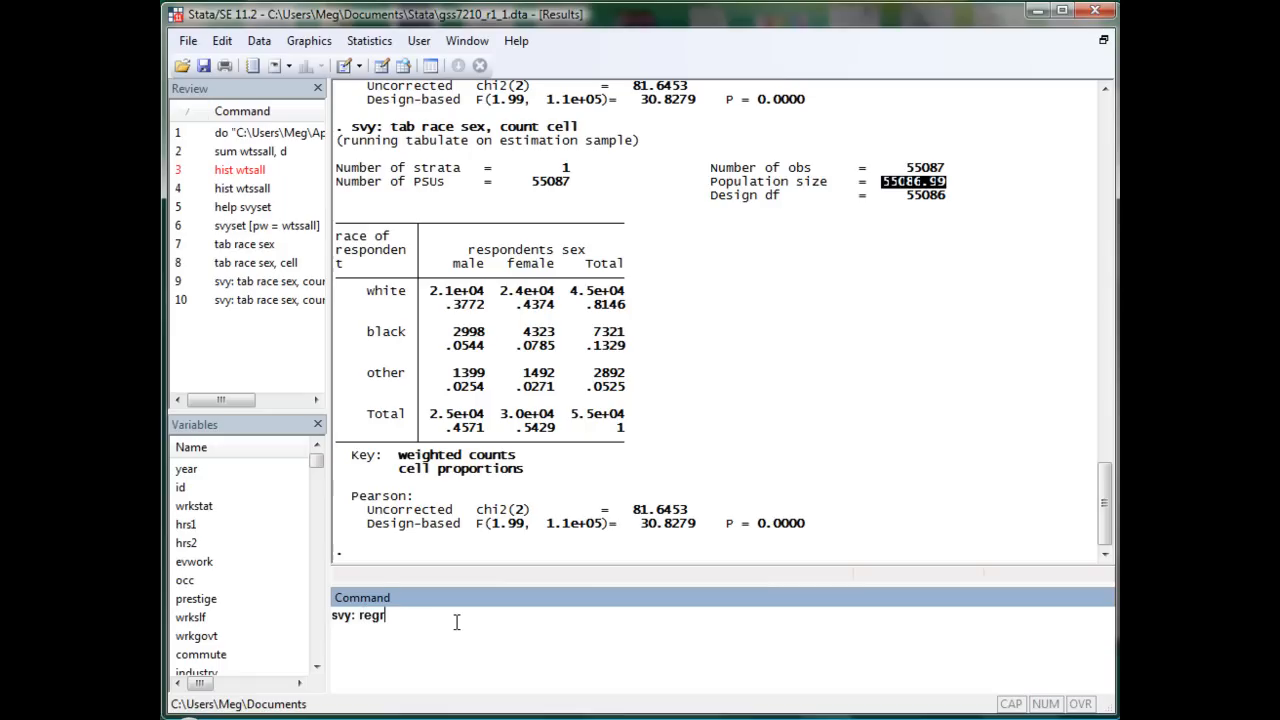
{"action": "type", "text": "ess"}
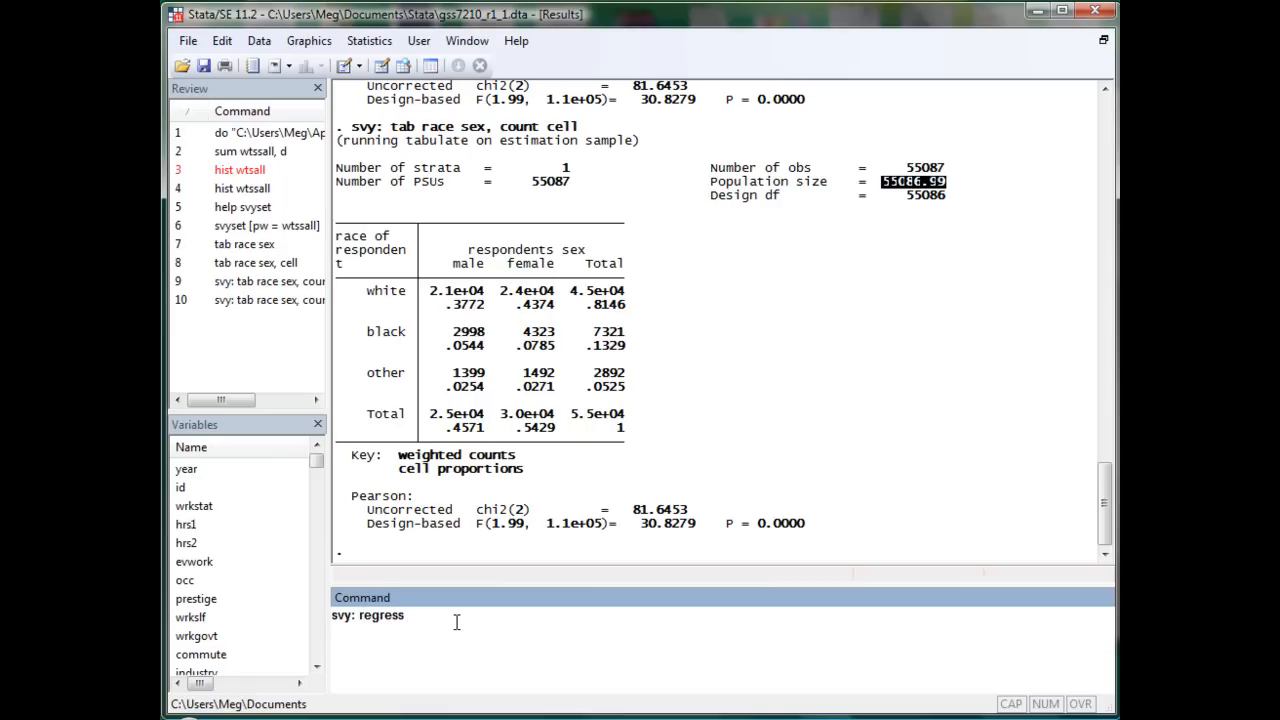
{"action": "type", "text": "hrs1 hr"}
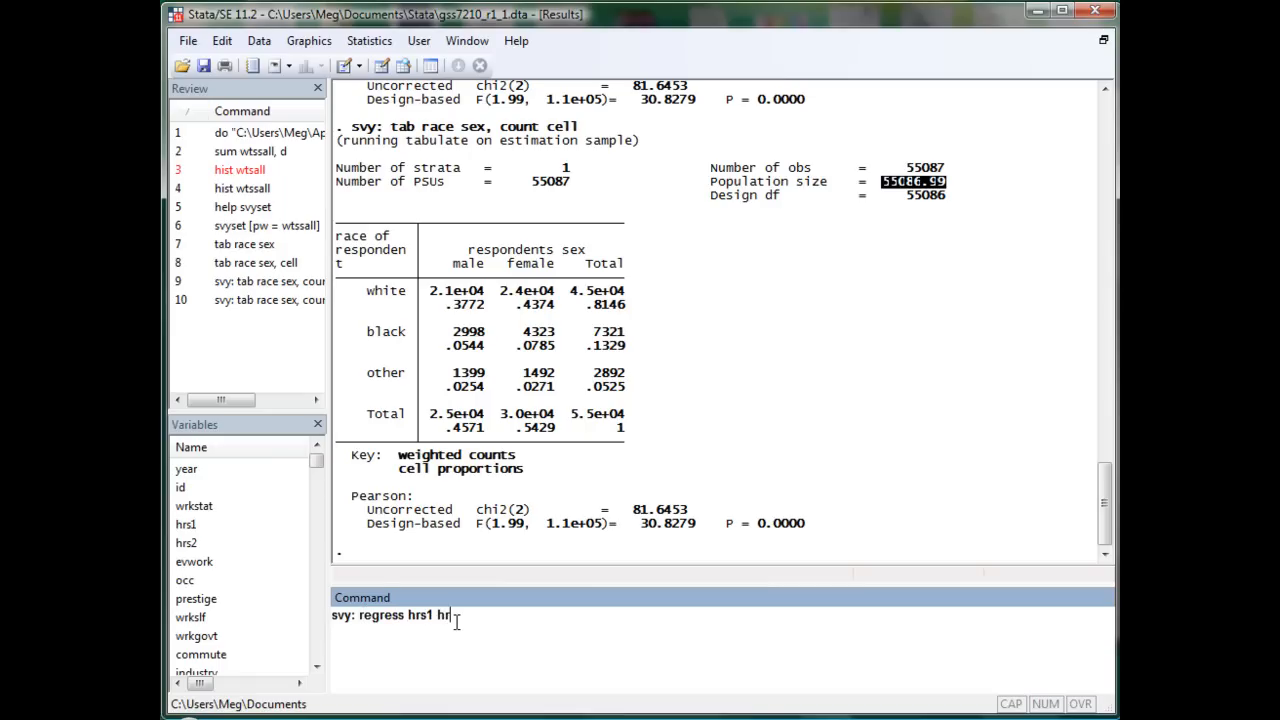
{"action": "type", "text": "ourly"}
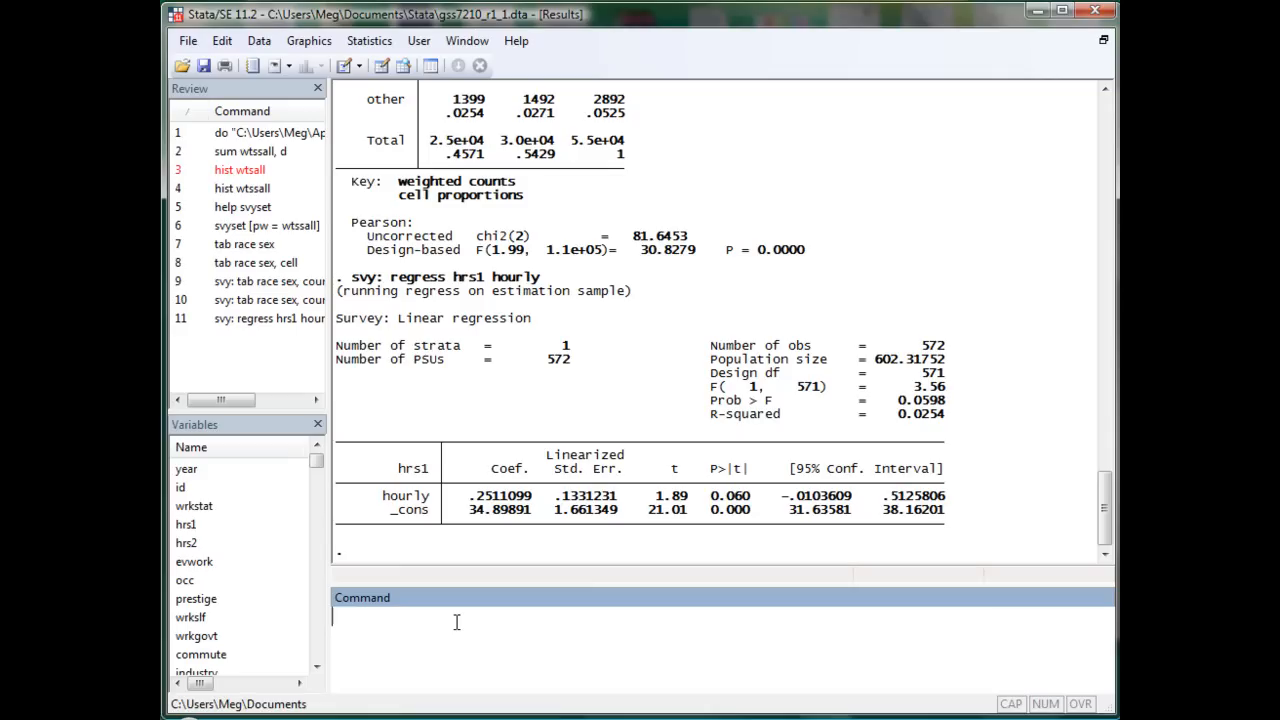
Run the unweighted regress hrs1 hourly, yielding coefficient 0.204 with p-value 0.002
{"action": "type", "text": "regress hrs"}
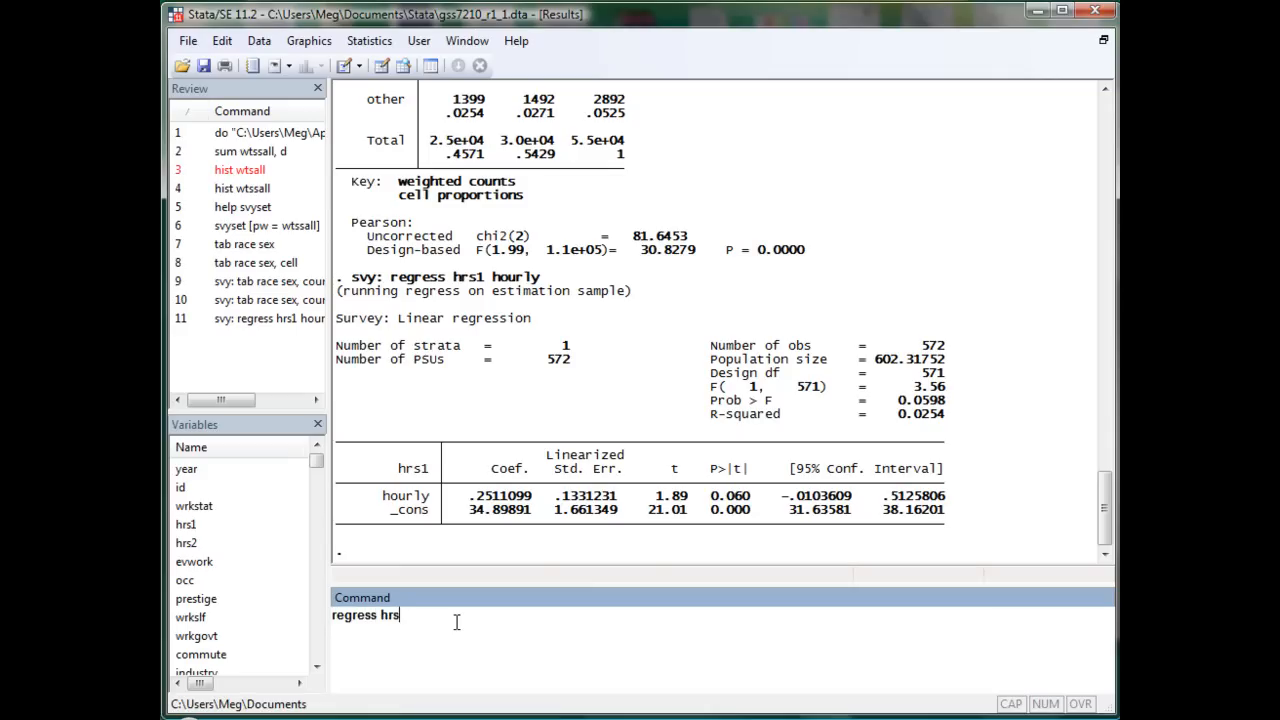
{"action": "type", "text": "1 hourly"}
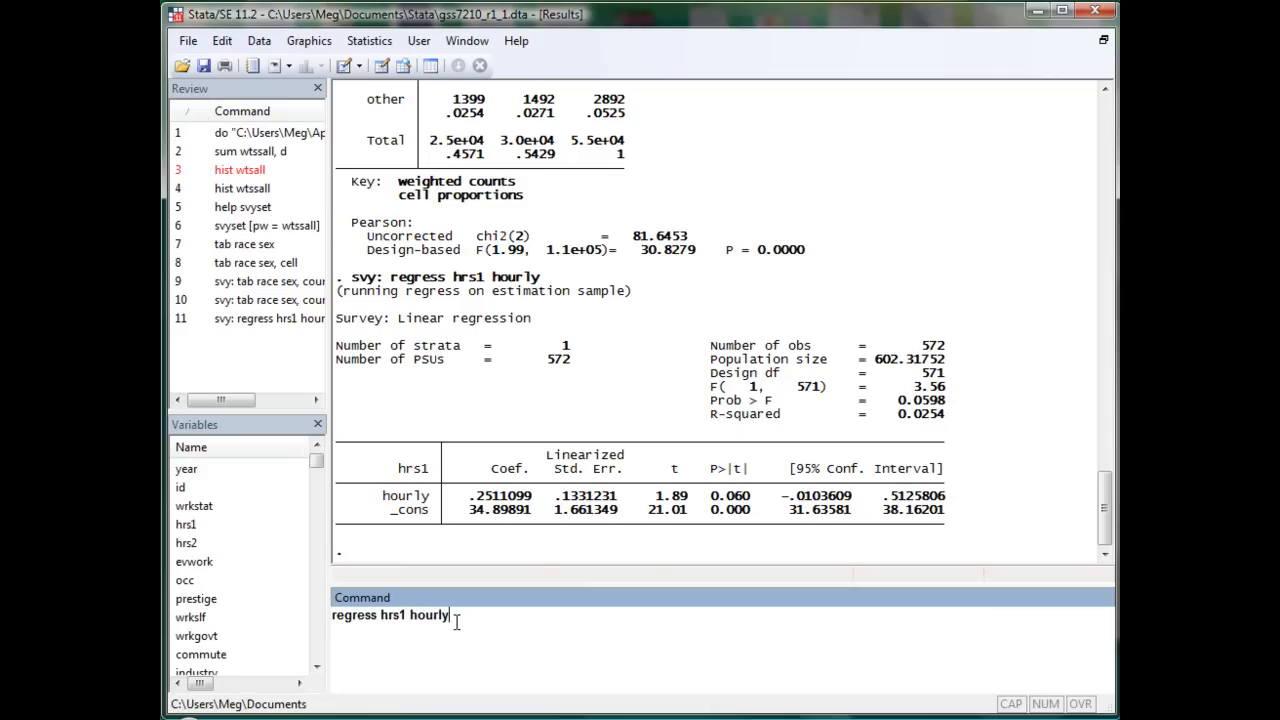
{"action": "key", "text": "Return"}
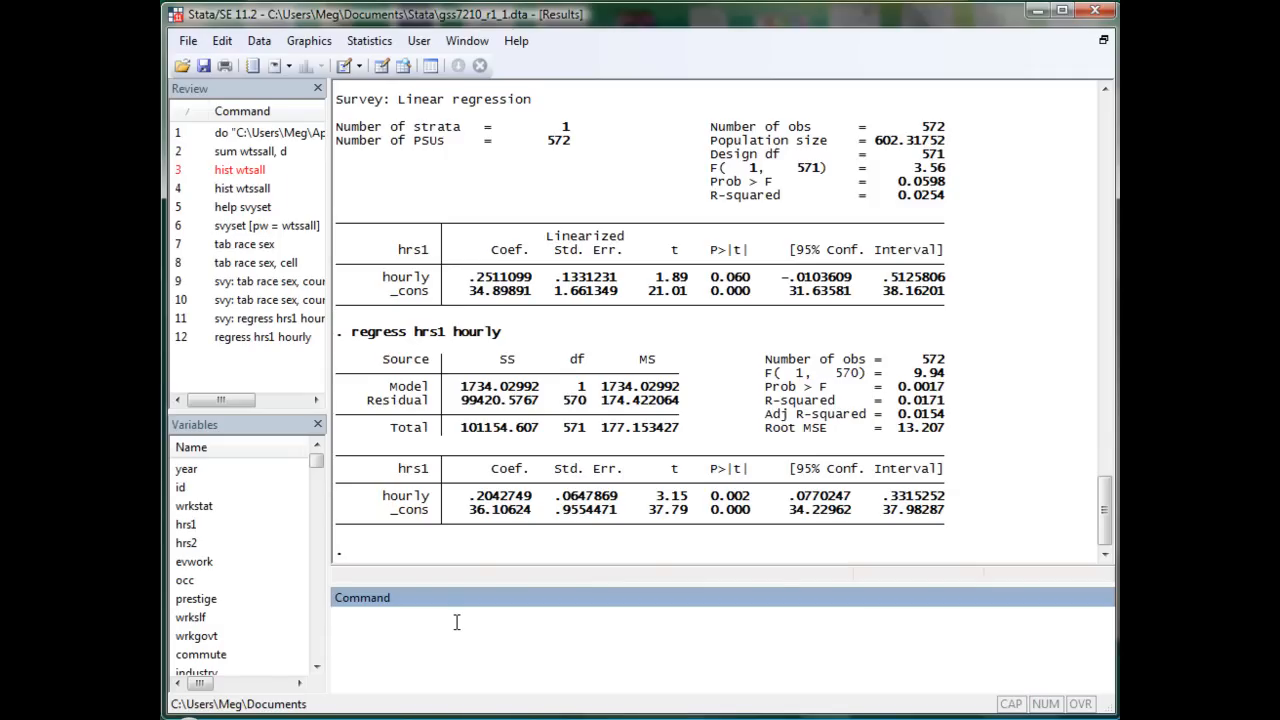
{"action": "left_click", "coordinate": [450, 618]}
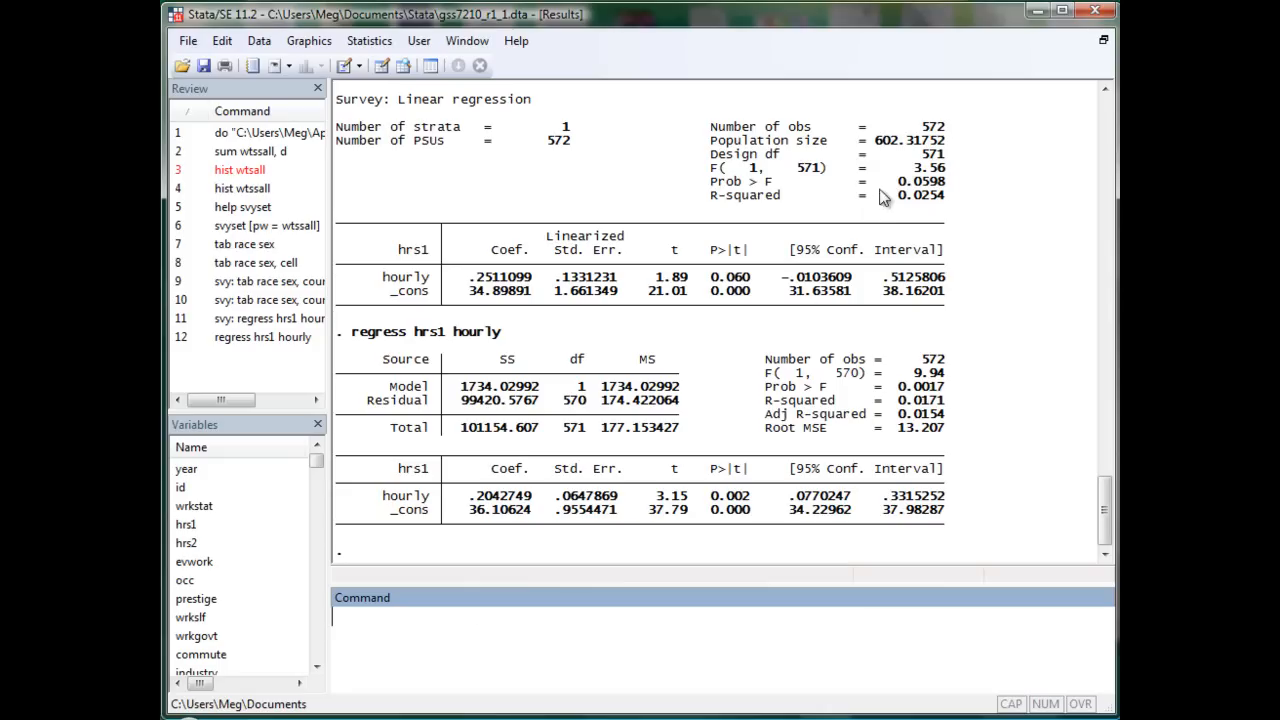
{"action": "mouse_move", "coordinate": [896, 150]}
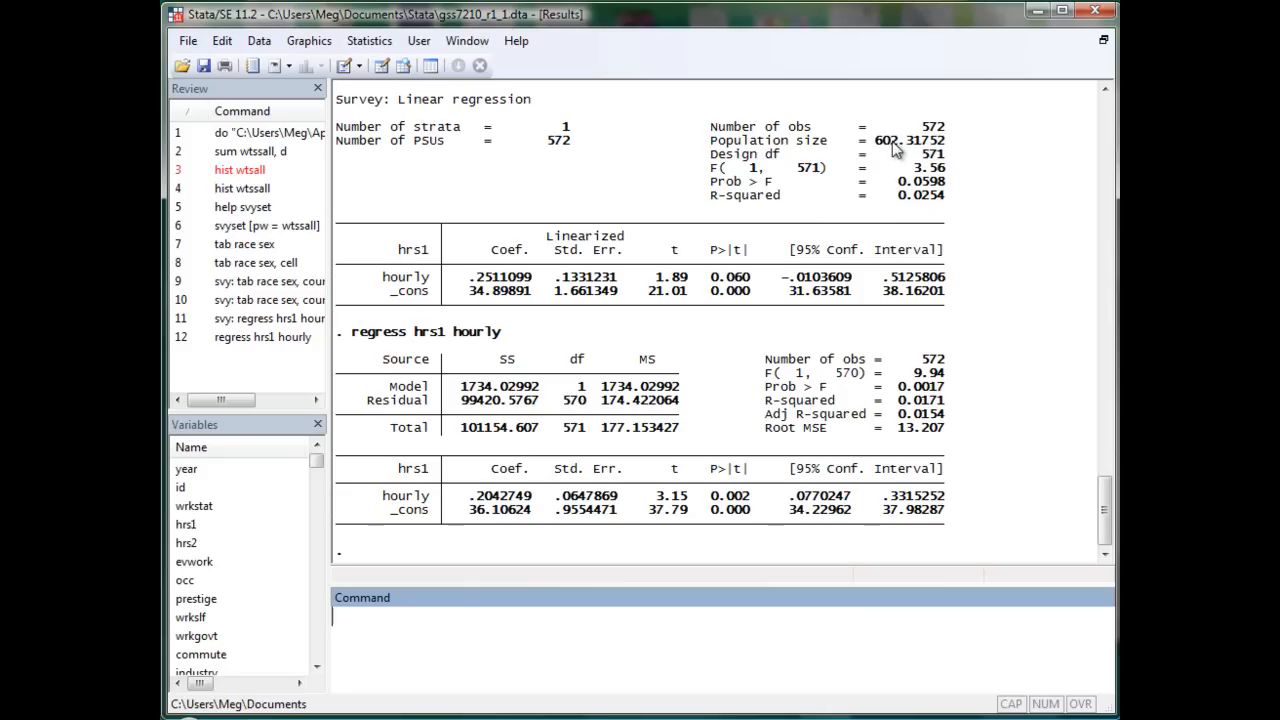
{"action": "mouse_move", "coordinate": [888, 148]}
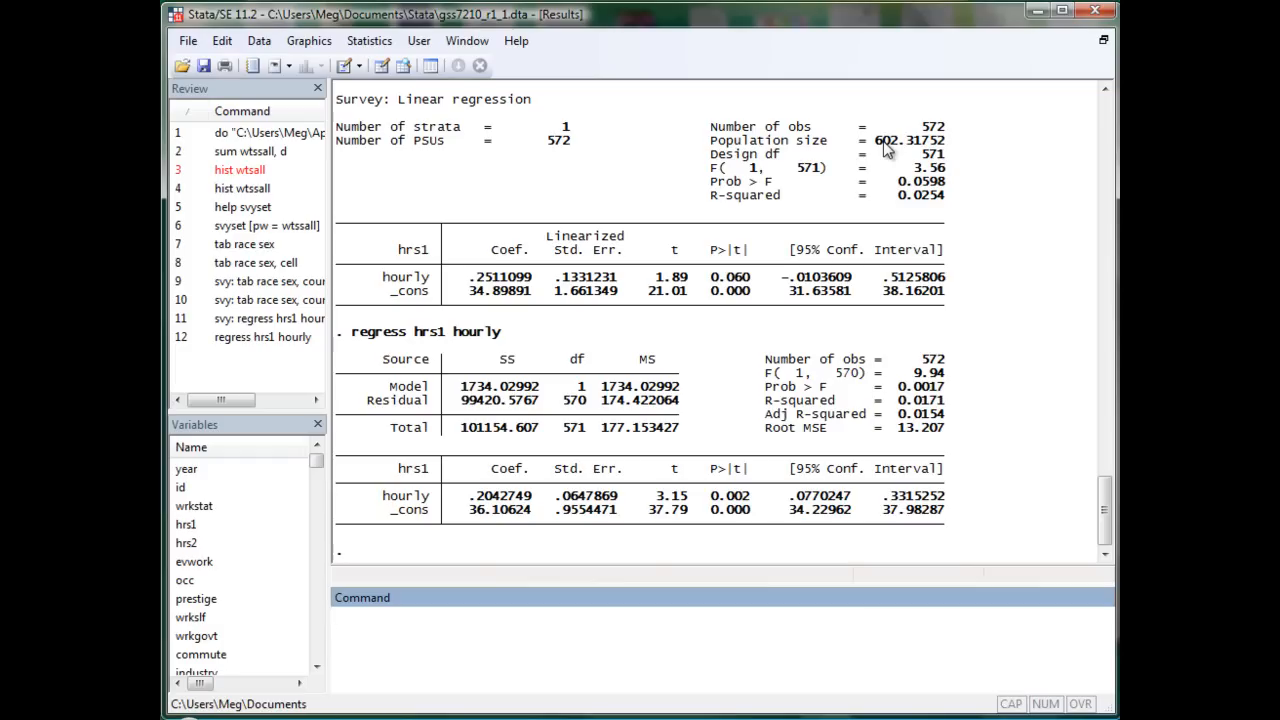
{"action": "mouse_move", "coordinate": [612, 694]}
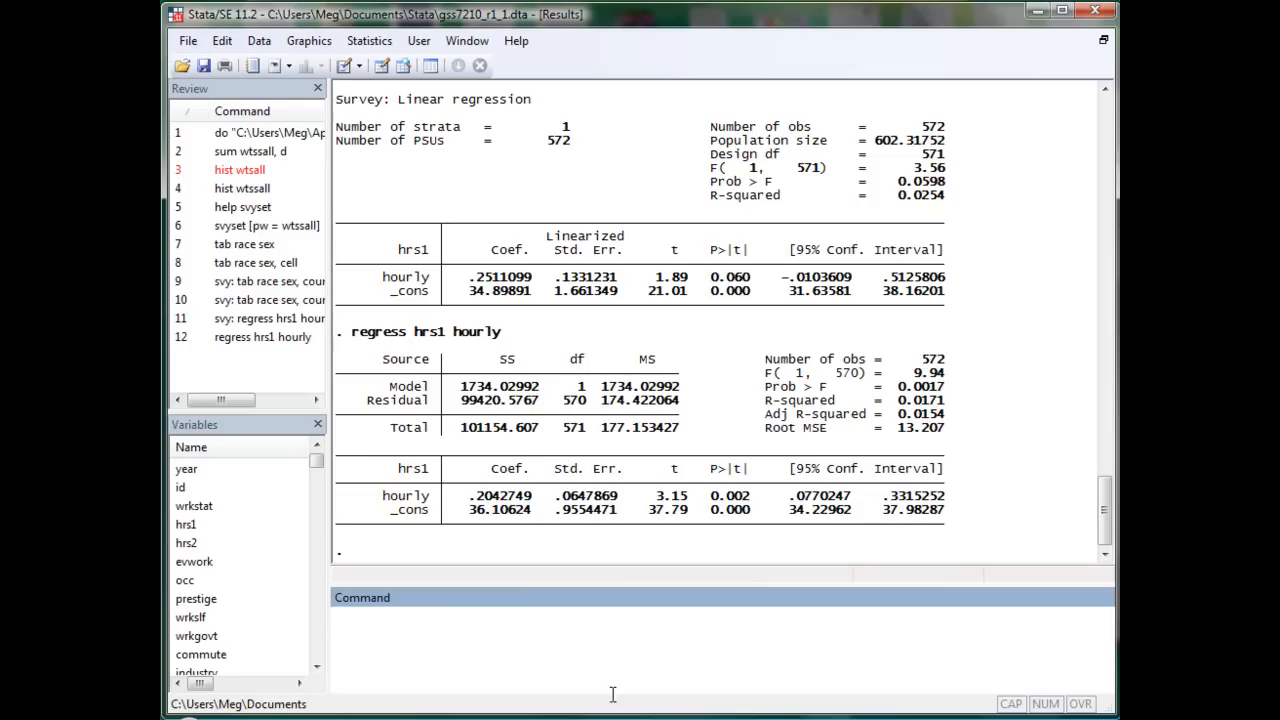
Rerun regress hrs1 hourly [pw = wtssall], giving robust coefficient 0.251 with p-value 0.060
{"action": "type", "text": "regress"}
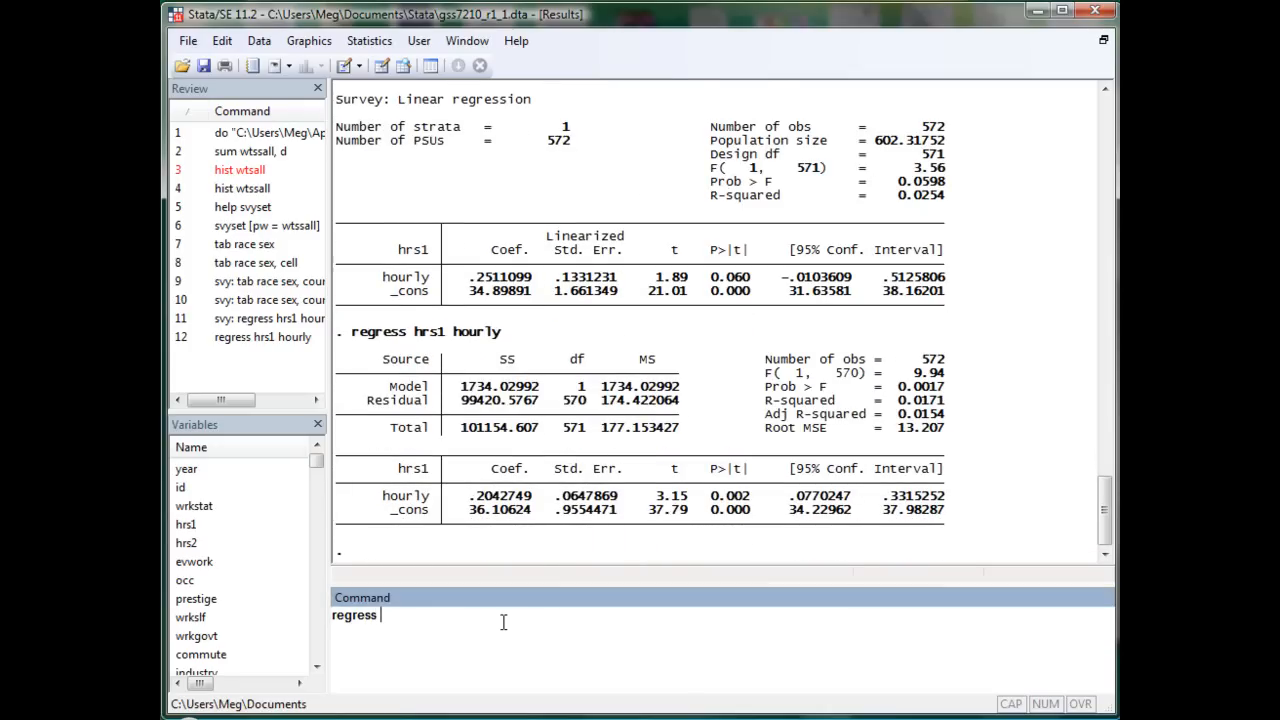
{"action": "type", "text": "hrs1"}
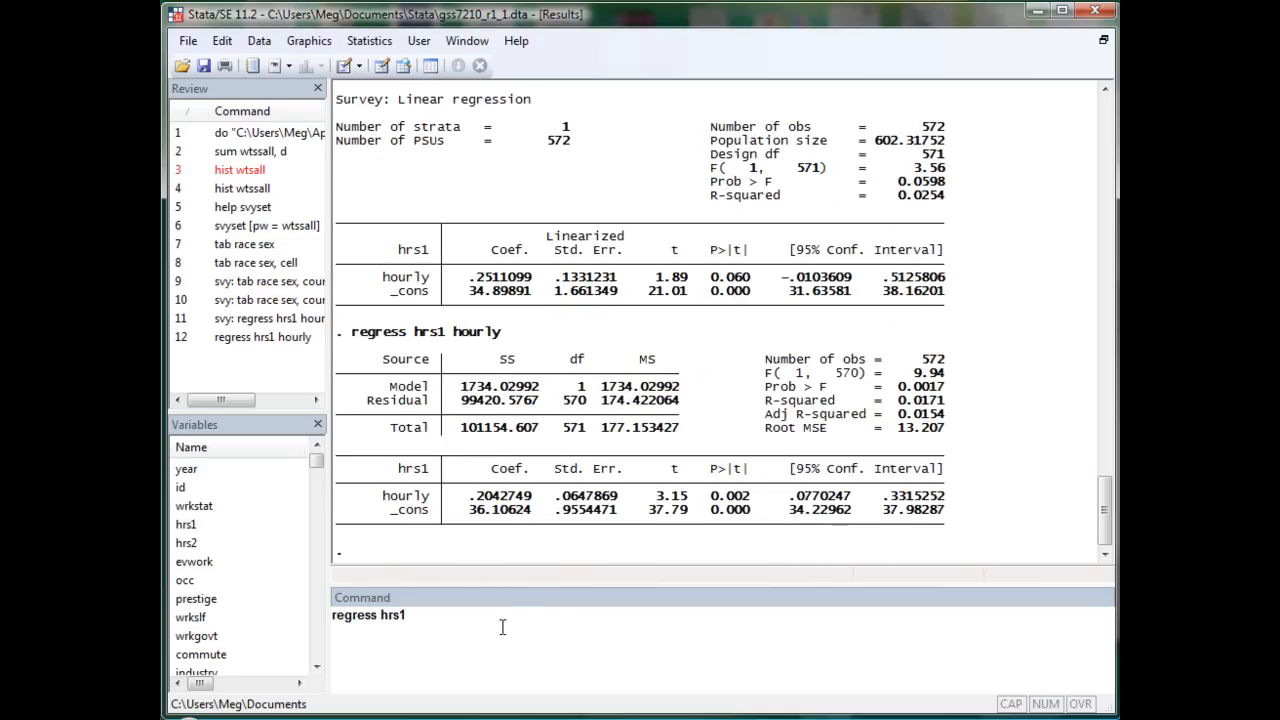
{"action": "type", "text": "hourly"}
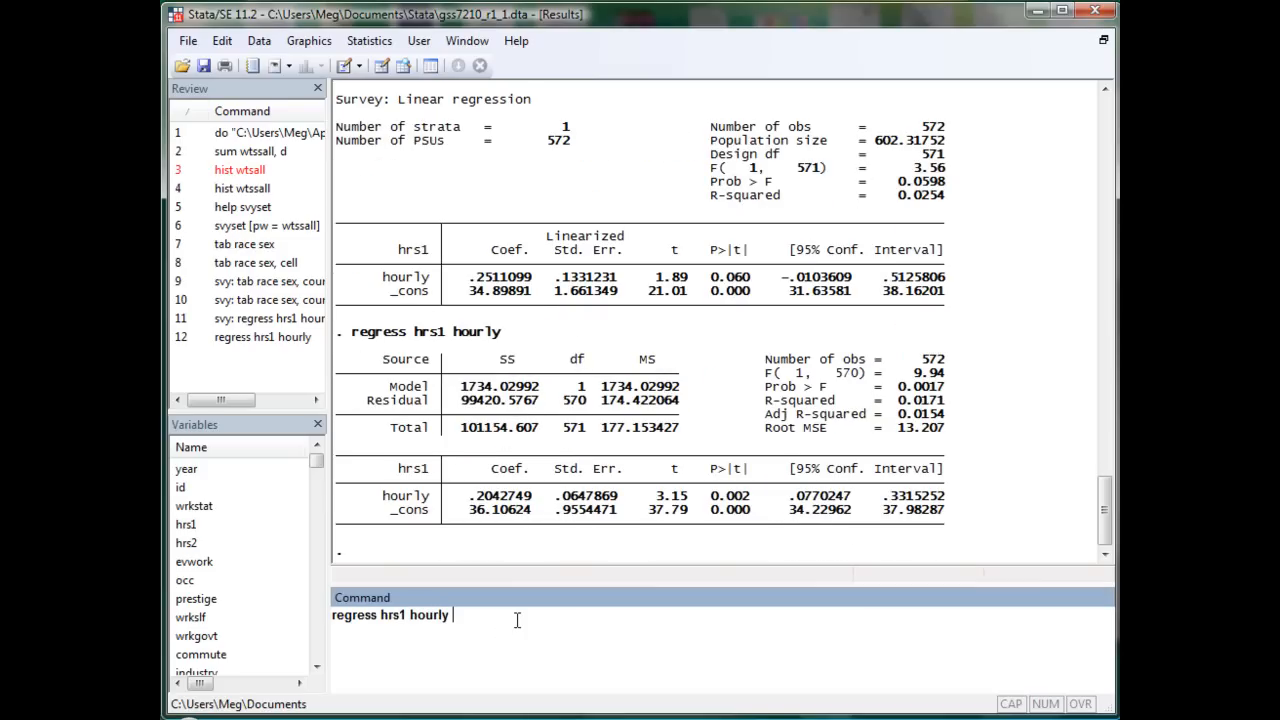
{"action": "type", "text": "[pw"}
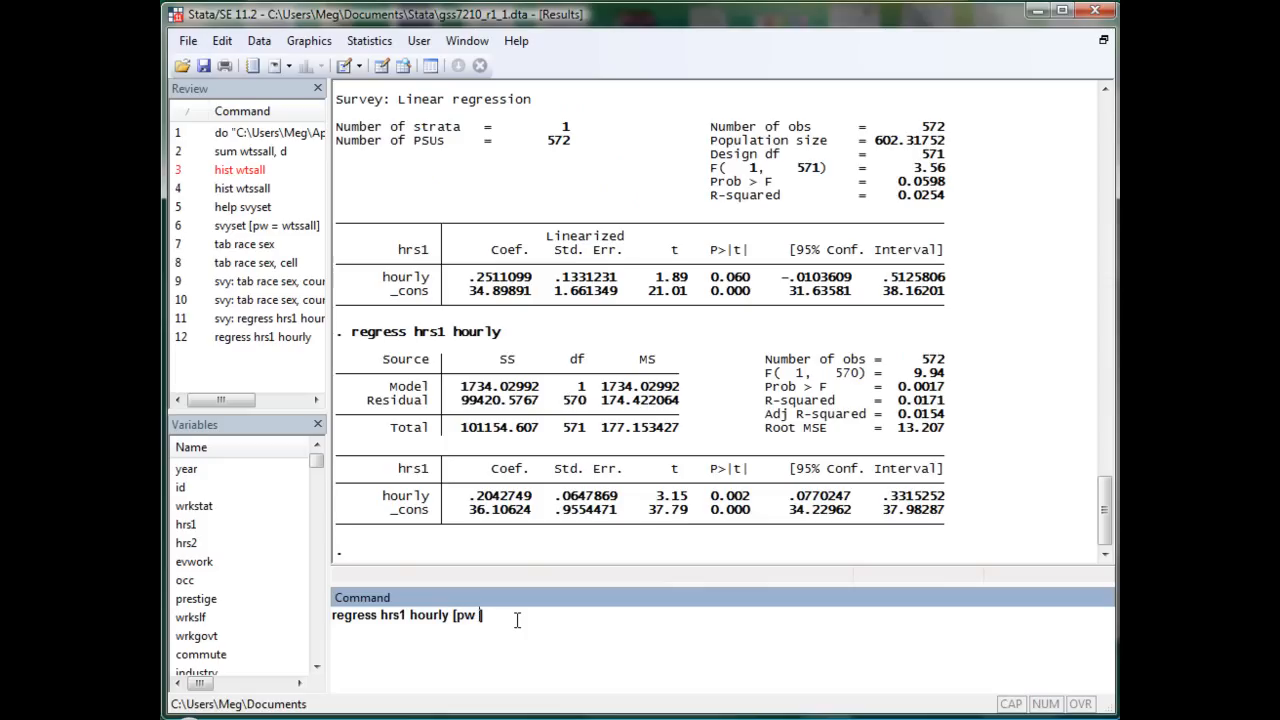
{"action": "type", "text": "= wtss"}
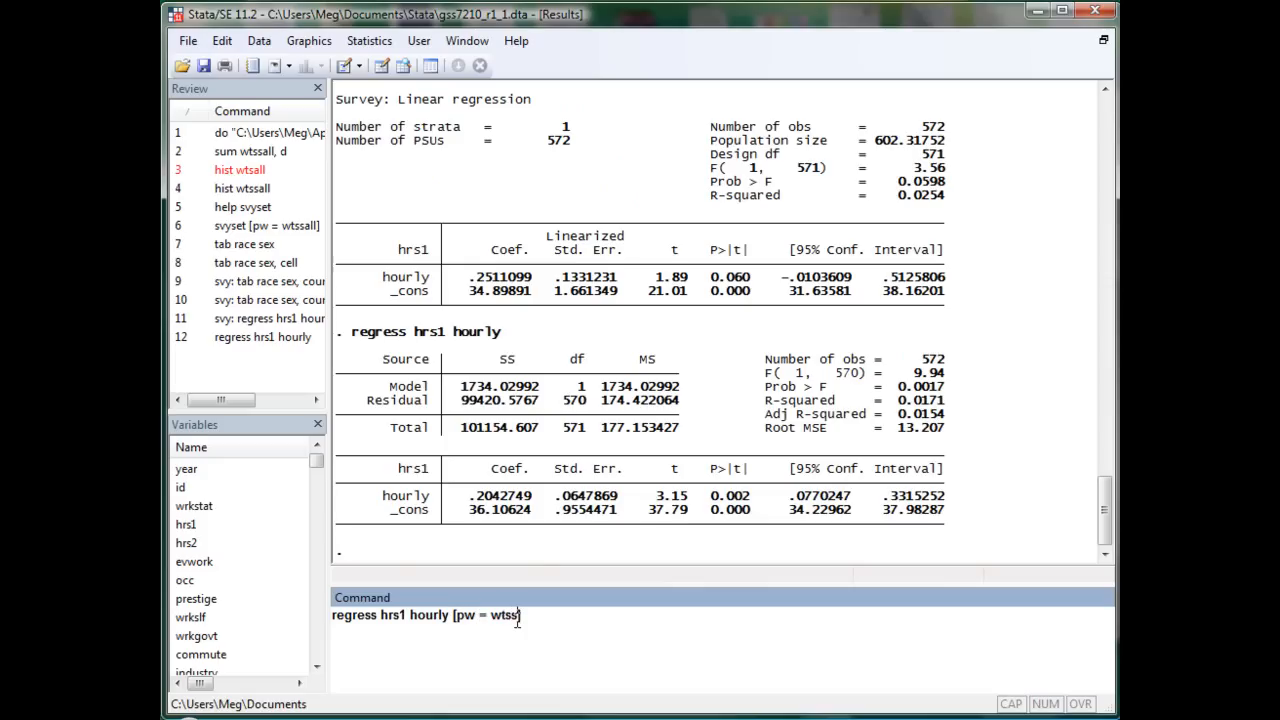
{"action": "type", "text": "all"}
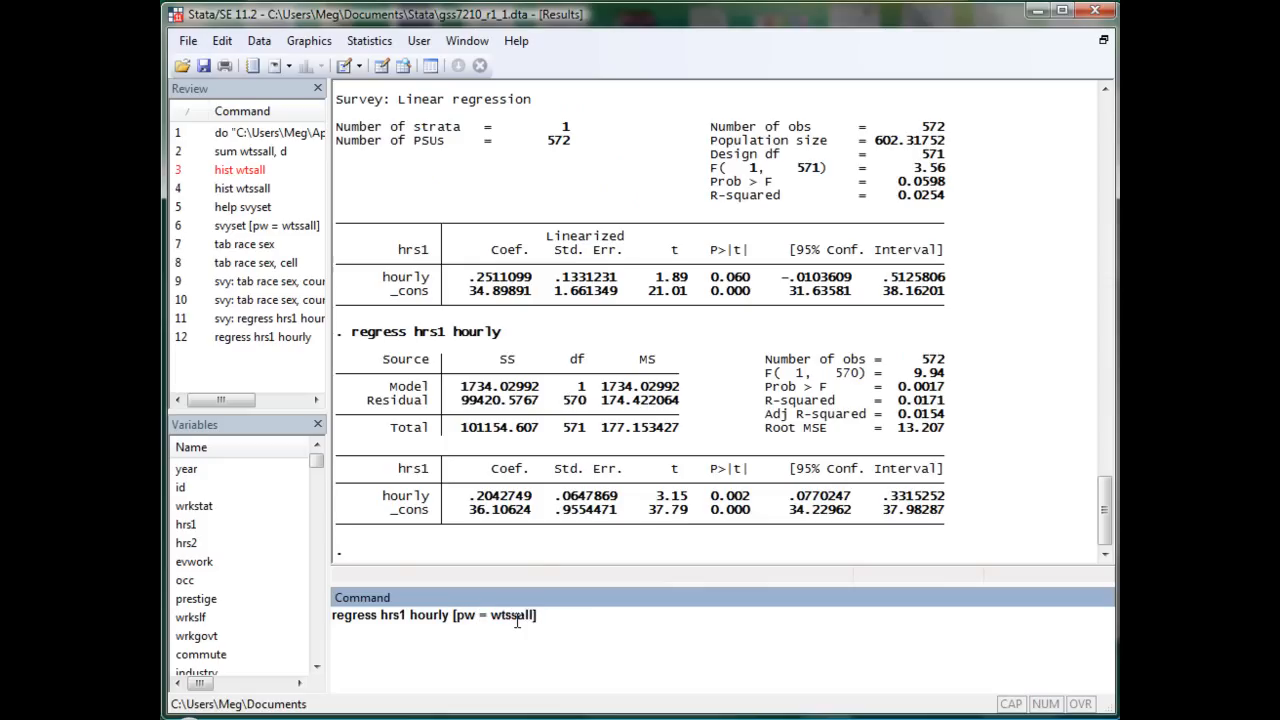
{"action": "mouse_move", "coordinate": [703, 597]}
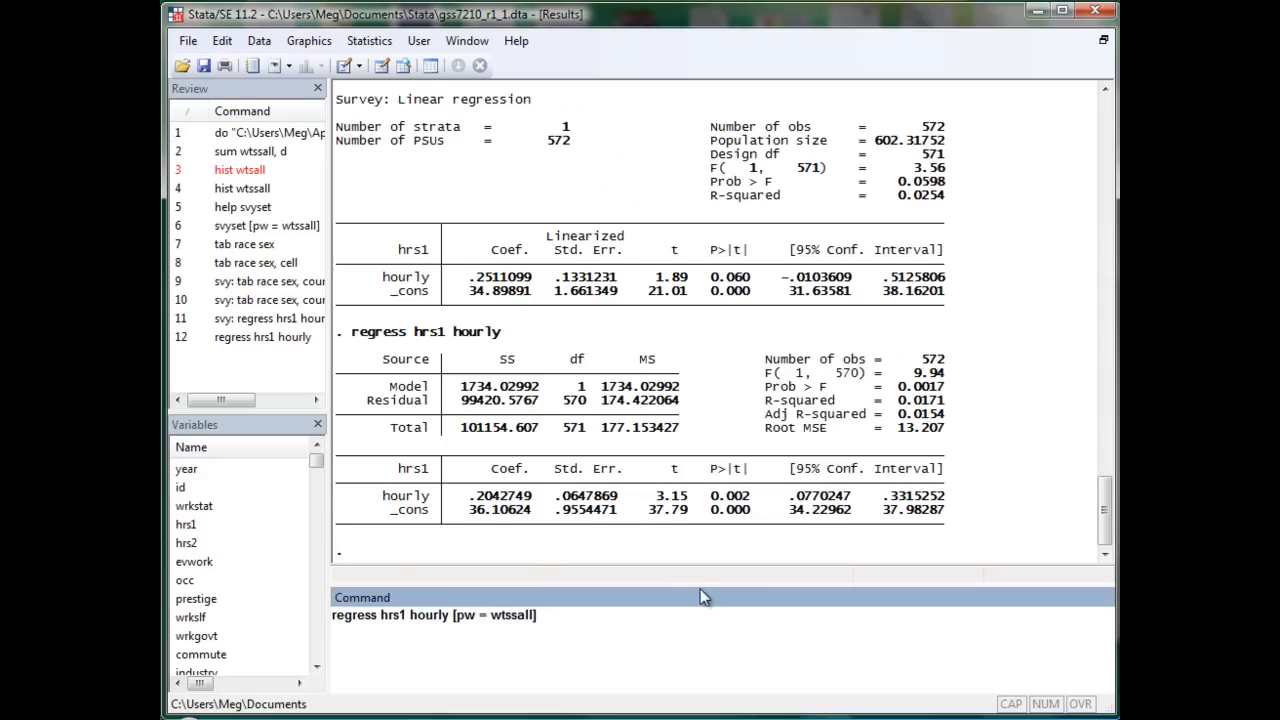
{"action": "key", "text": "Return"}
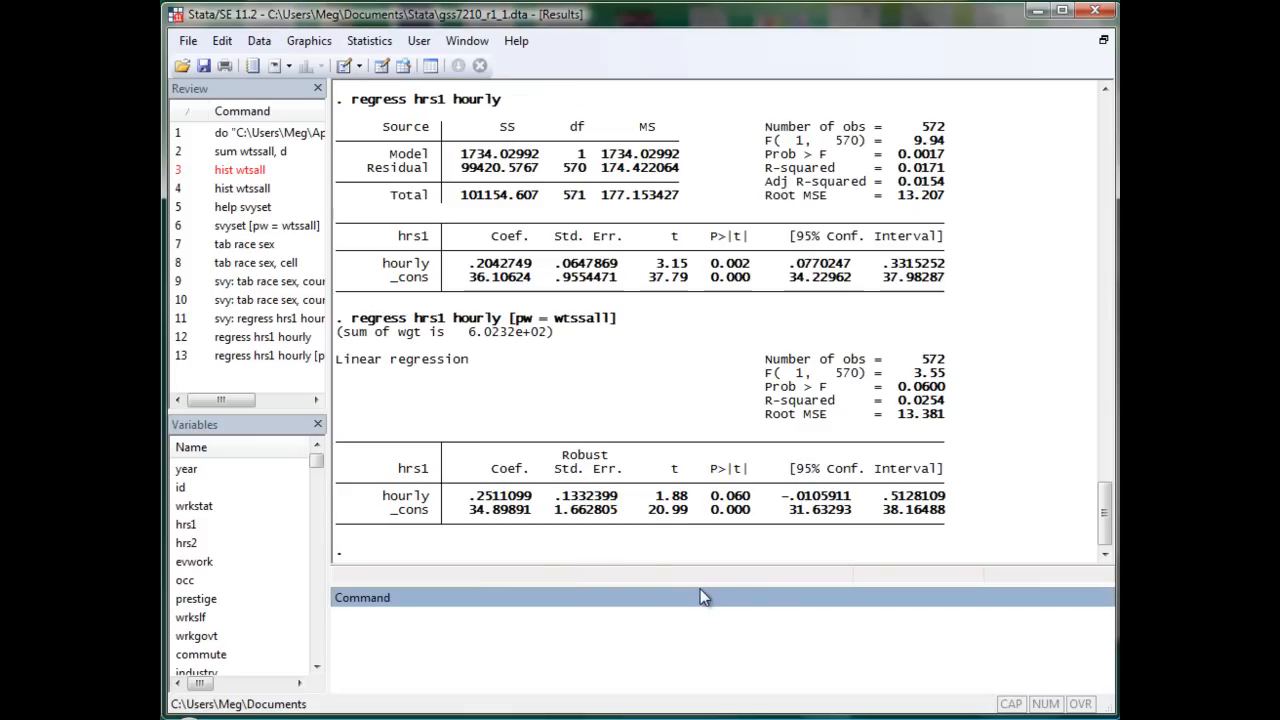
{"action": "left_click", "coordinate": [700, 617]}
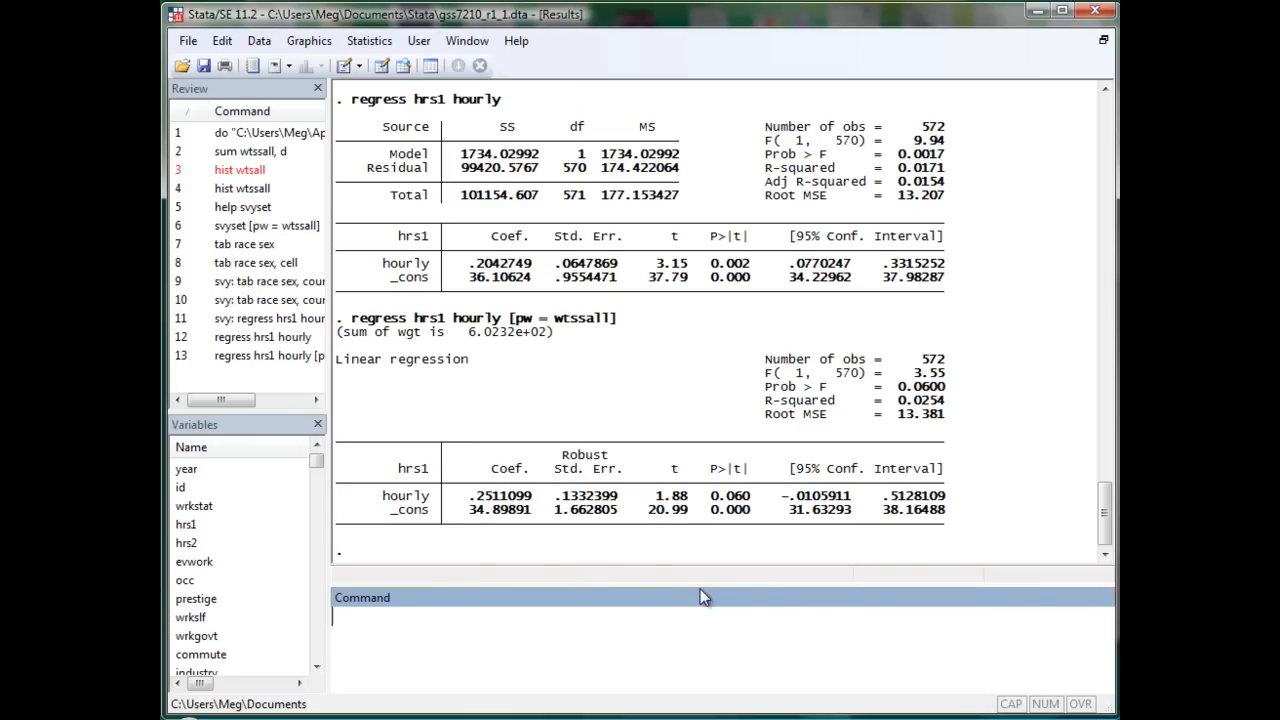
{"action": "mouse_move", "coordinate": [632, 338]}
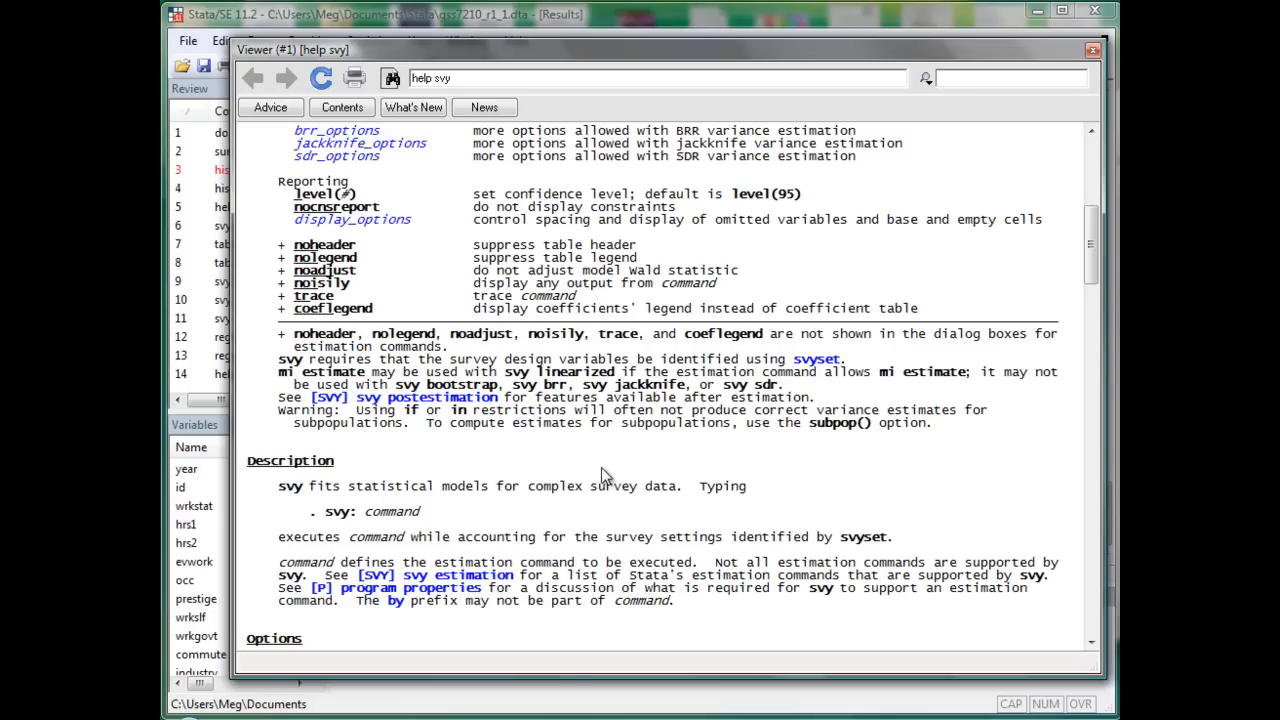
Scroll the svy help page down to the subpop() option, then close it
{"action": "scroll", "scroll_direction": "down", "scroll_amount": 3}
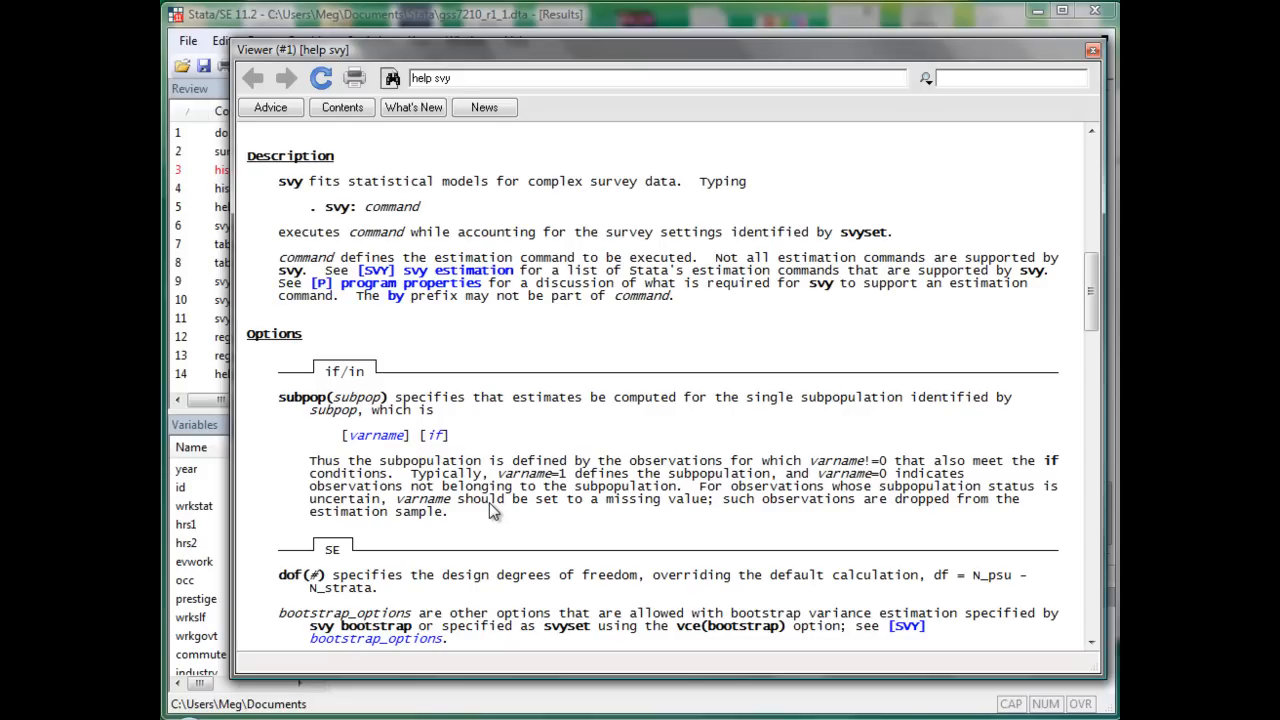
{"action": "mouse_move", "coordinate": [465, 447]}
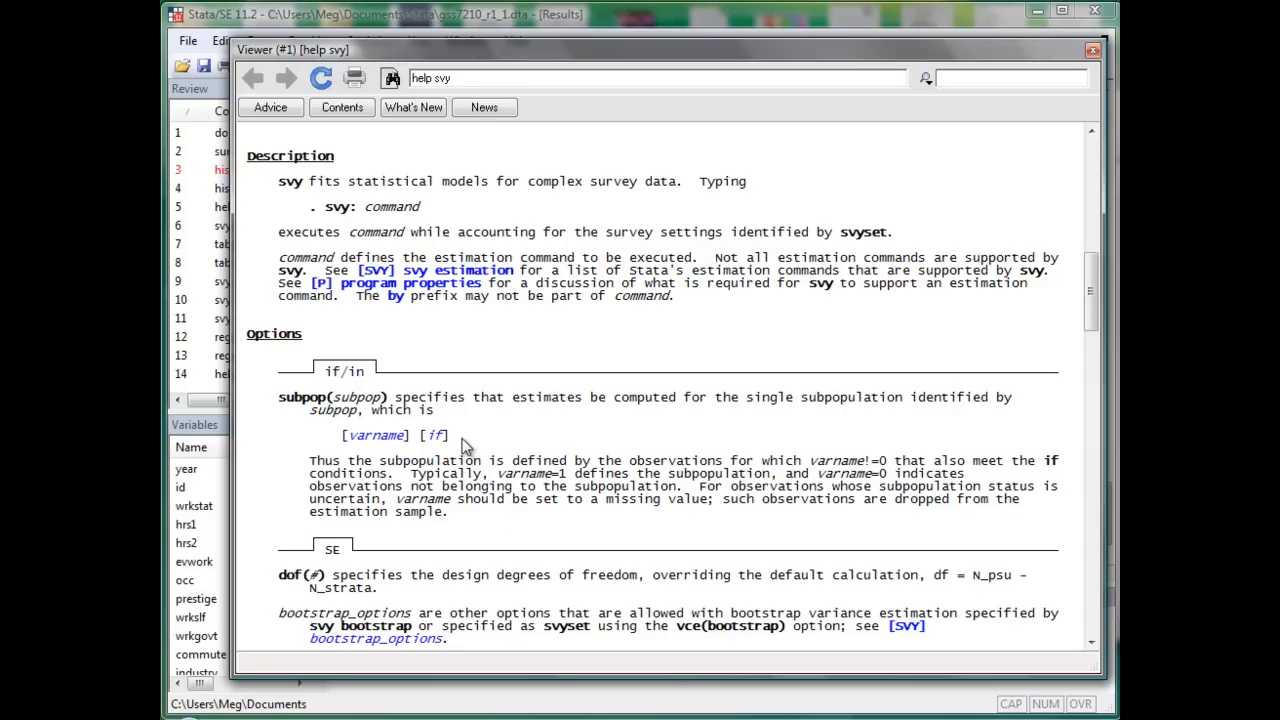
{"action": "mouse_move", "coordinate": [456, 448]}
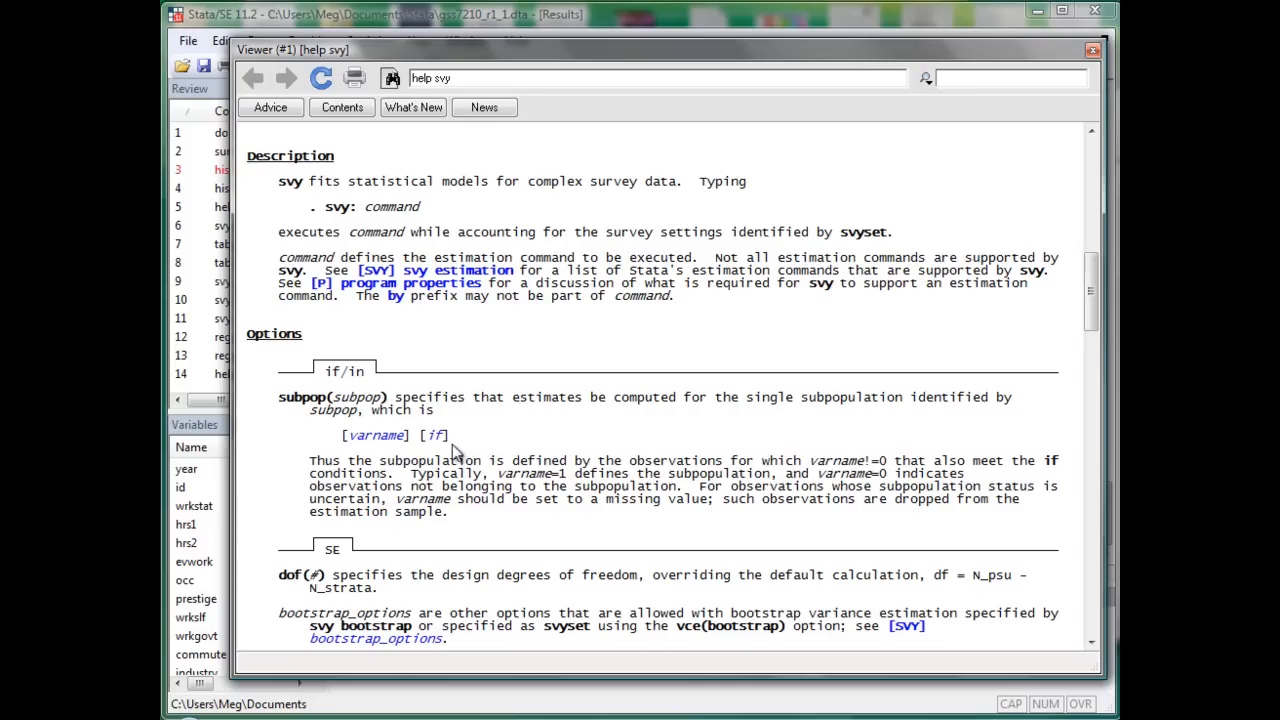
{"action": "mouse_move", "coordinate": [456, 450]}
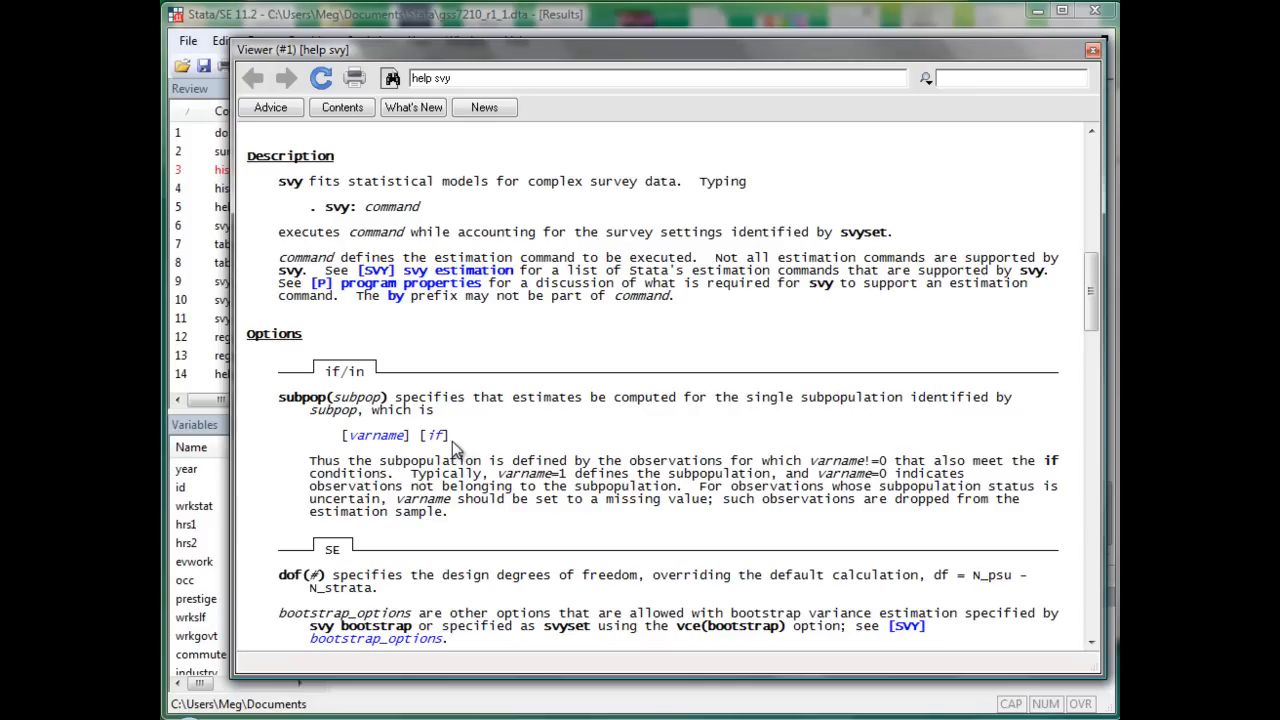
{"action": "left_click", "coordinate": [1092, 50]}
{"action": "type", "text": "svy"}
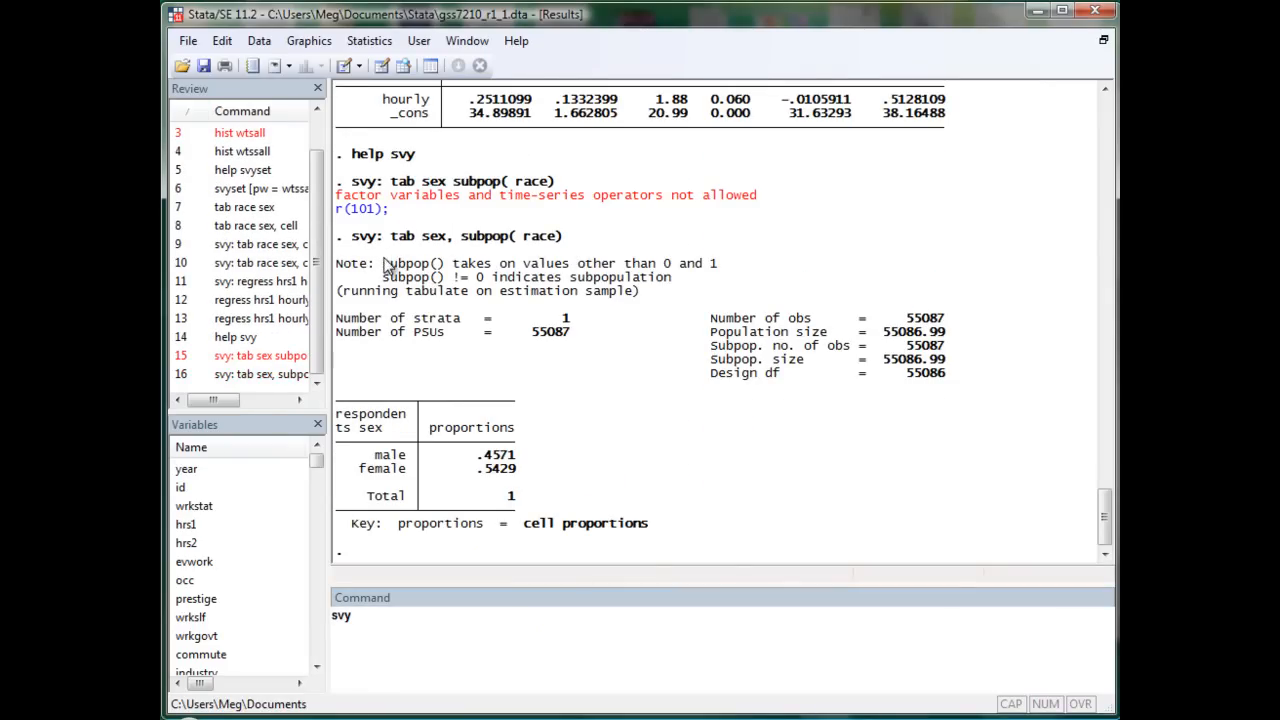
{"action": "mouse_move", "coordinate": [560, 245]}
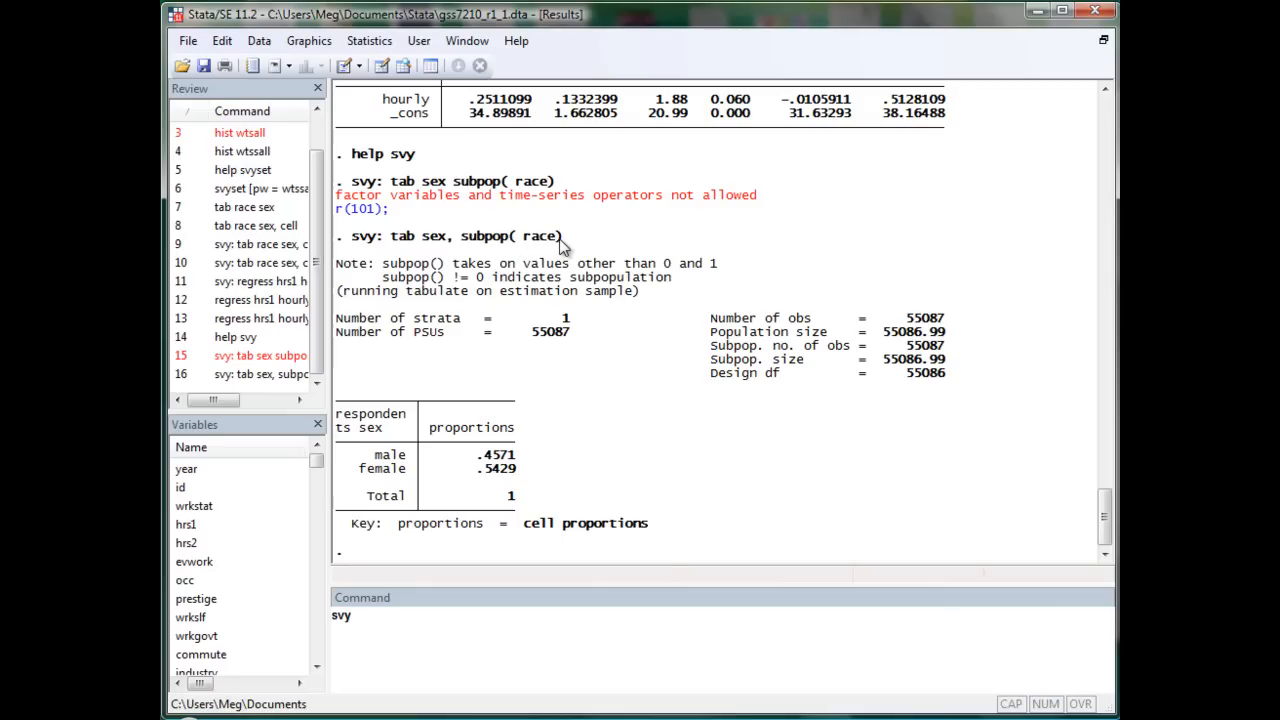
{"action": "mouse_move", "coordinate": [450, 288]}
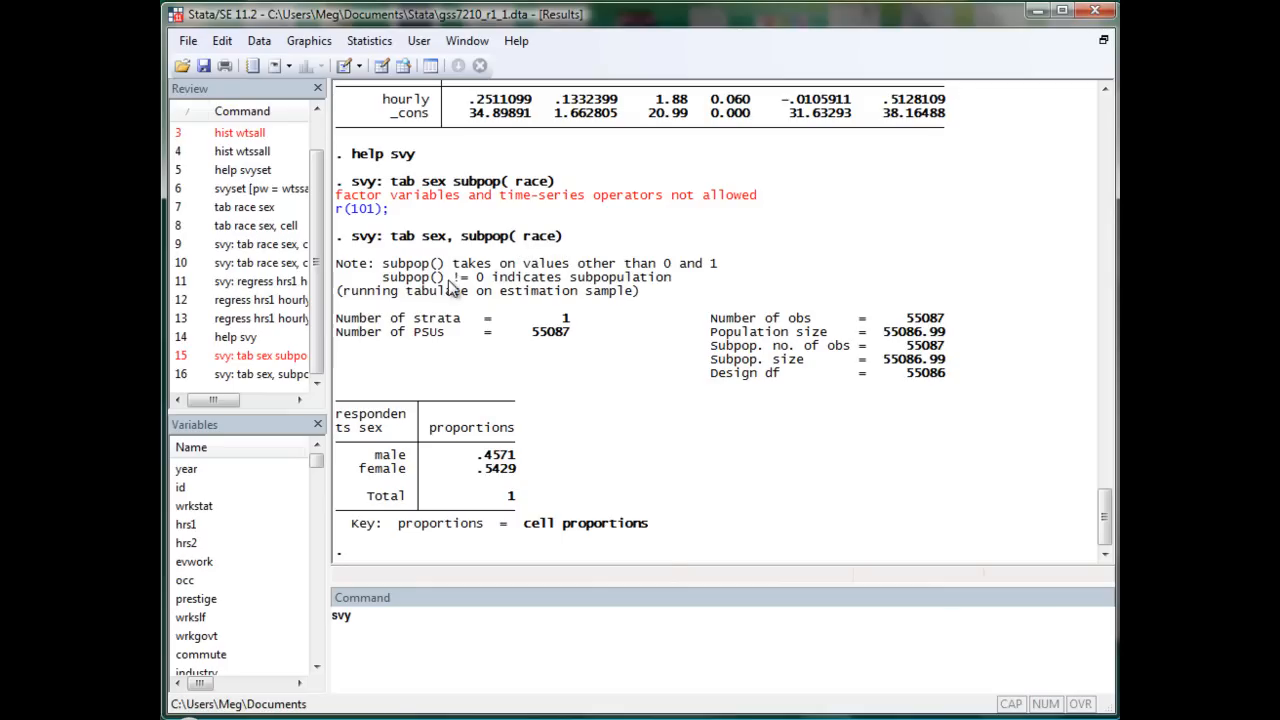
{"action": "mouse_move", "coordinate": [500, 268]}
{"action": "type", "text": ": tab"}
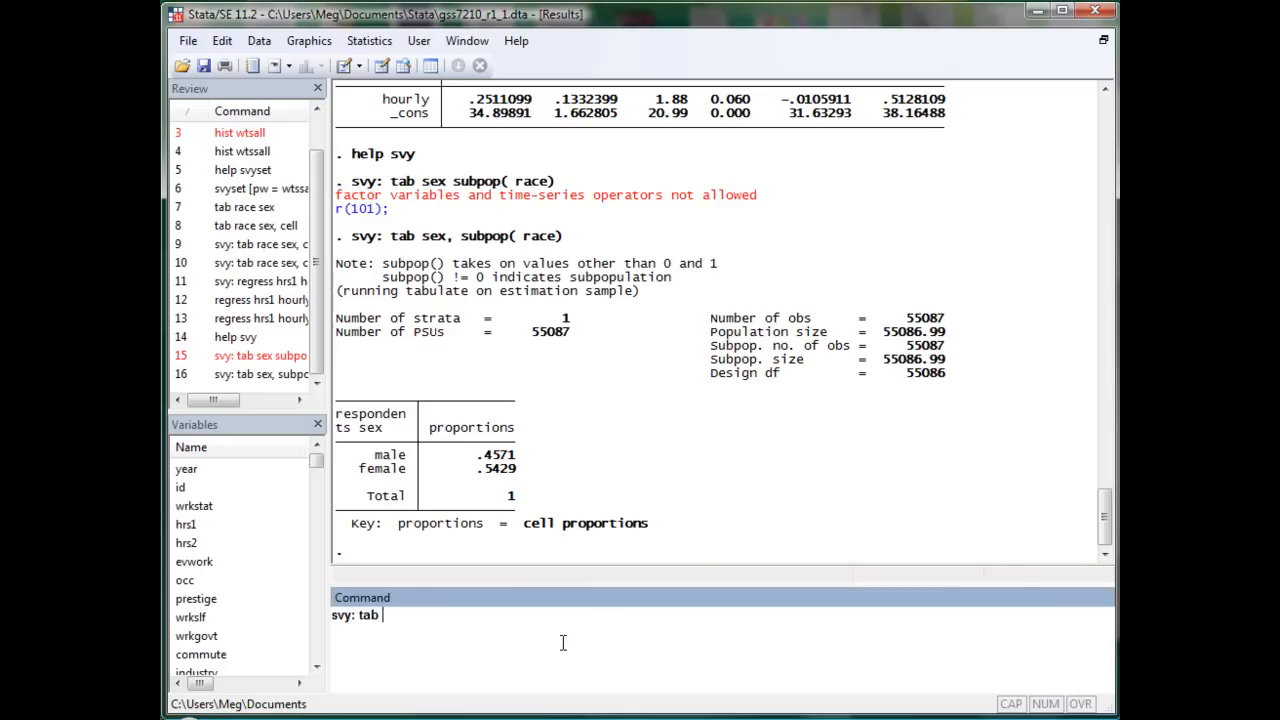
Enter 'sex if race == 1' to tabulate survey-weighted sex proportions for race 1
{"action": "type", "text": "sex if"}
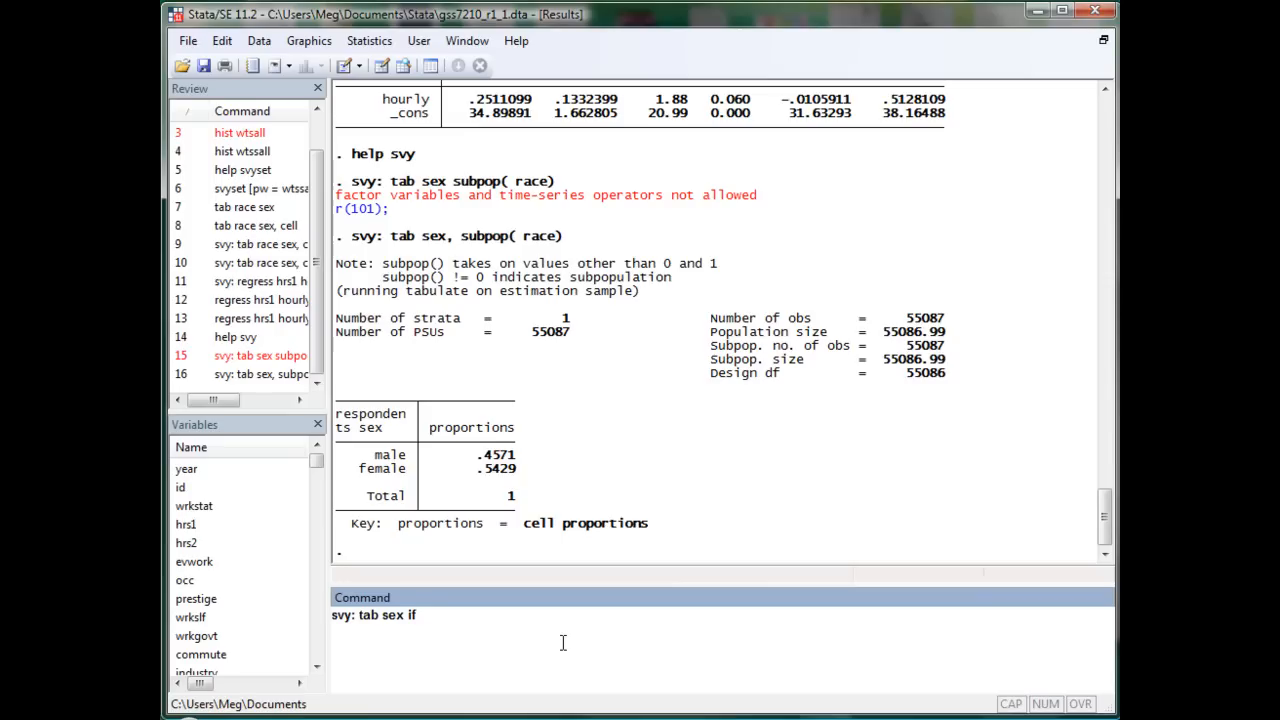
{"action": "type", "text": "race =="}
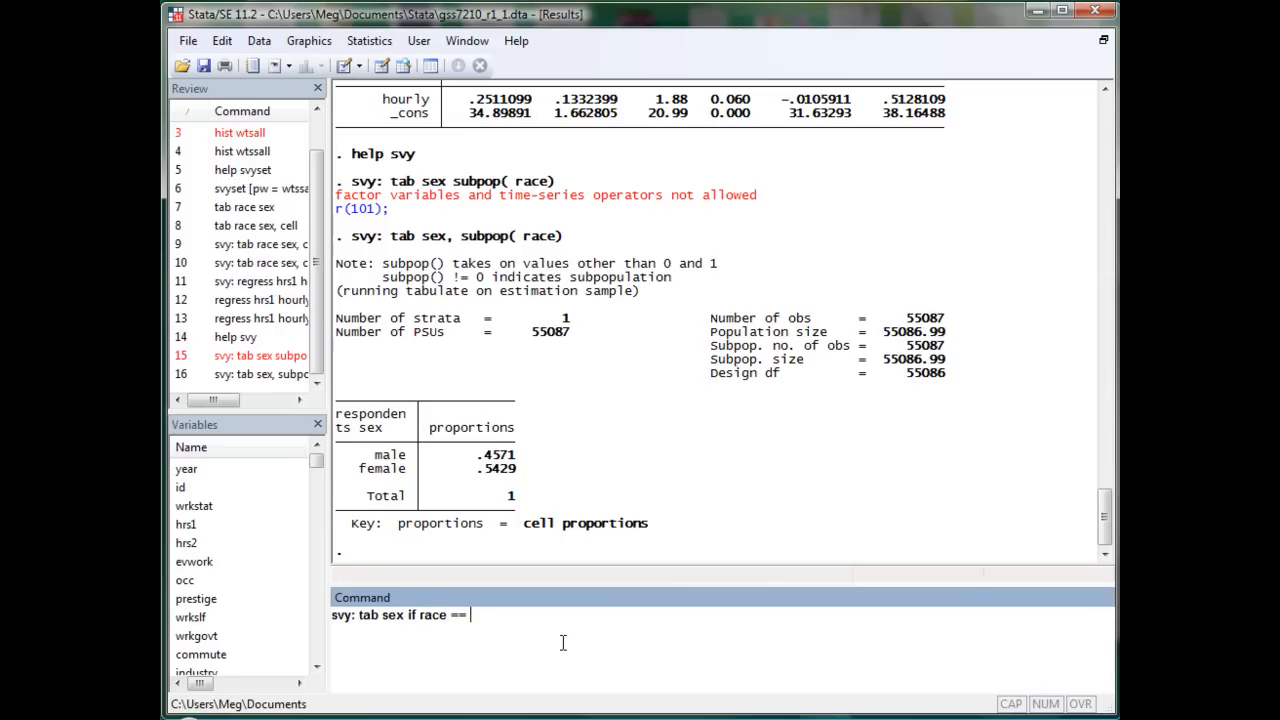
{"action": "type", "text": "1"}
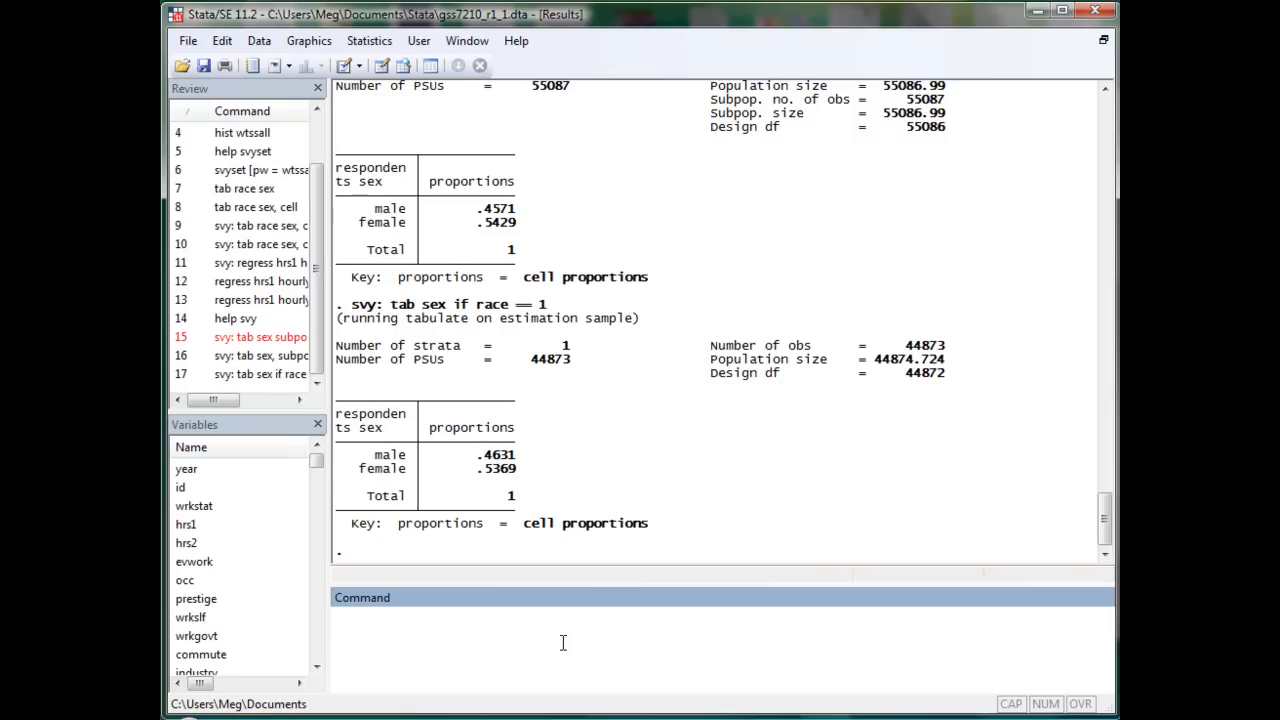
{"action": "mouse_move", "coordinate": [920, 348]}
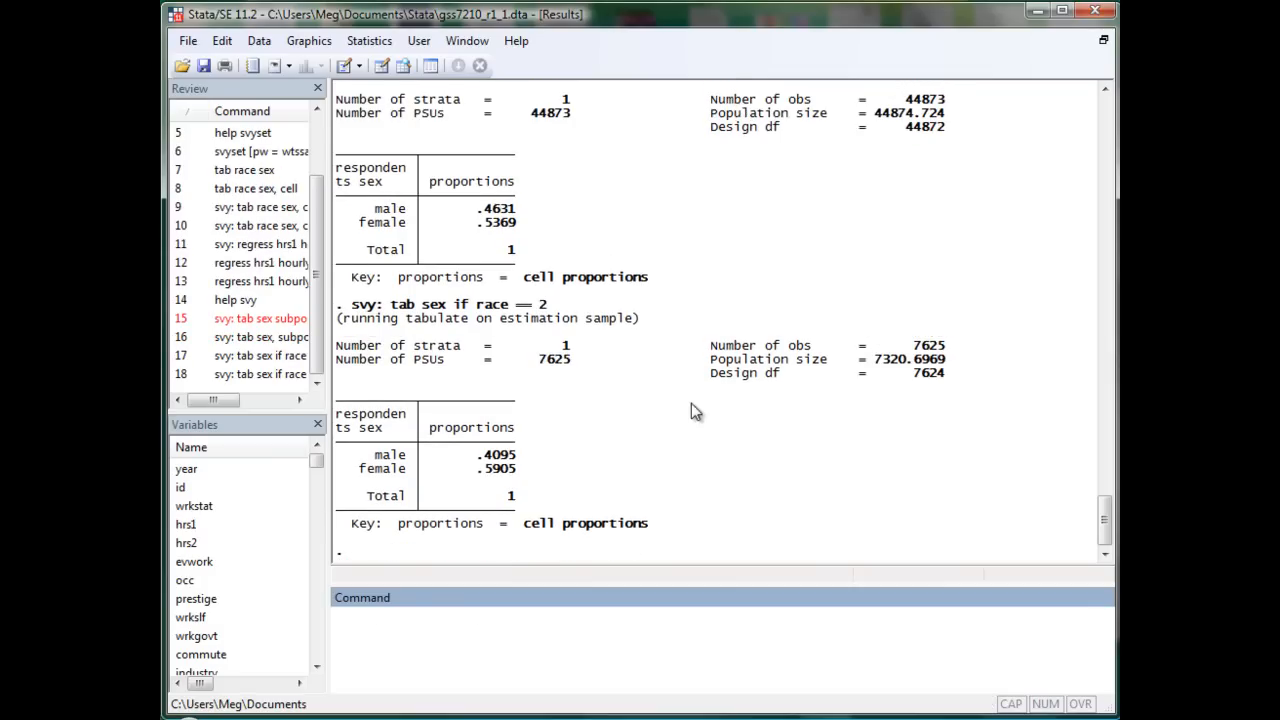
{"action": "mouse_move", "coordinate": [362, 318]}
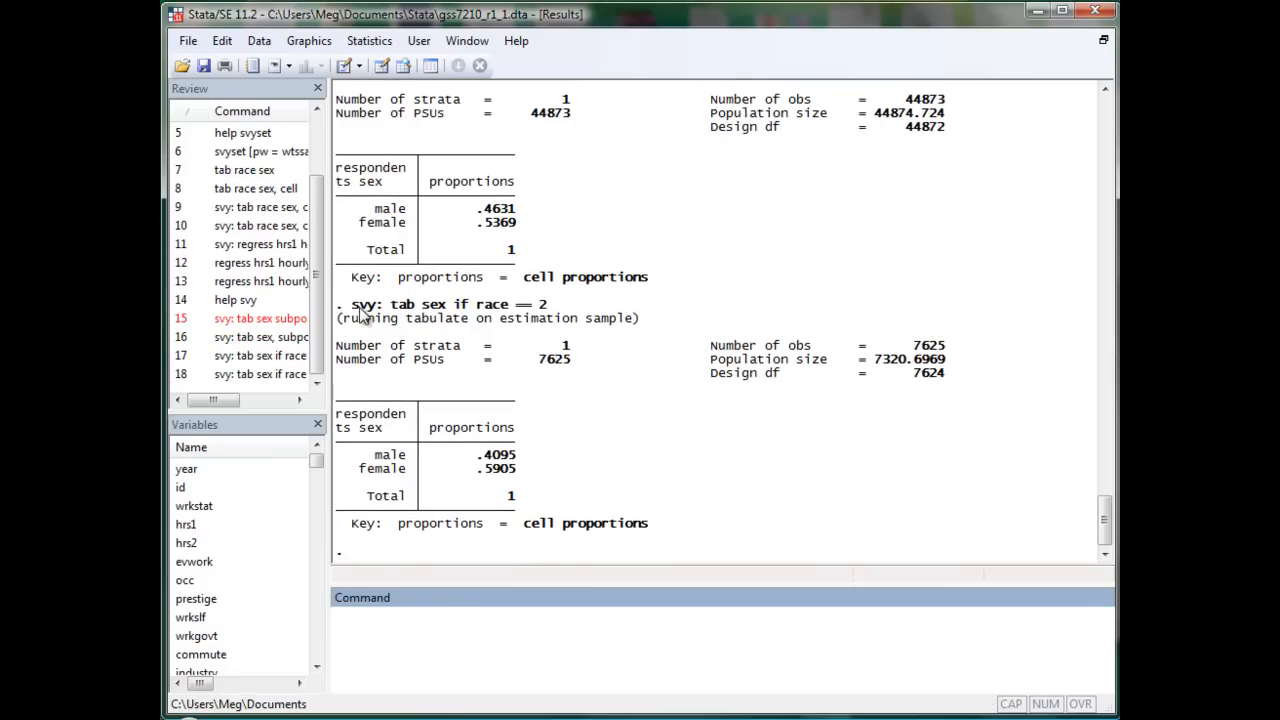
{"action": "mouse_move", "coordinate": [438, 316]}
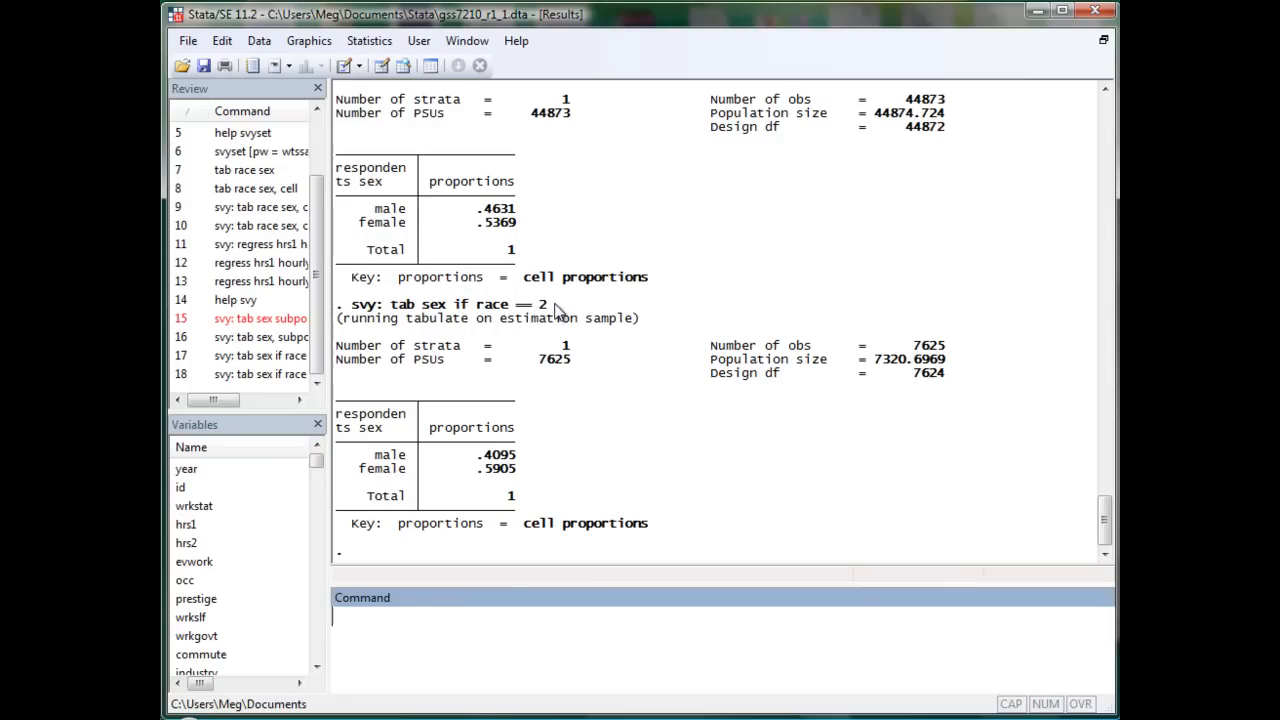
{"action": "mouse_move", "coordinate": [890, 332]}
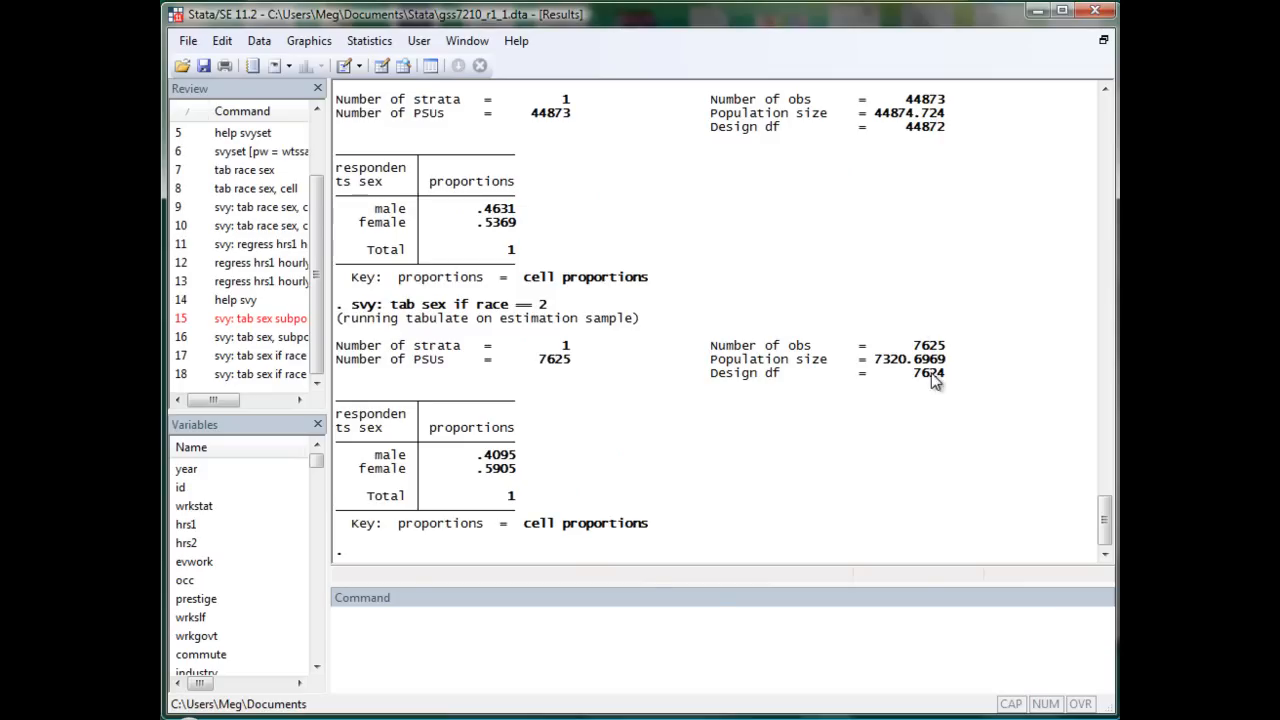
{"action": "mouse_move", "coordinate": [820, 365]}
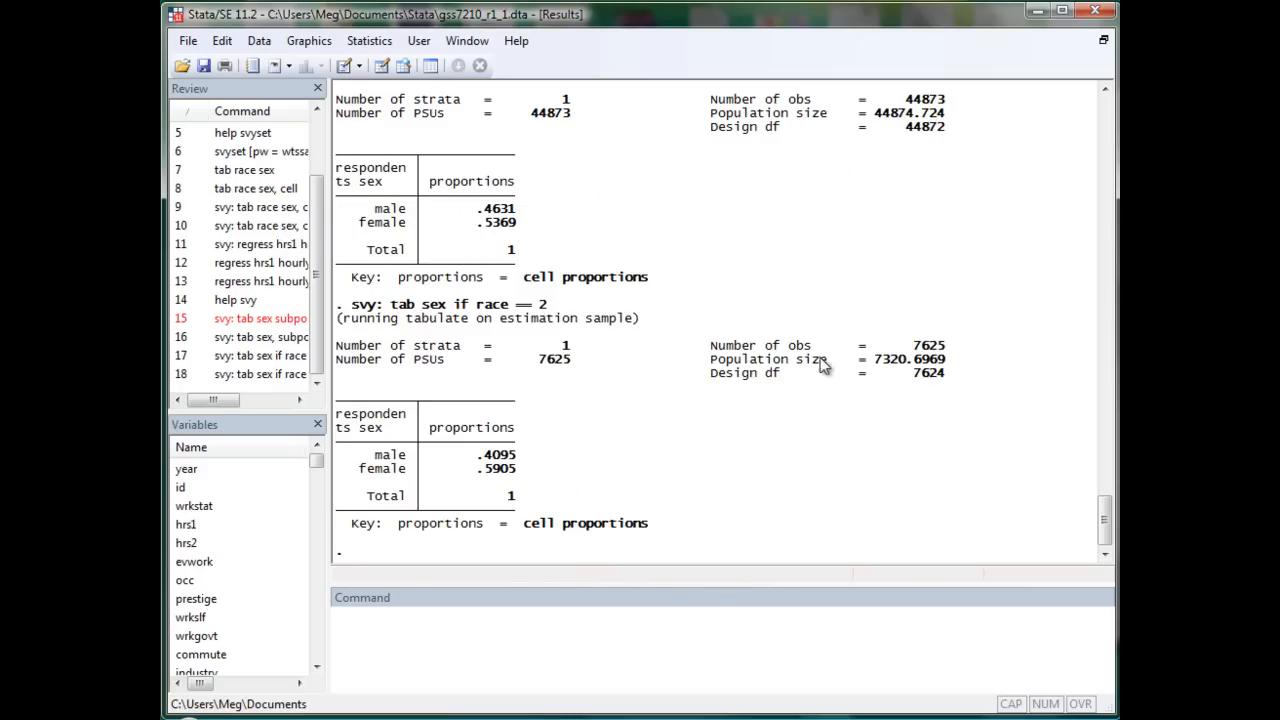
{"action": "mouse_move", "coordinate": [908, 341]}
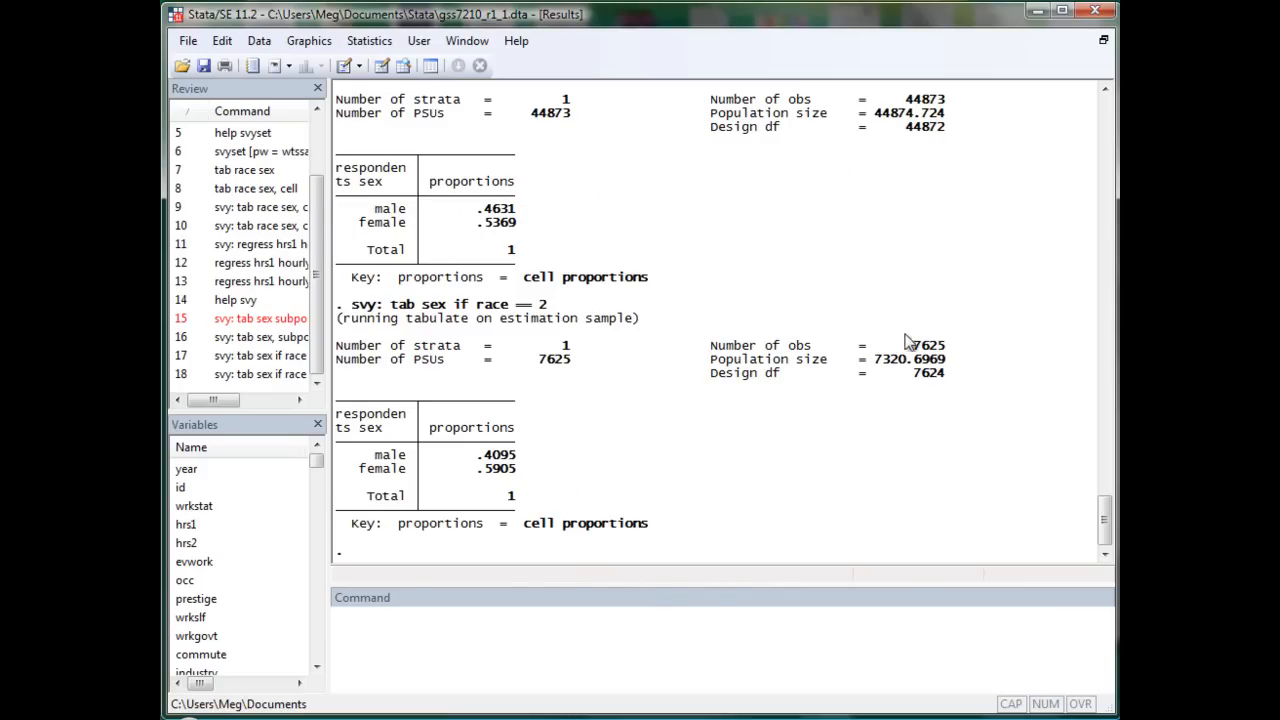
{"action": "mouse_move", "coordinate": [900, 375]}
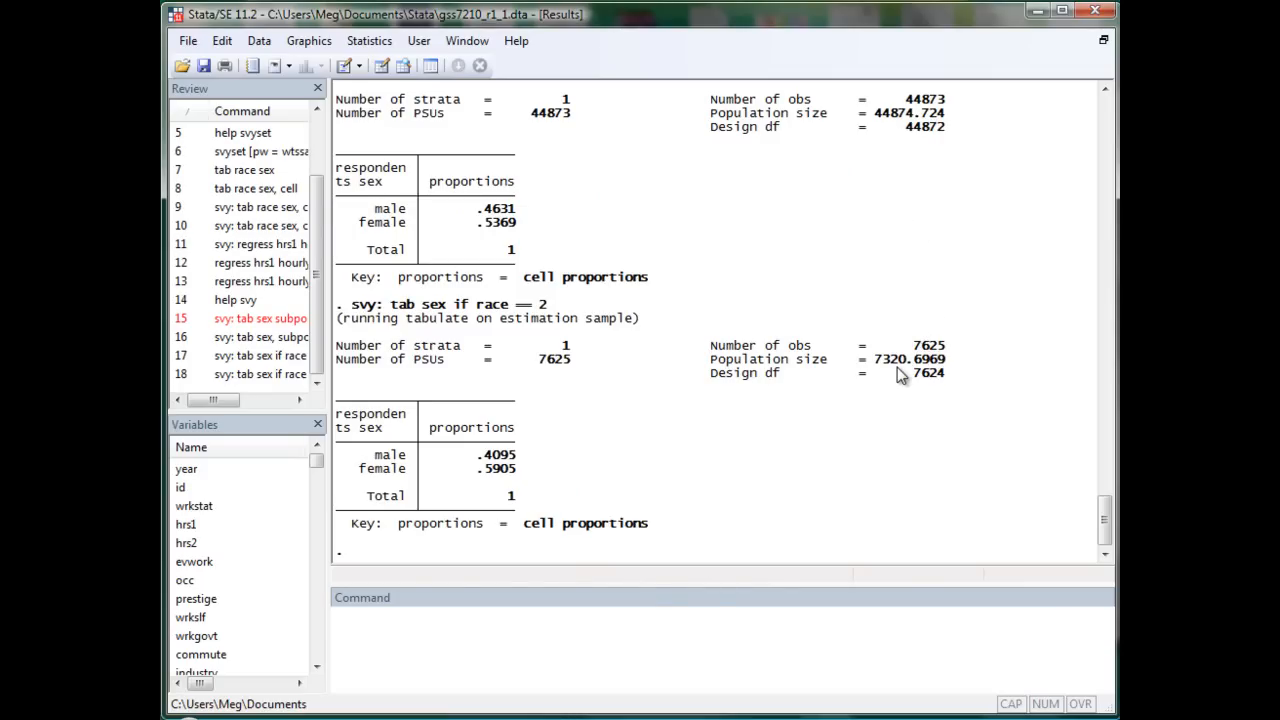
{"action": "mouse_move", "coordinate": [862, 352]}
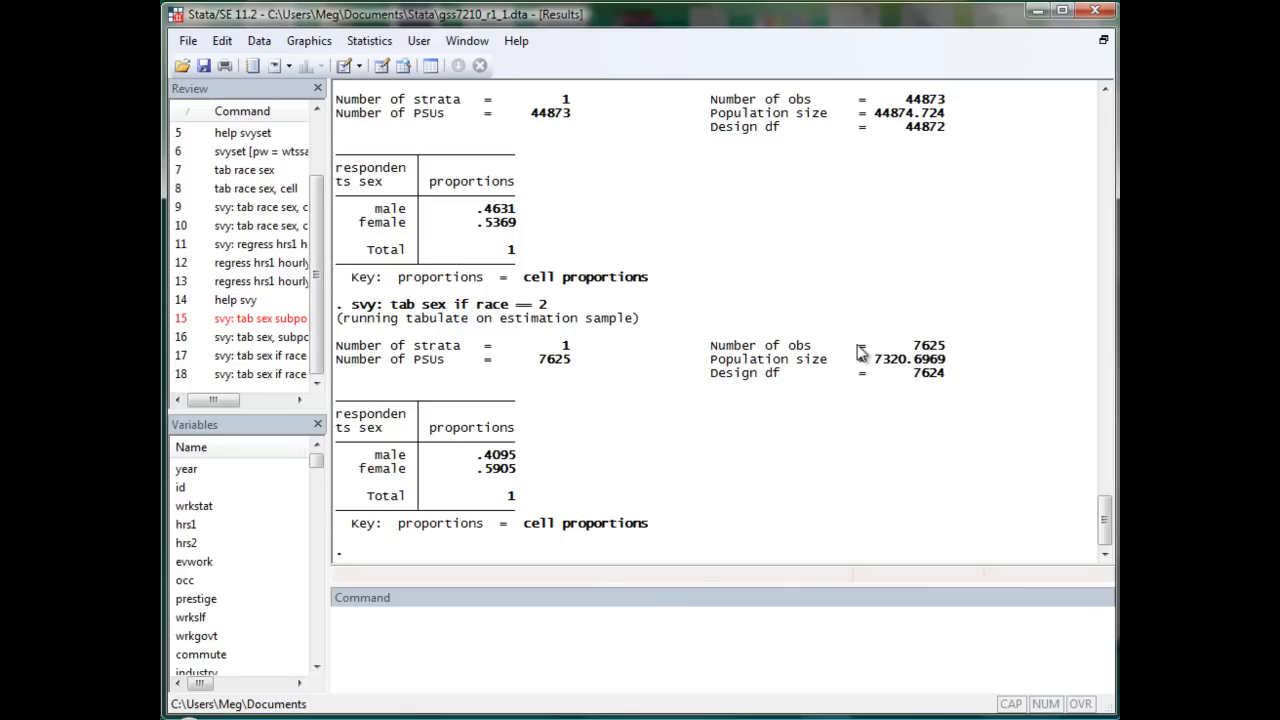
{"action": "mouse_move", "coordinate": [885, 365]}
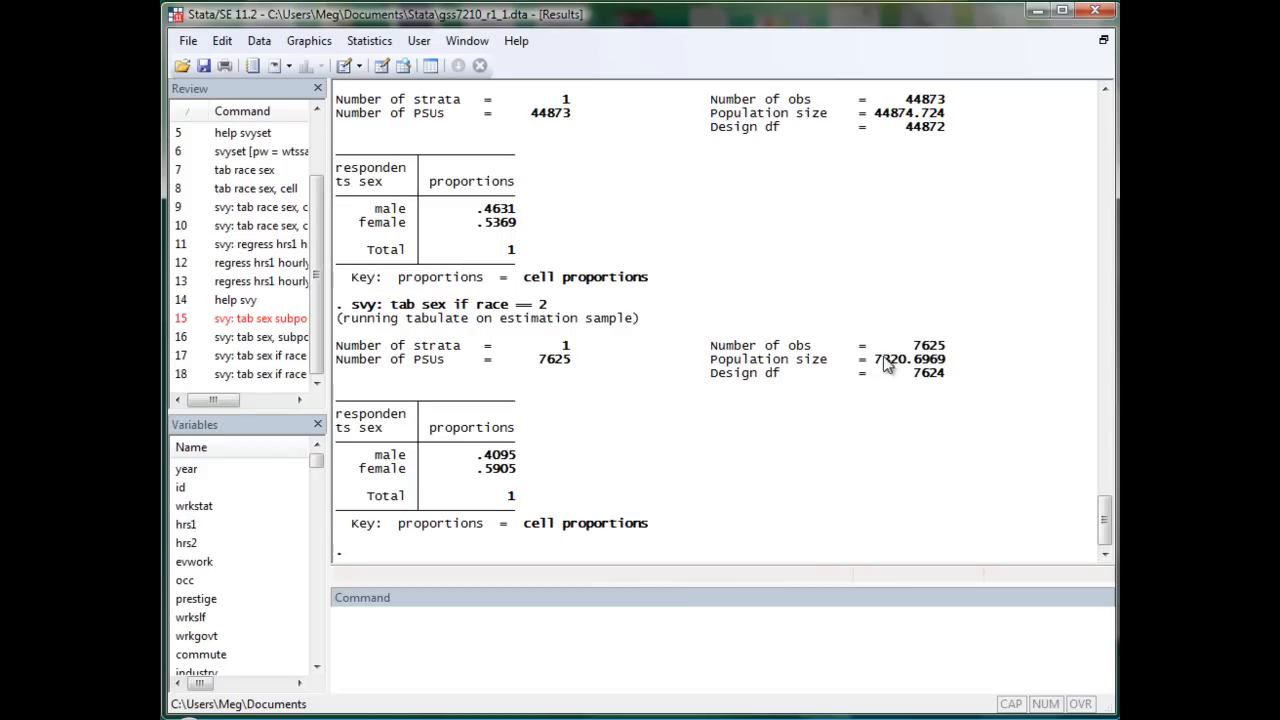